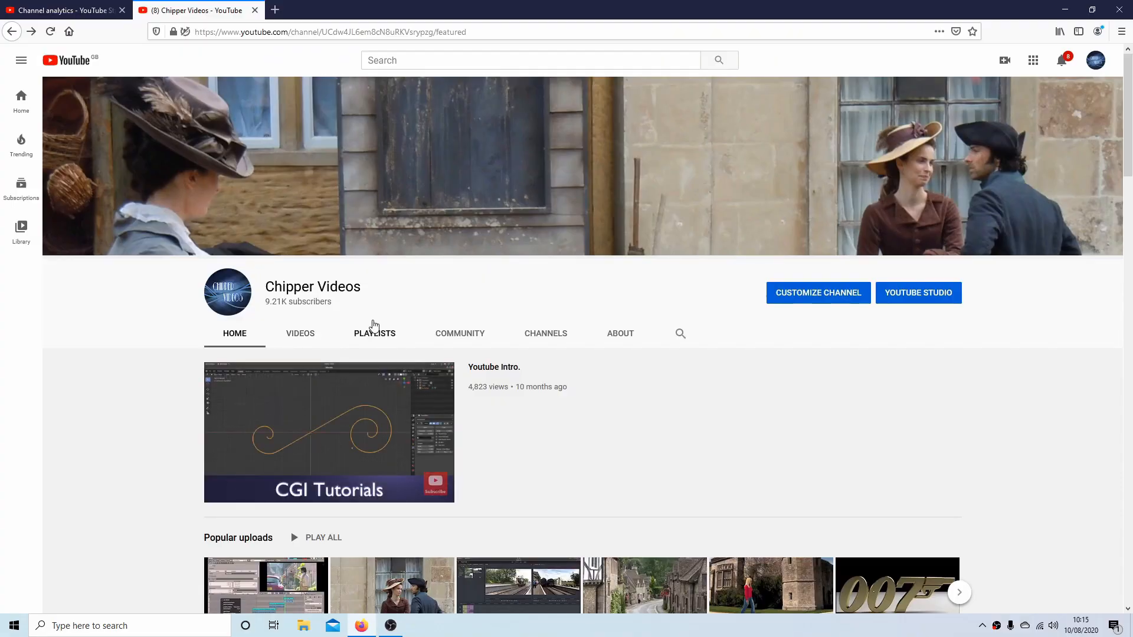
Show the Chipper Videos channel's created playlists and scroll further down the list
left_click(374, 332)
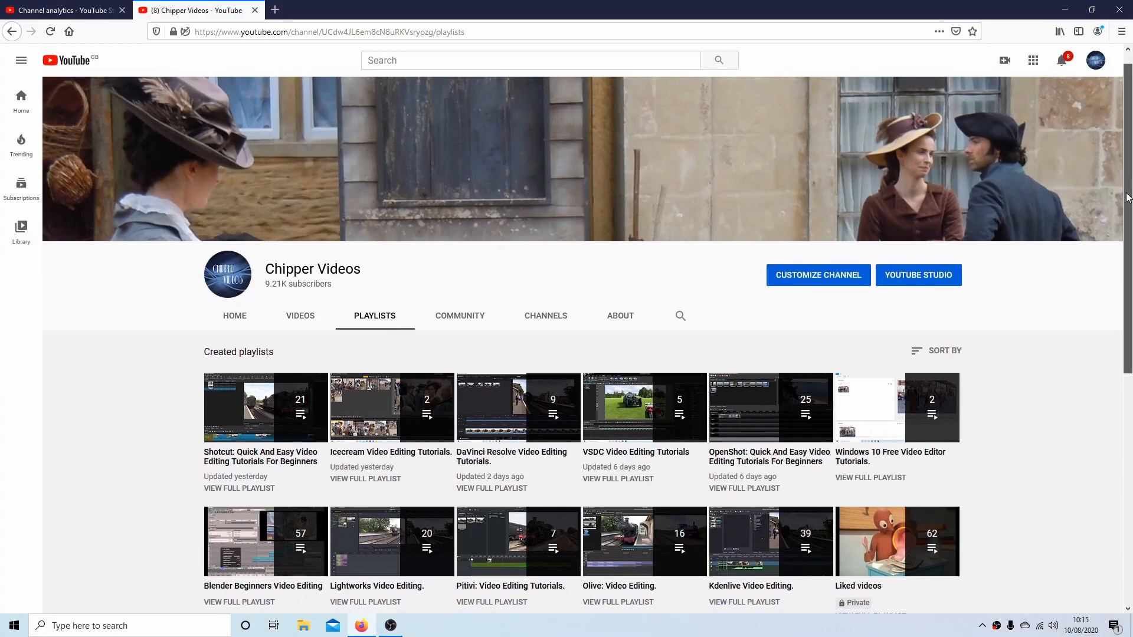
scroll("down", 3)
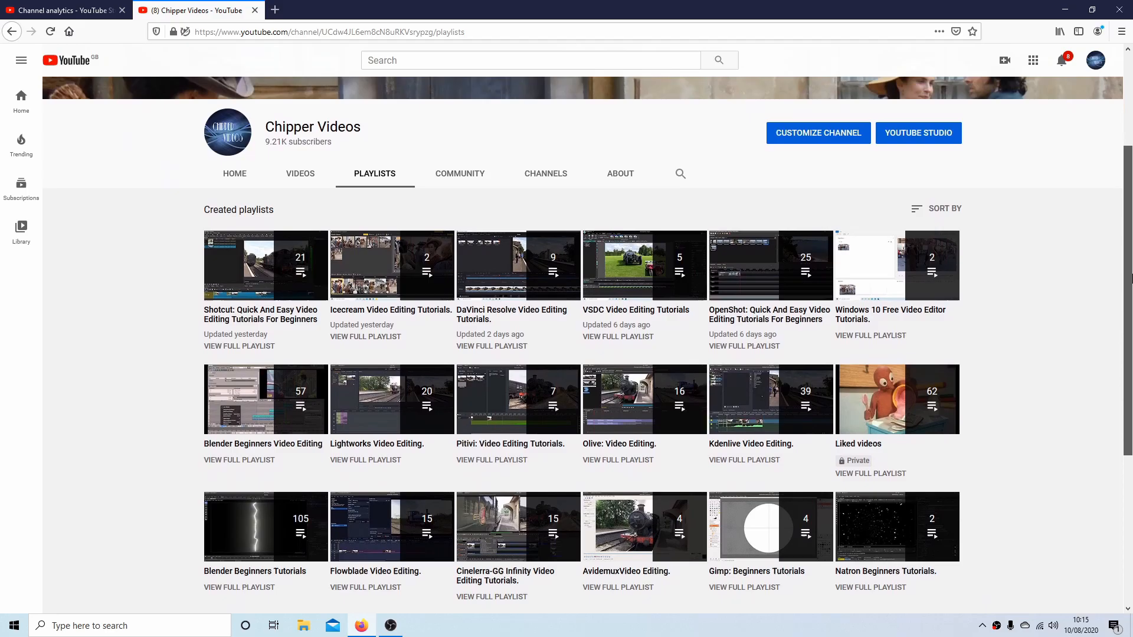
In FLAG.blend, preview the flag's real colours, then select the red cross and white panels together
left_click(389, 625)
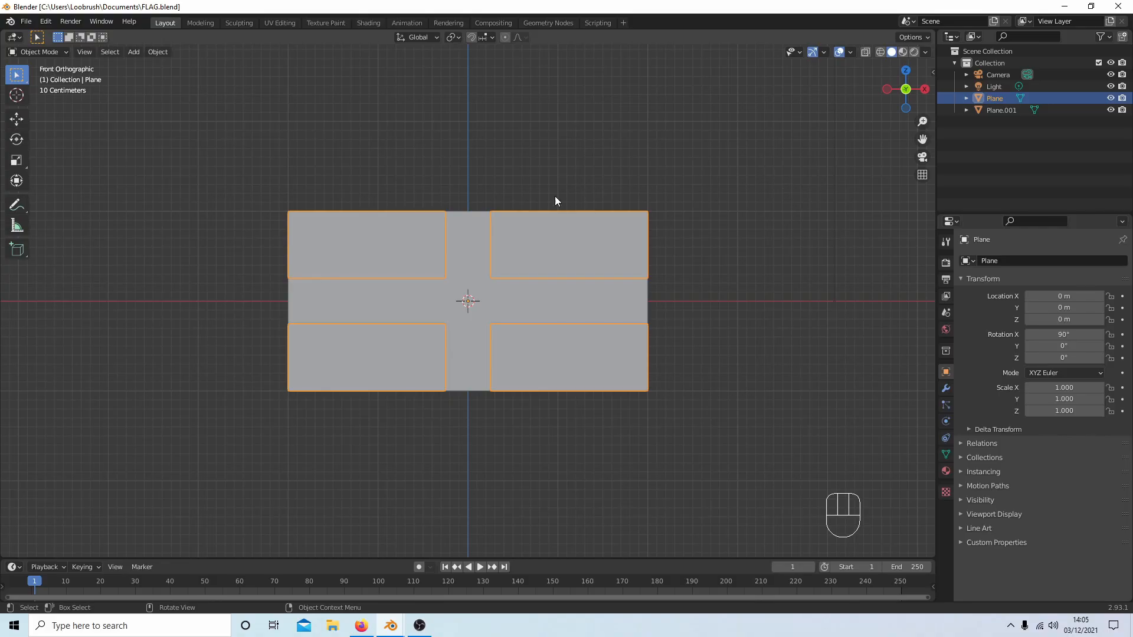
mouse_move(451, 206)
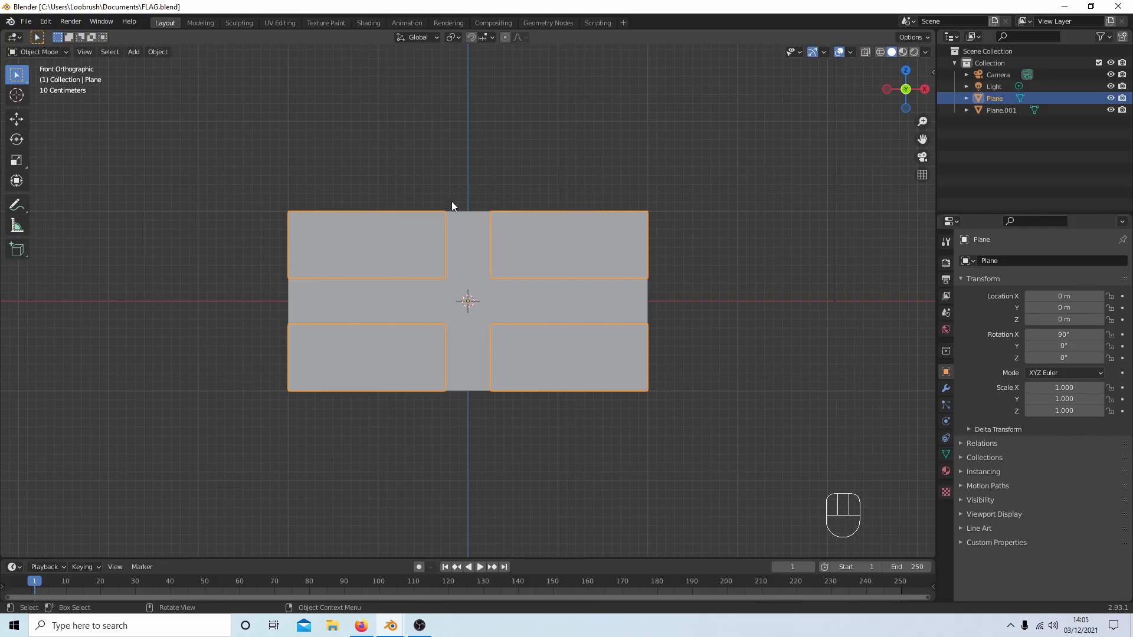
mouse_move(672, 209)
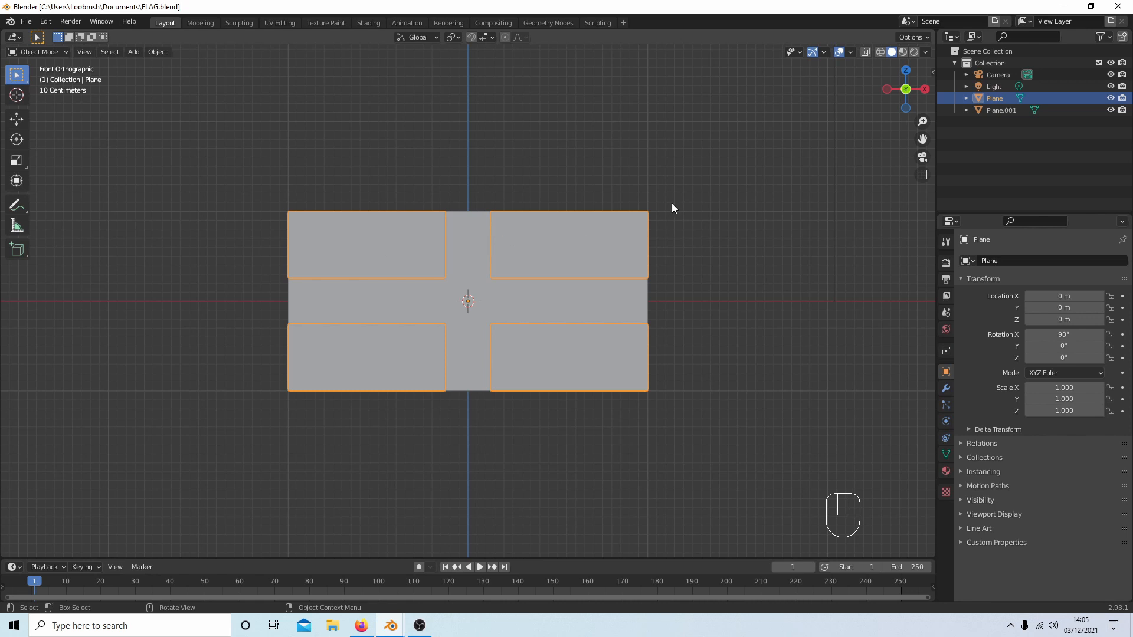
mouse_move(573, 244)
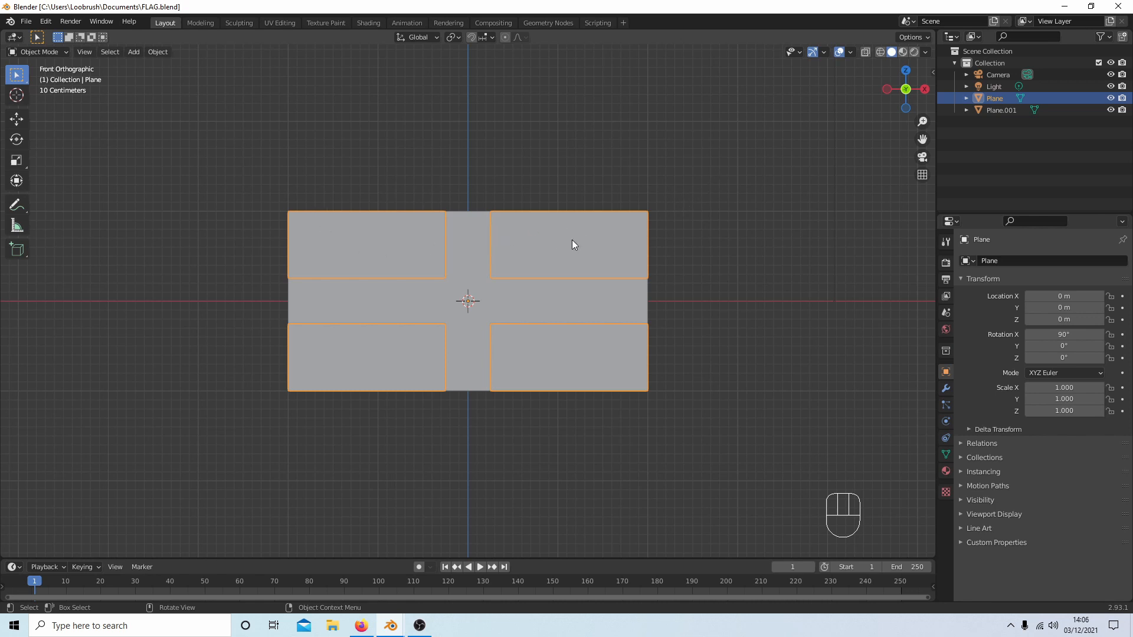
mouse_move(904, 58)
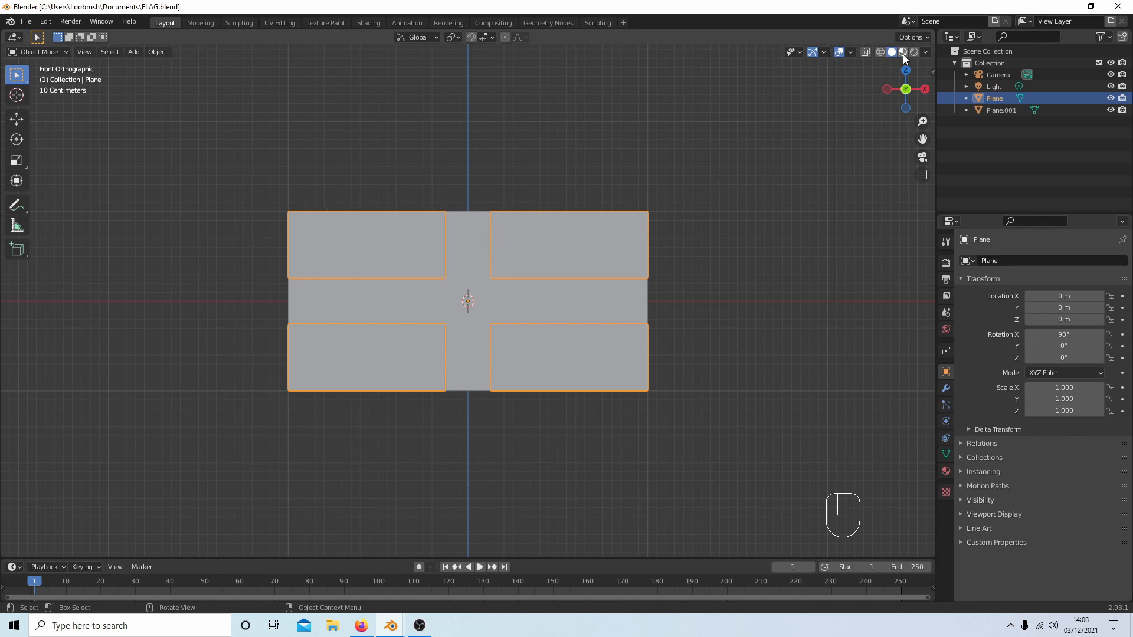
left_click(902, 52)
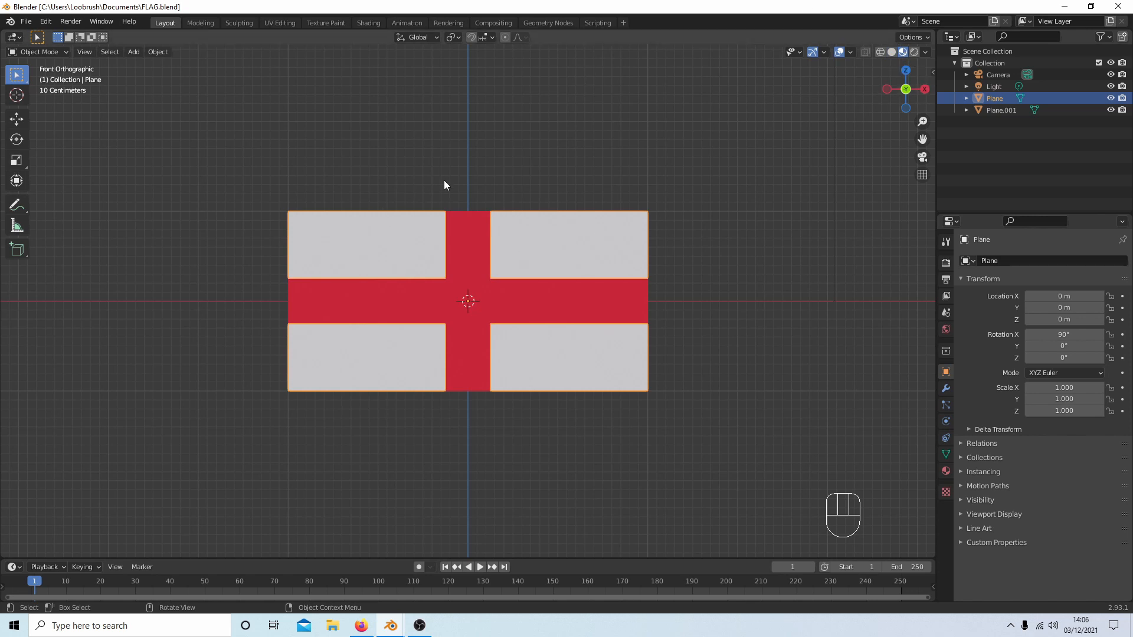
mouse_move(894, 63)
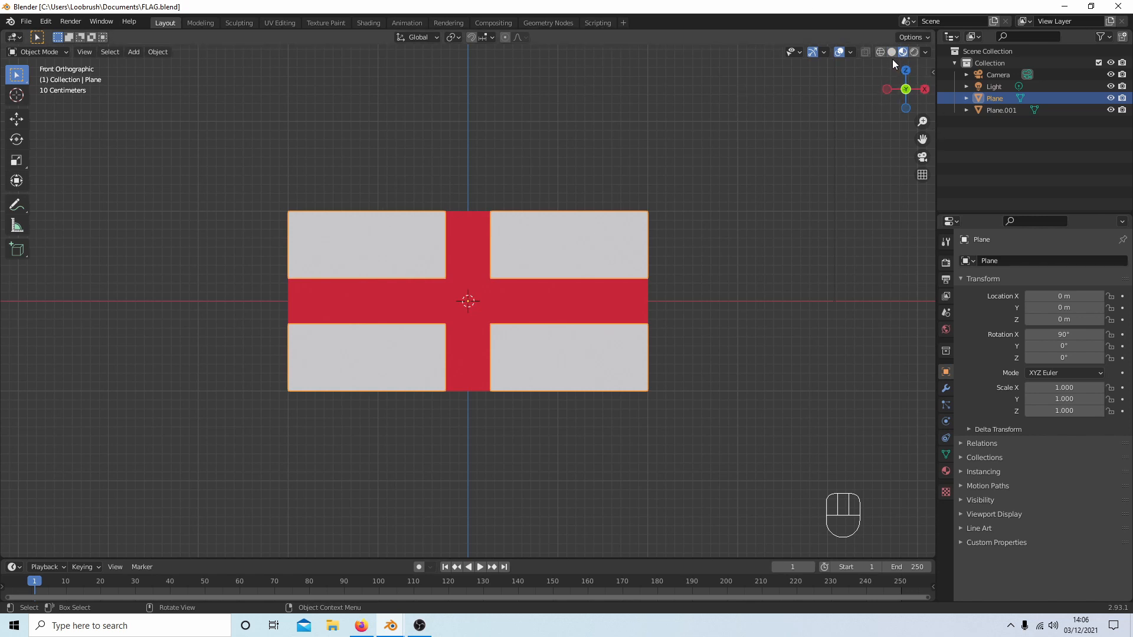
left_click(891, 52)
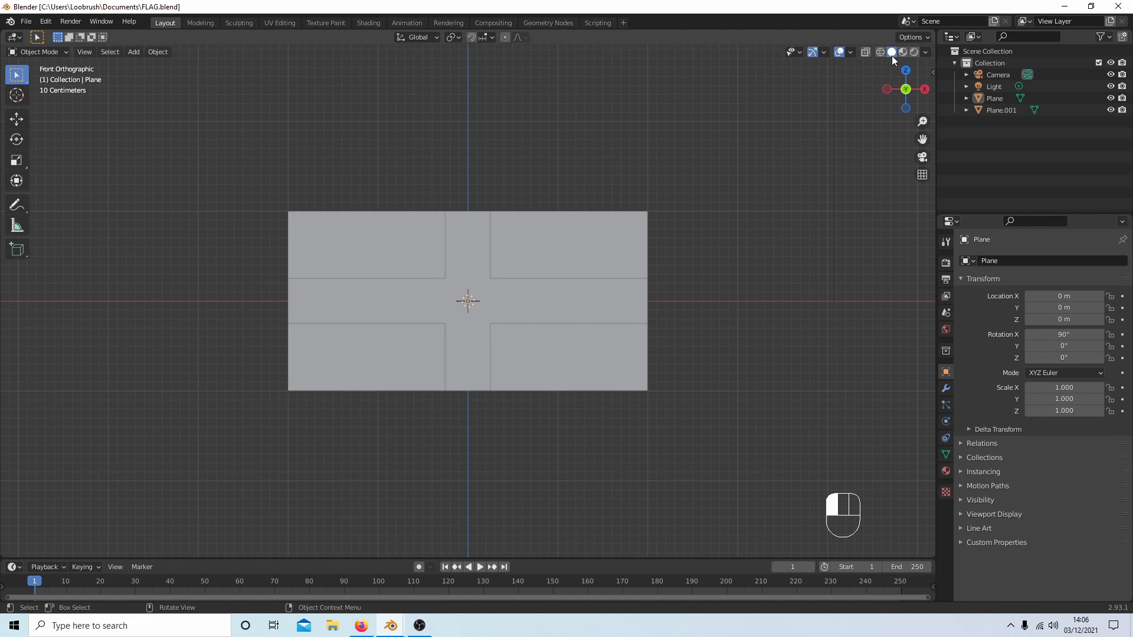
left_click(510, 295)
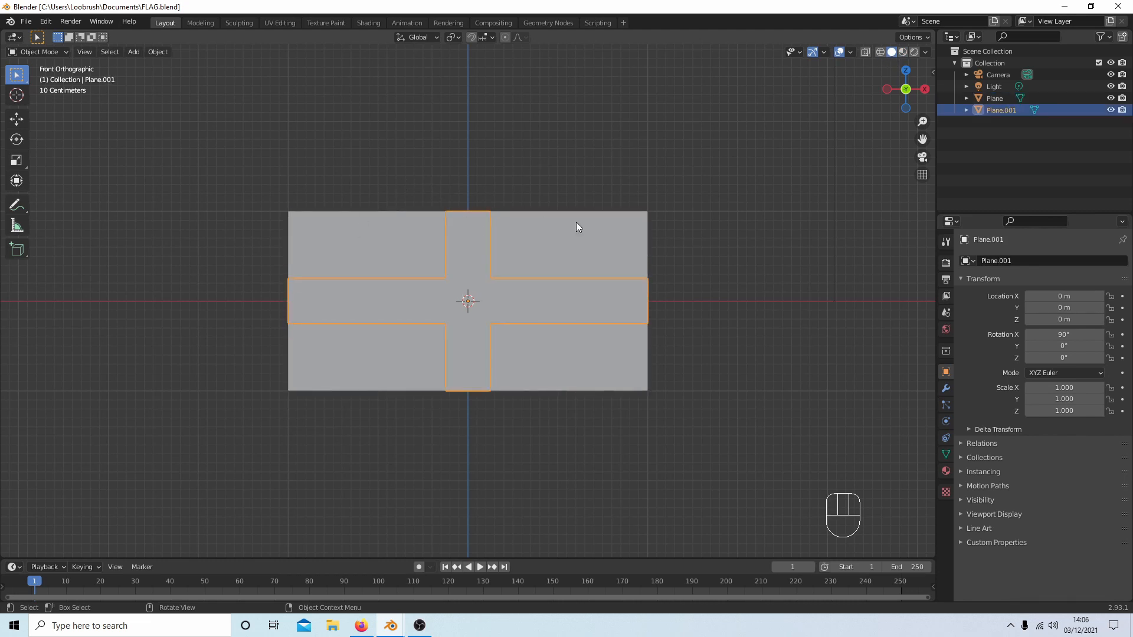
mouse_move(468, 262)
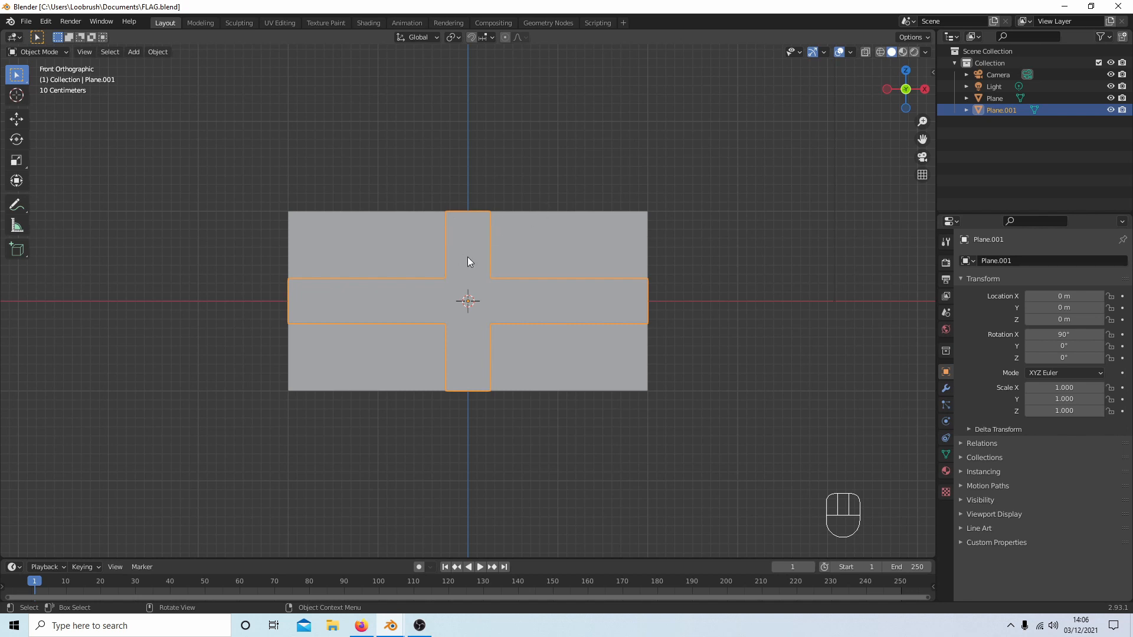
left_click(367, 261)
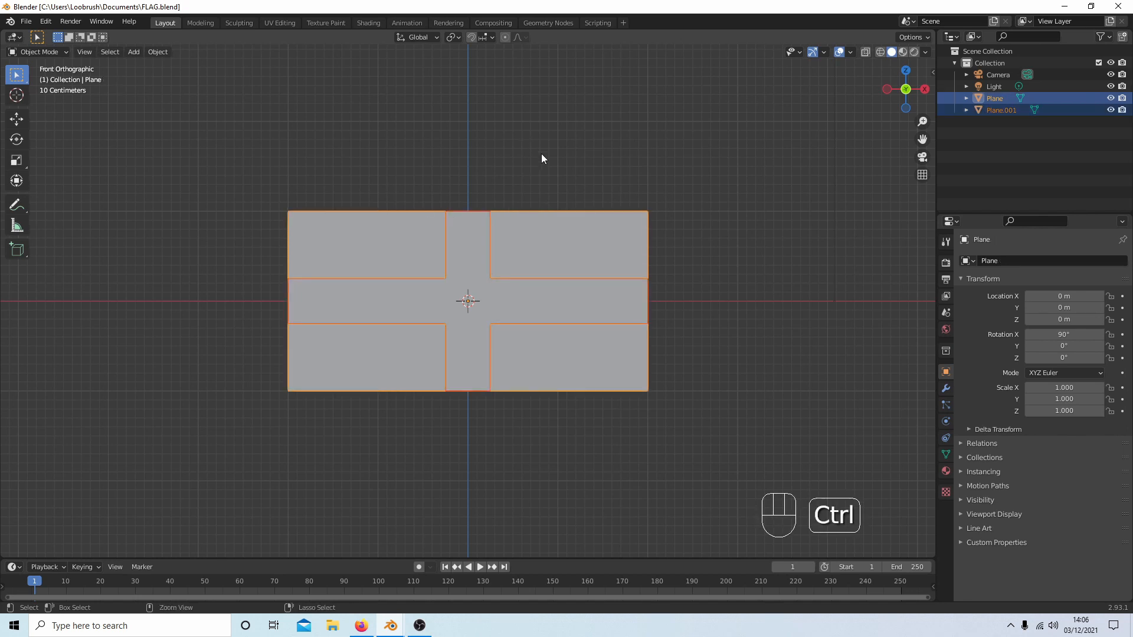
Join the two planes into one flag object with Cloth physics and test-play the simulation
key("ctrl+j")
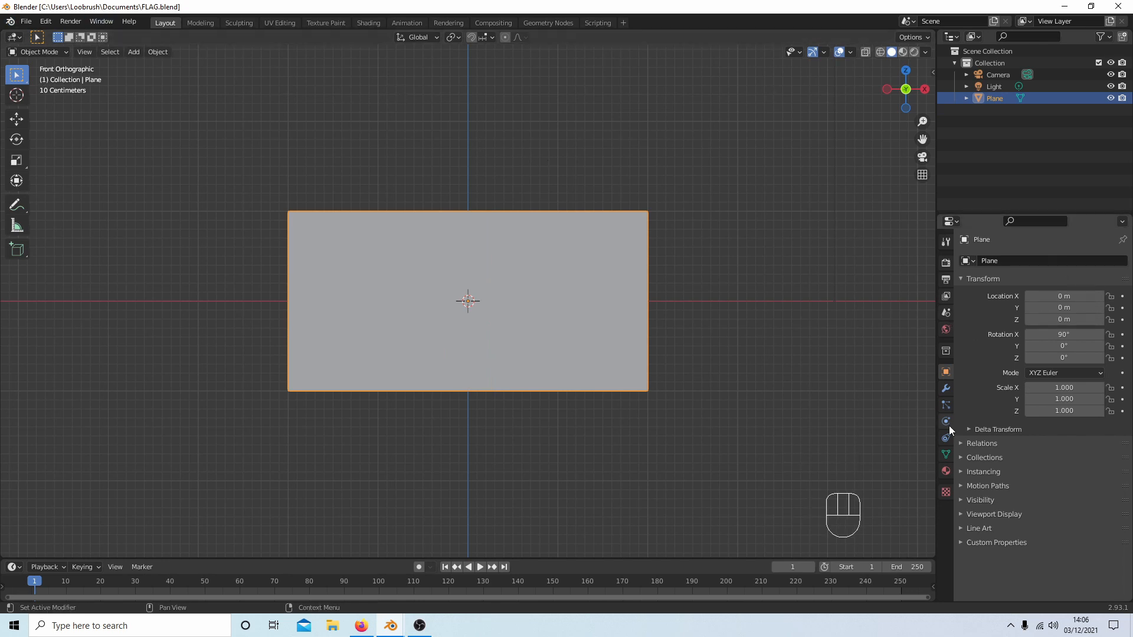
left_click(946, 422)
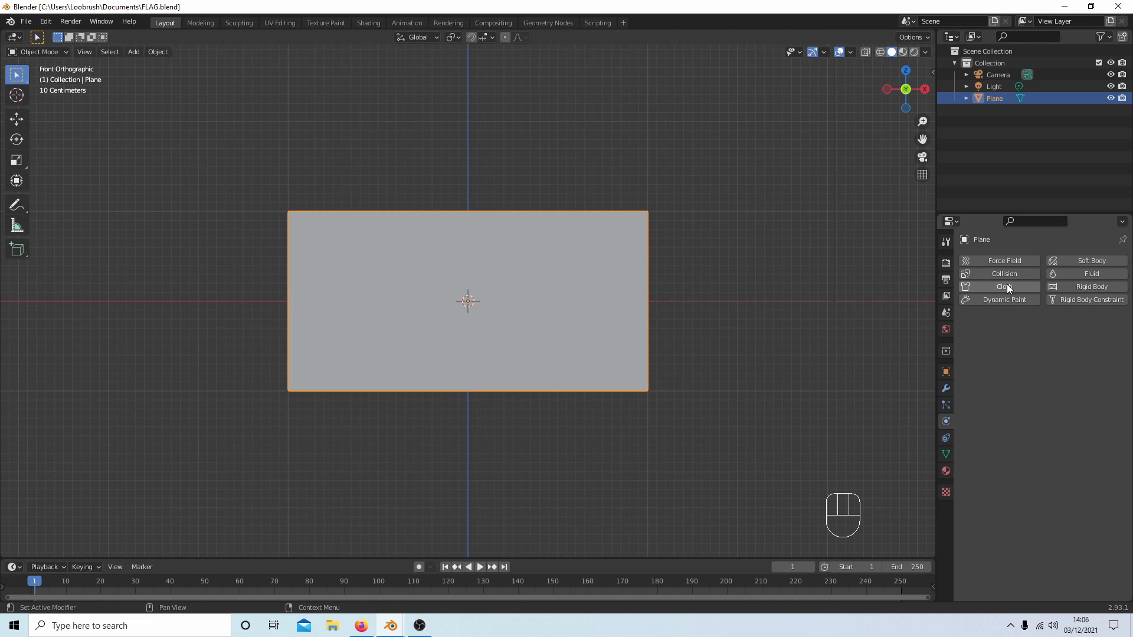
left_click(999, 287)
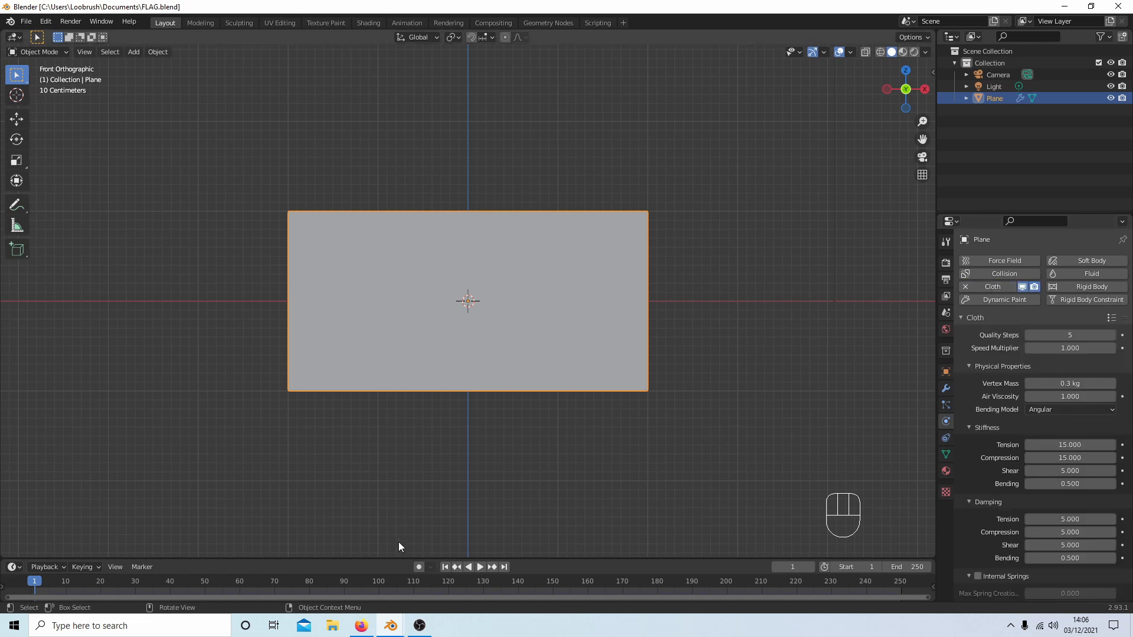
left_click(481, 567)
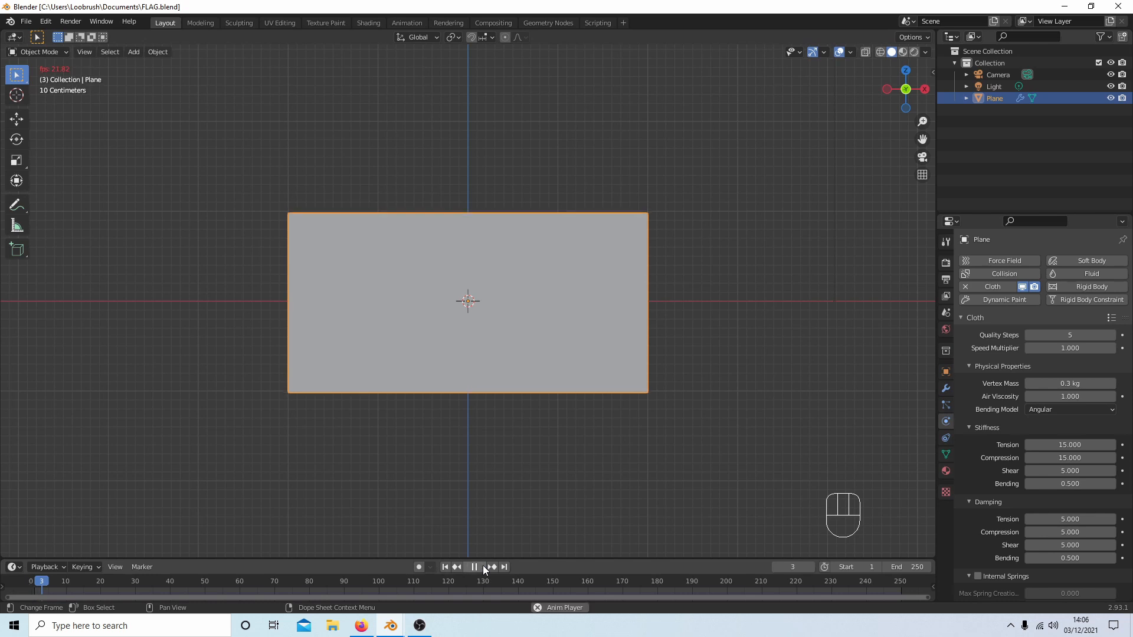
left_click(474, 567)
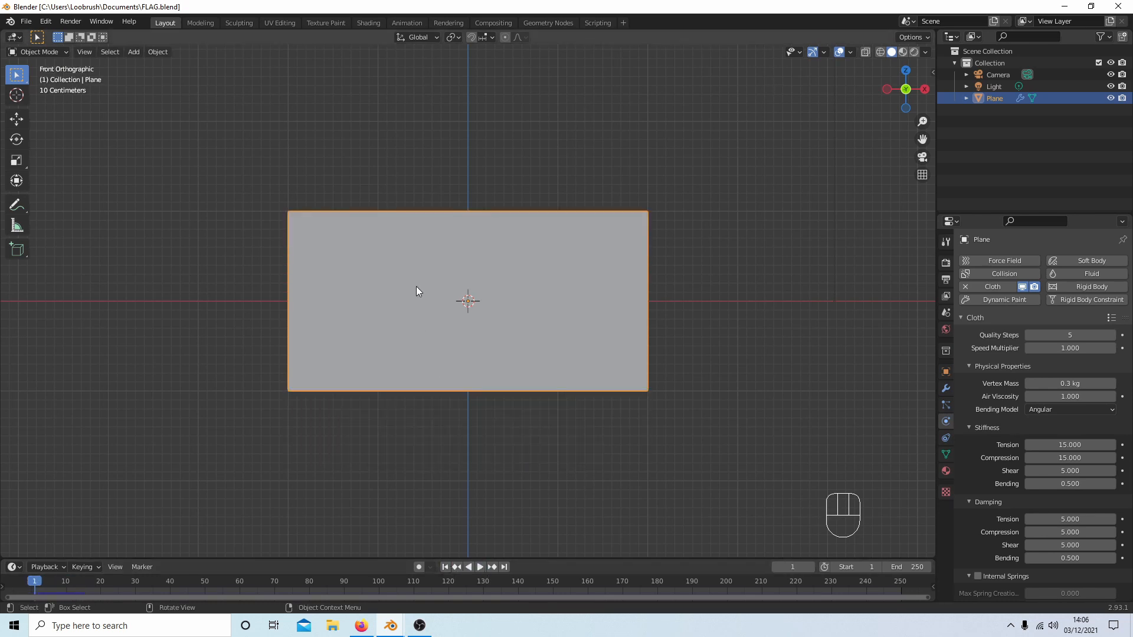
mouse_move(904, 61)
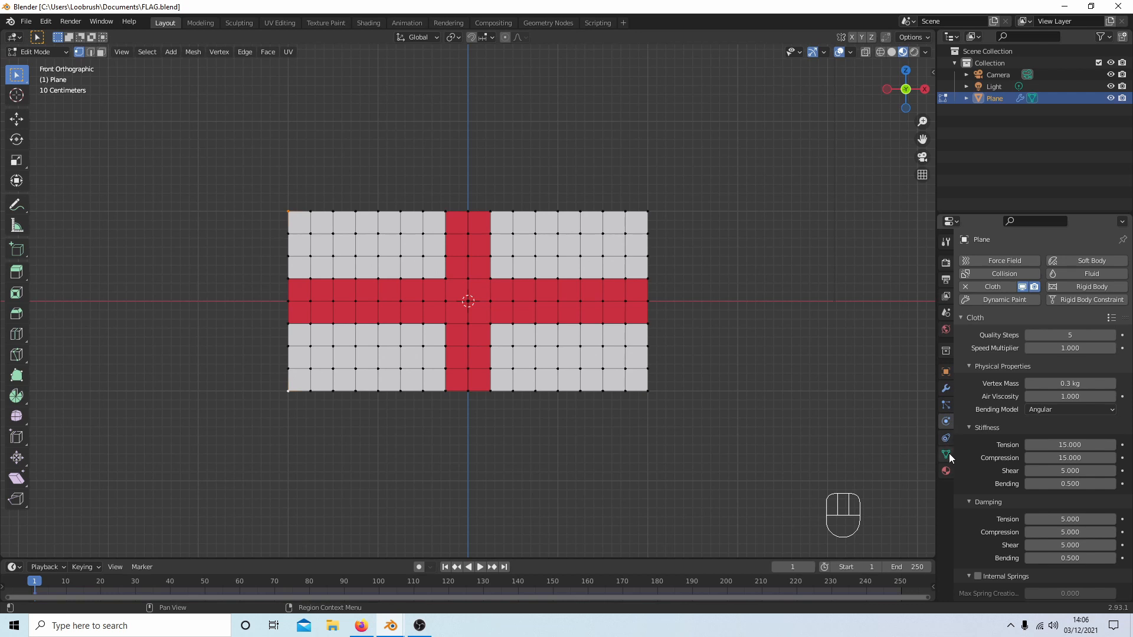
Create a vertex group from the selected flag vertices and return to object mode
left_click(946, 454)
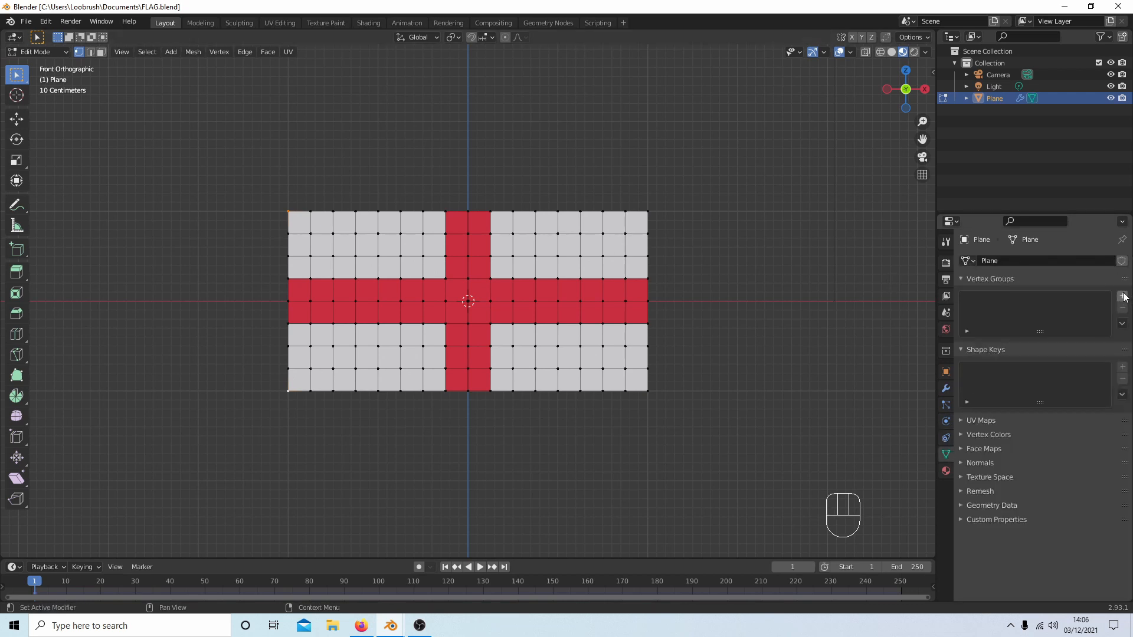
left_click(1122, 296)
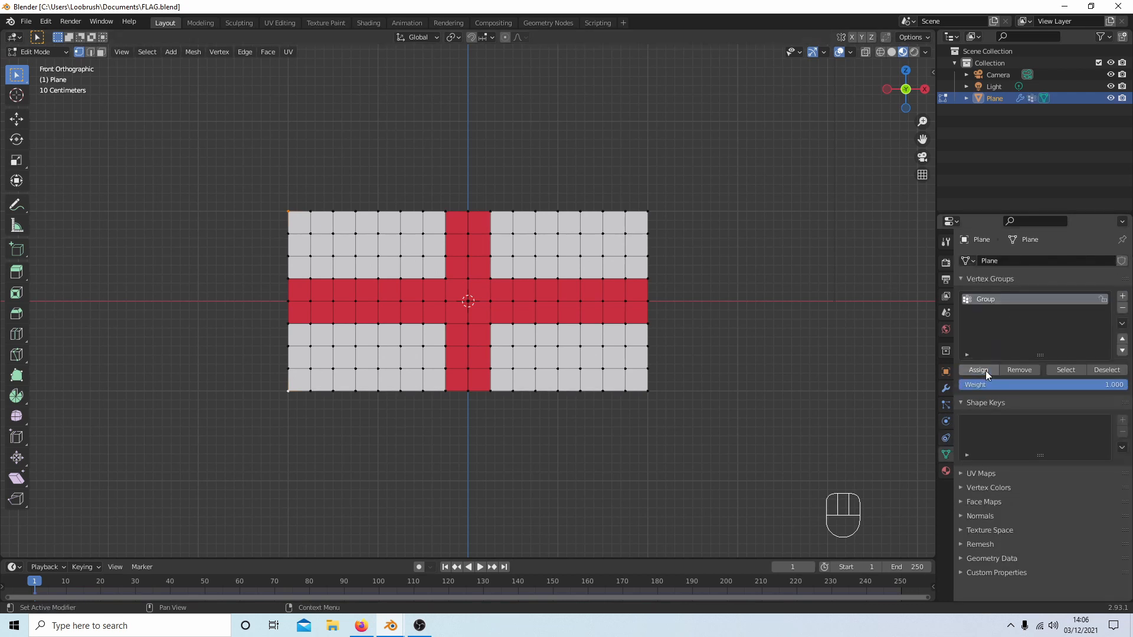
left_click(36, 52)
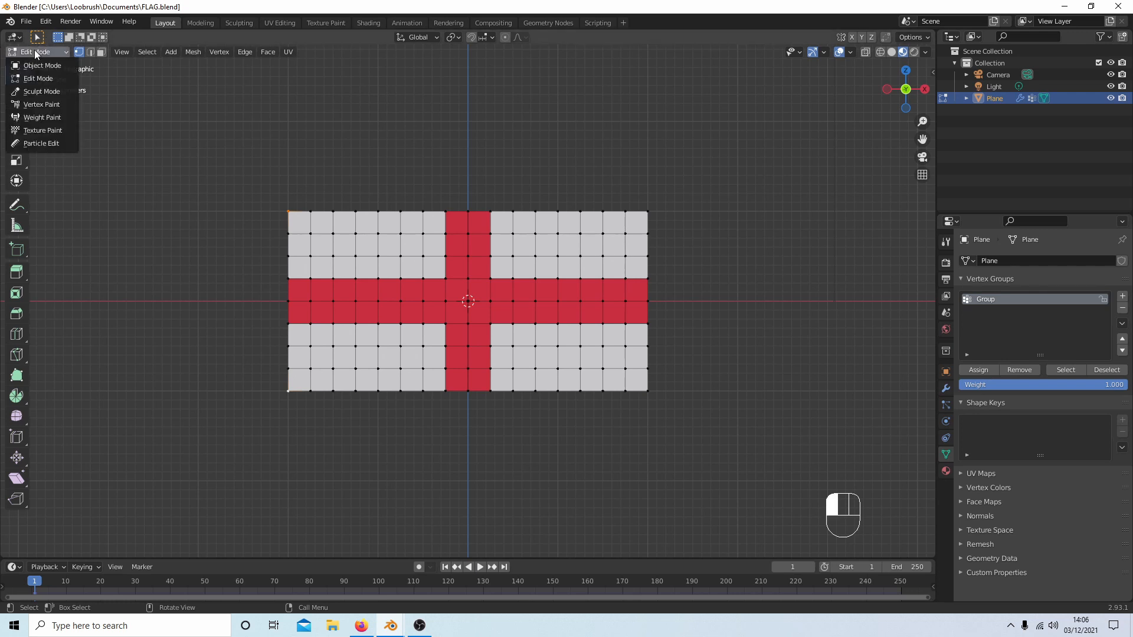
left_click(42, 65)
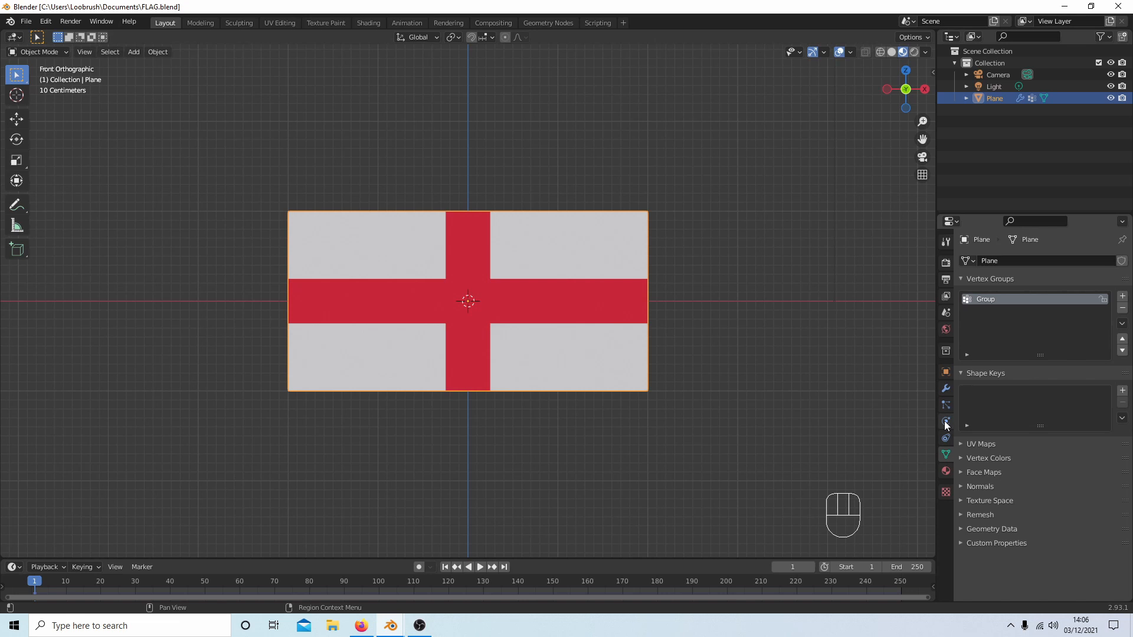
Pin the cloth to the new vertex group and play the simulation, which tears the flag apart
left_click(946, 421)
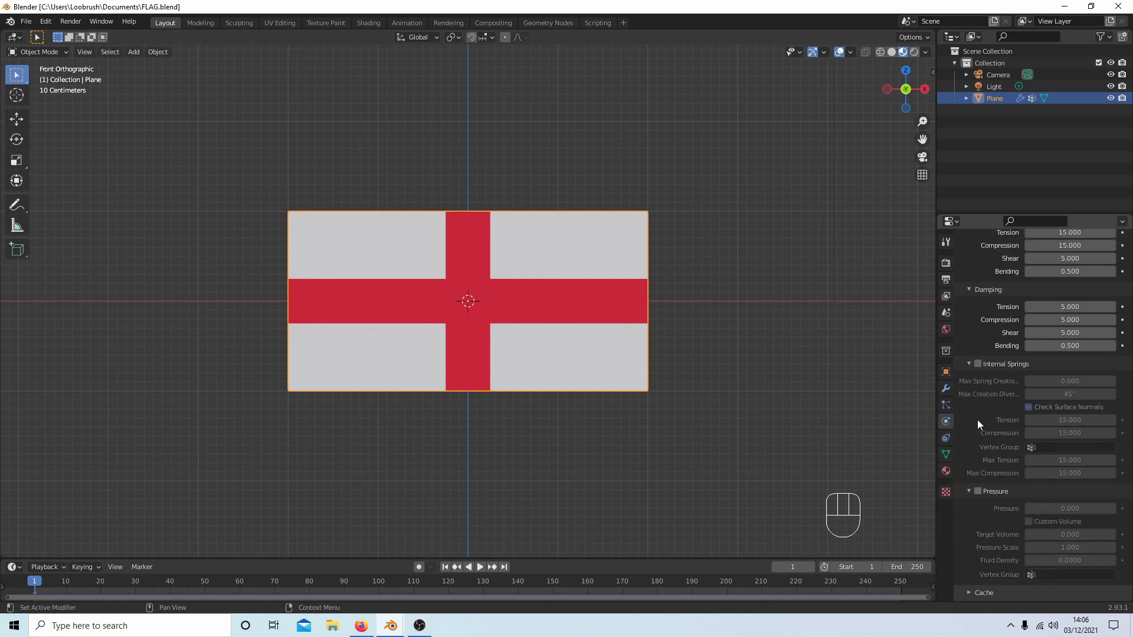
scroll("down", 3)
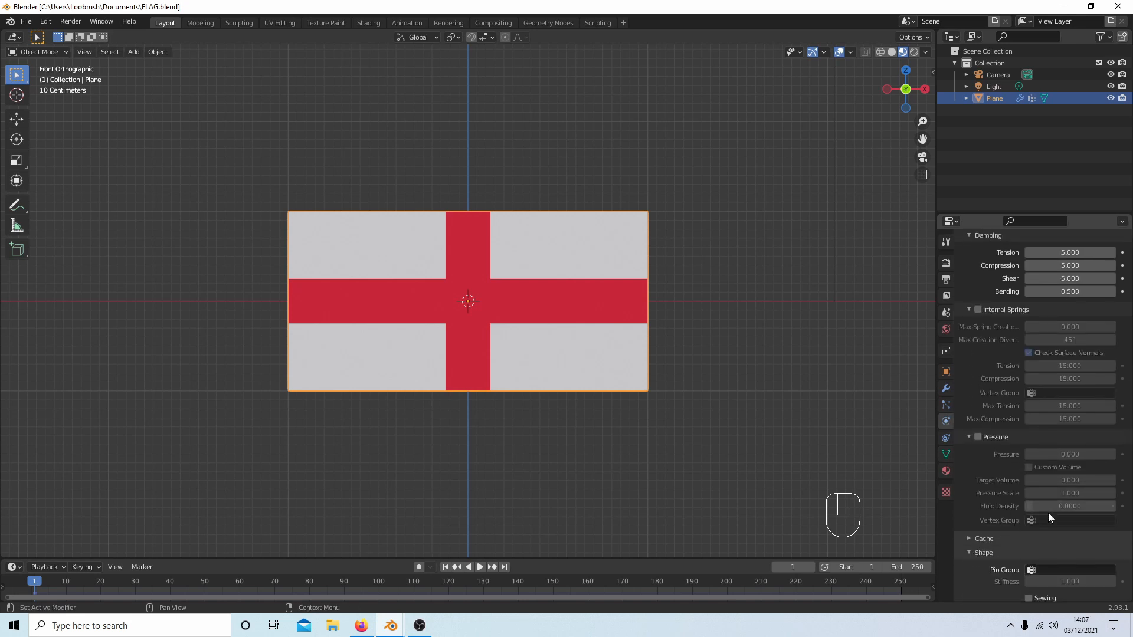
left_click(1032, 521)
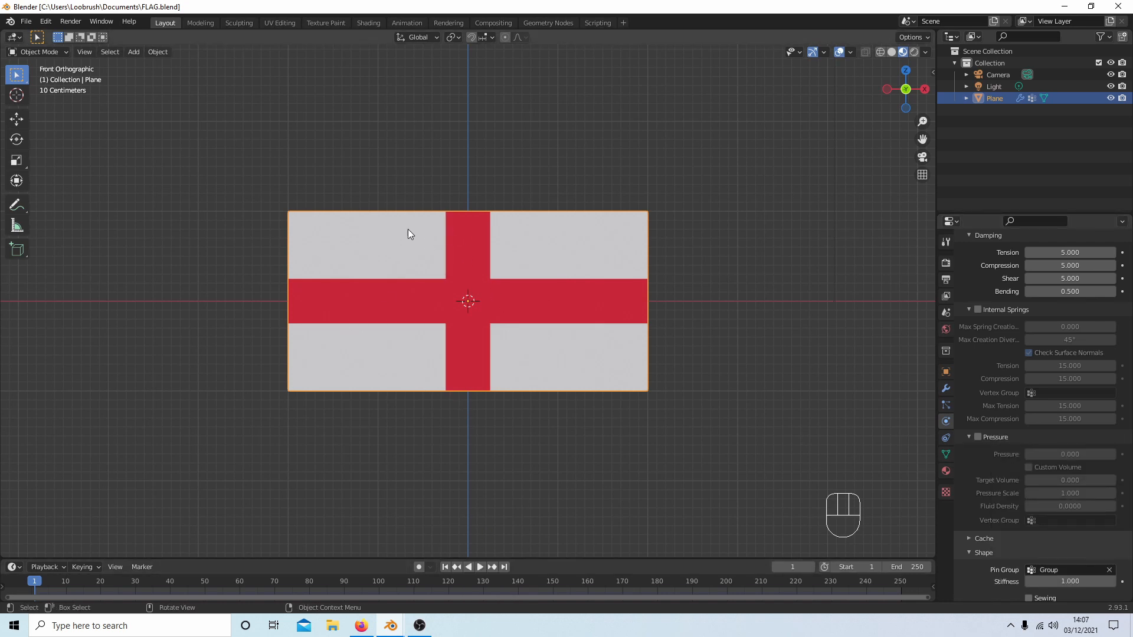
mouse_move(515, 194)
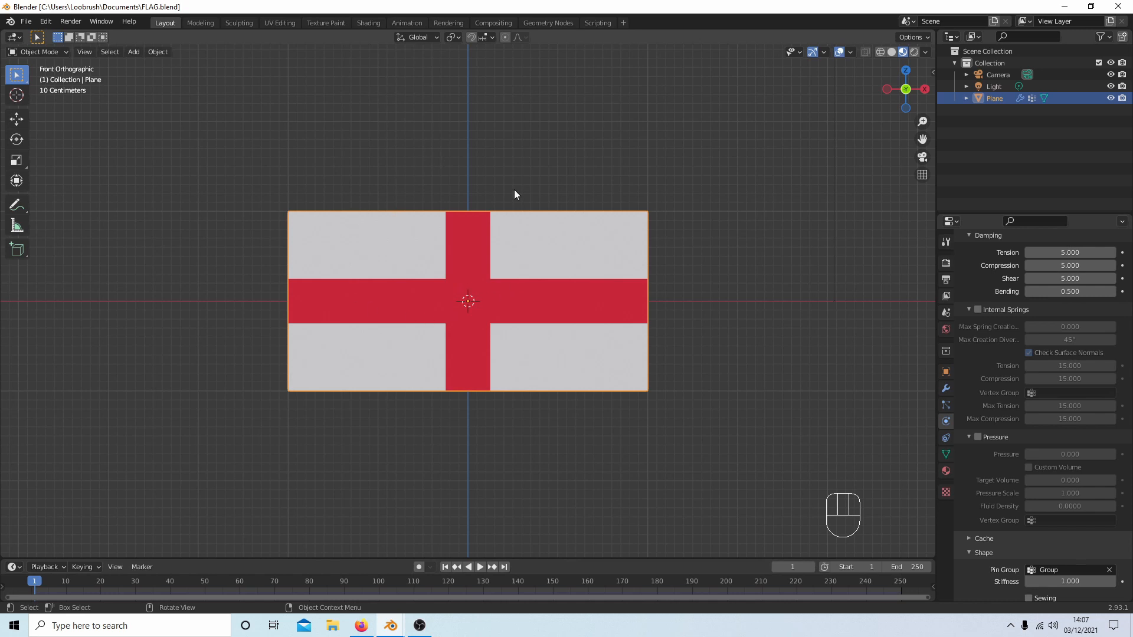
mouse_move(422, 208)
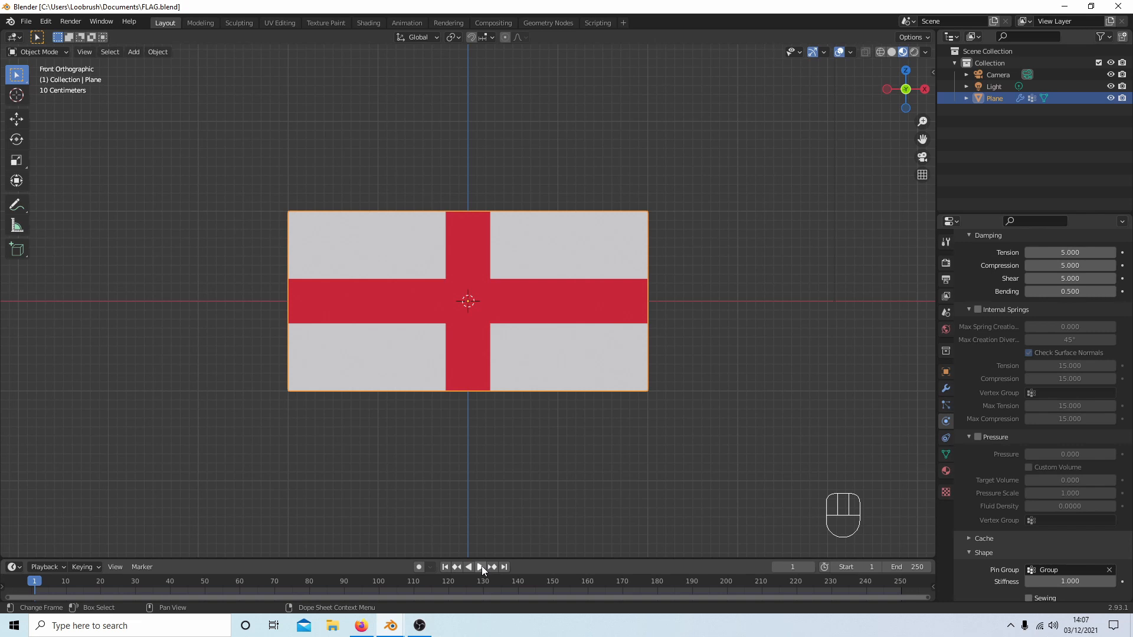
left_click(479, 567)
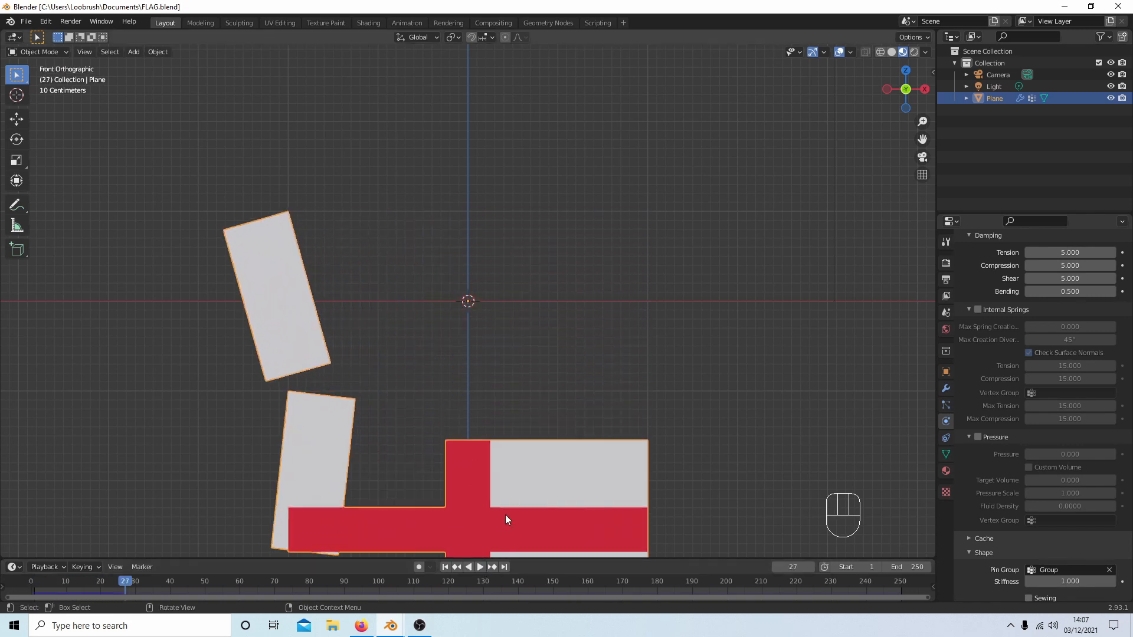
left_click(445, 566)
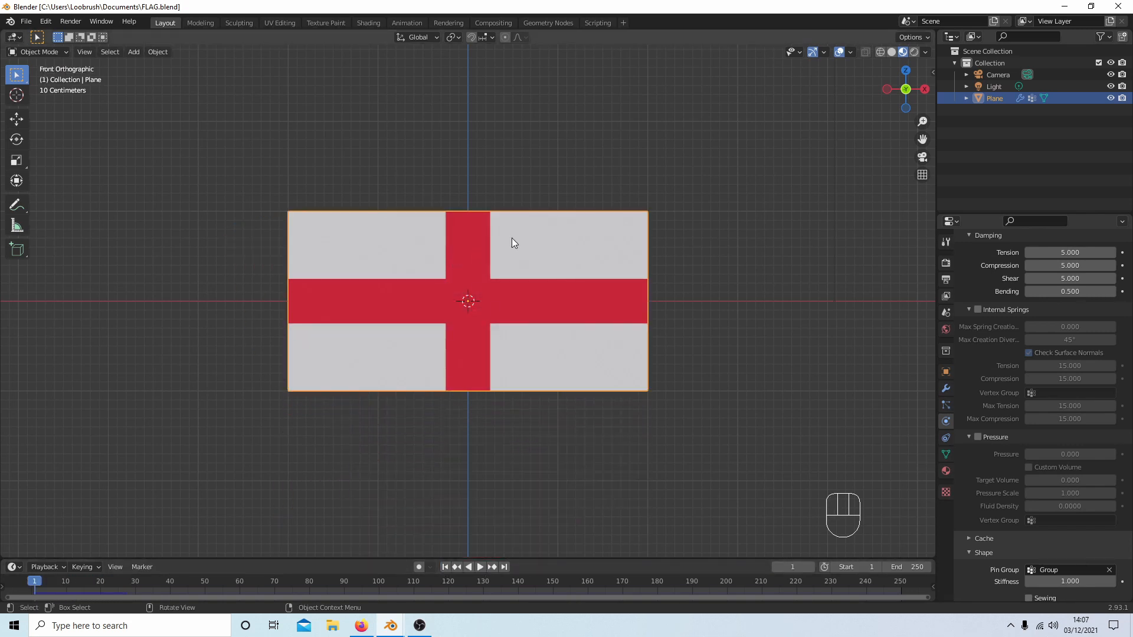
mouse_move(391, 271)
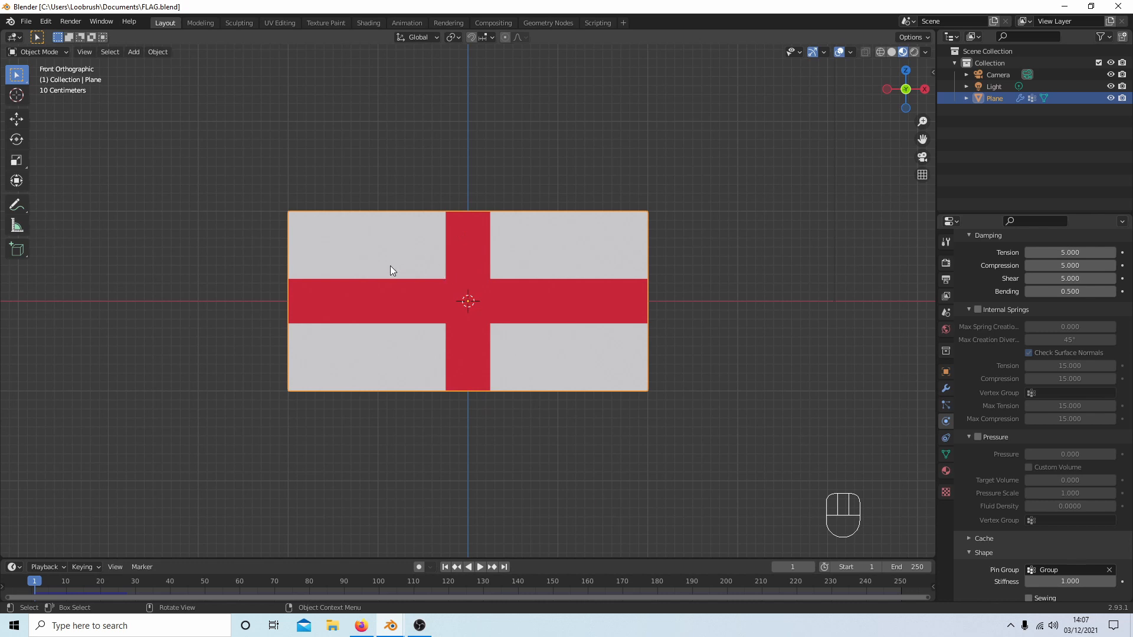
In Edit Mode, select all flag vertices and merge them by distance, removing 53 duplicates
left_click(39, 51)
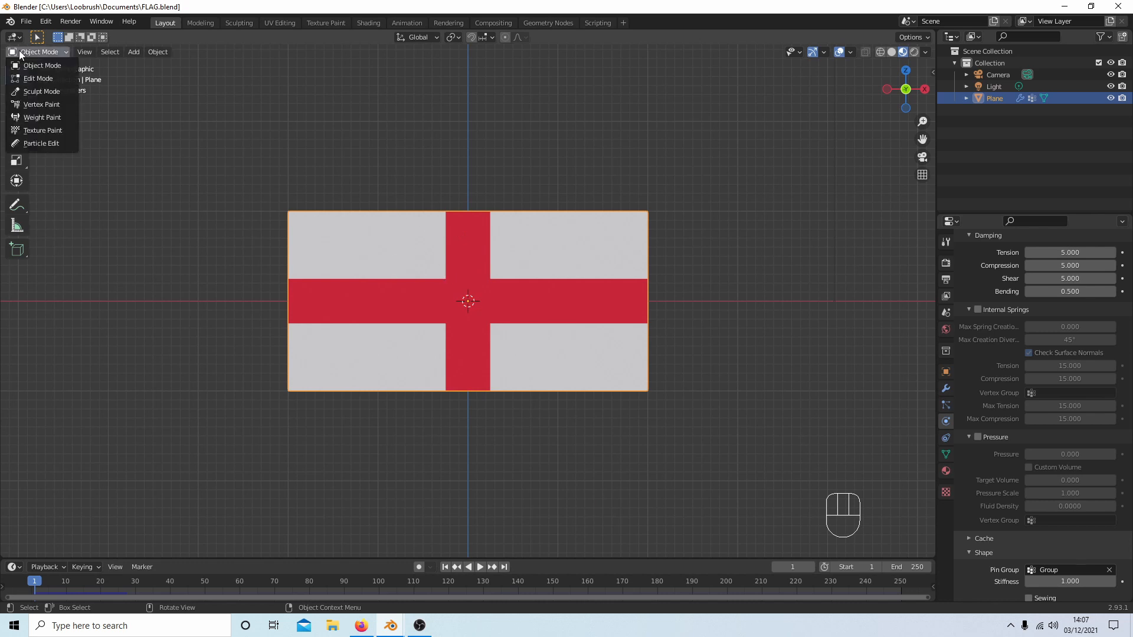
left_click(38, 78)
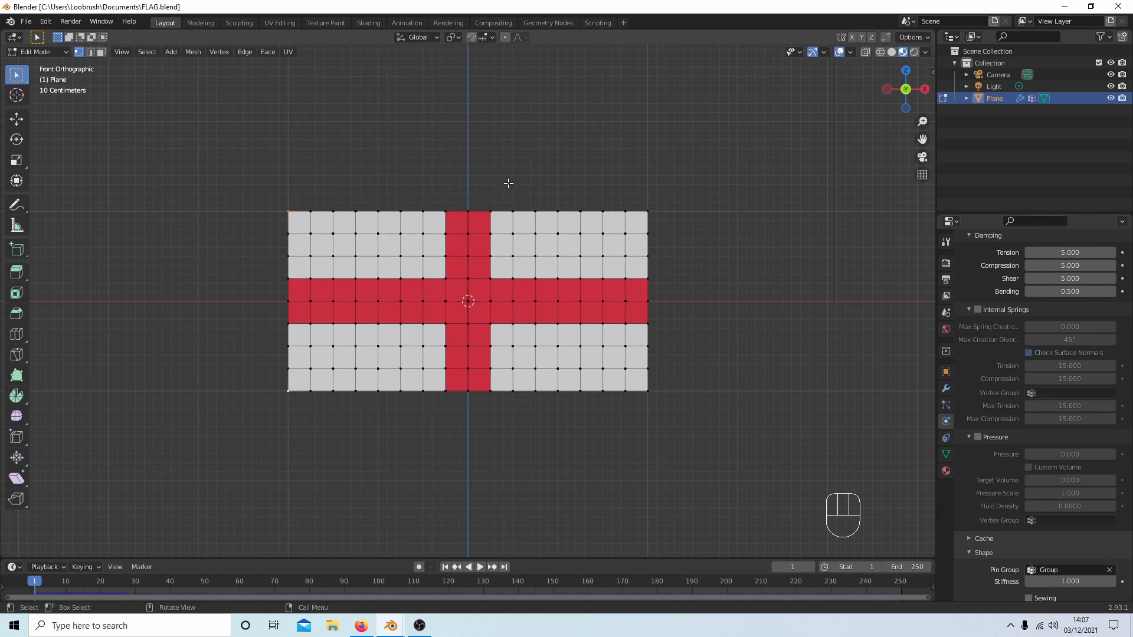
mouse_move(394, 287)
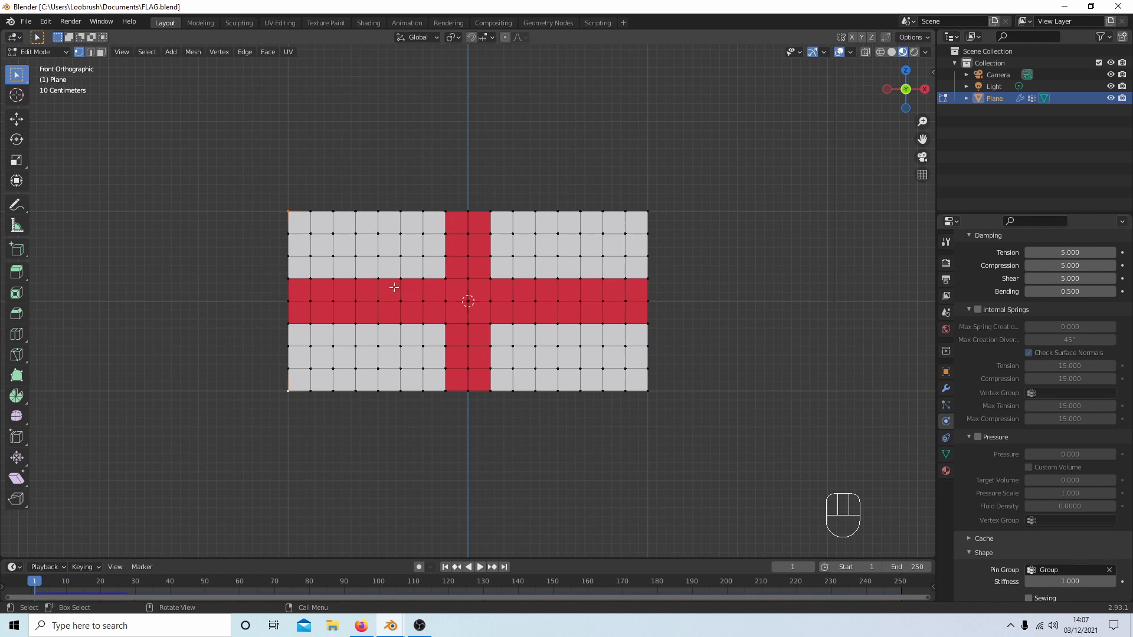
mouse_move(453, 274)
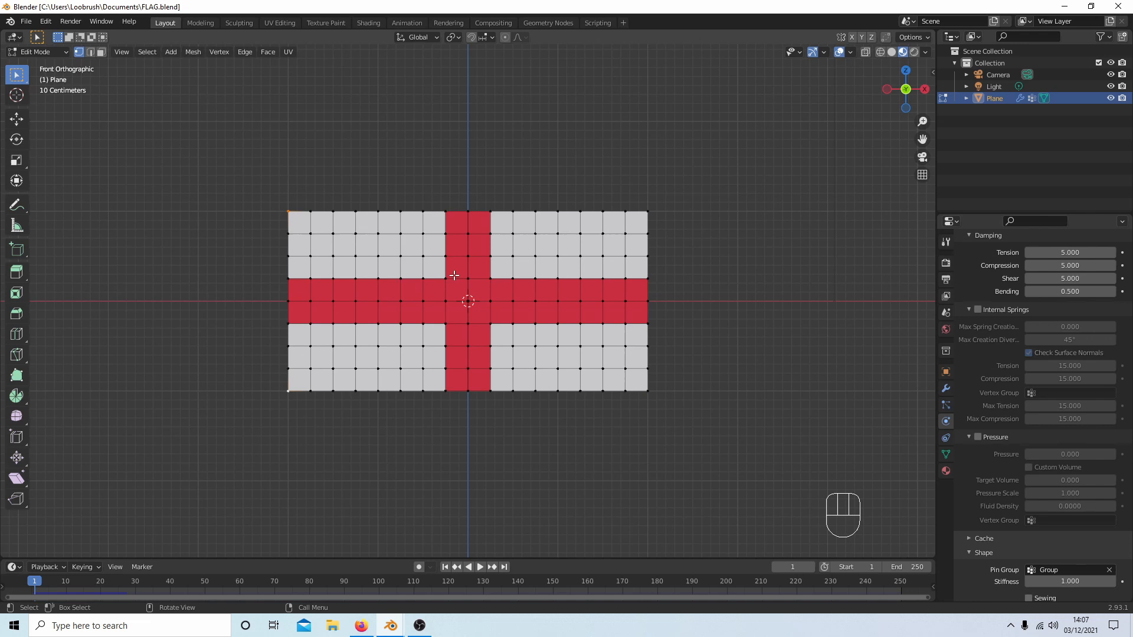
mouse_move(399, 289)
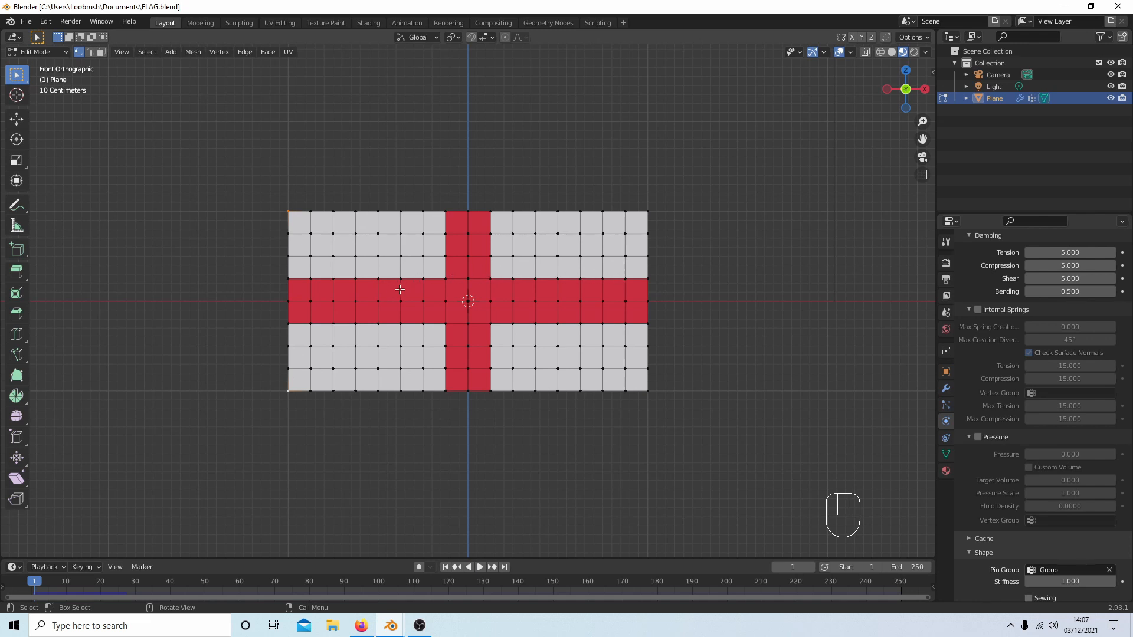
mouse_move(430, 309)
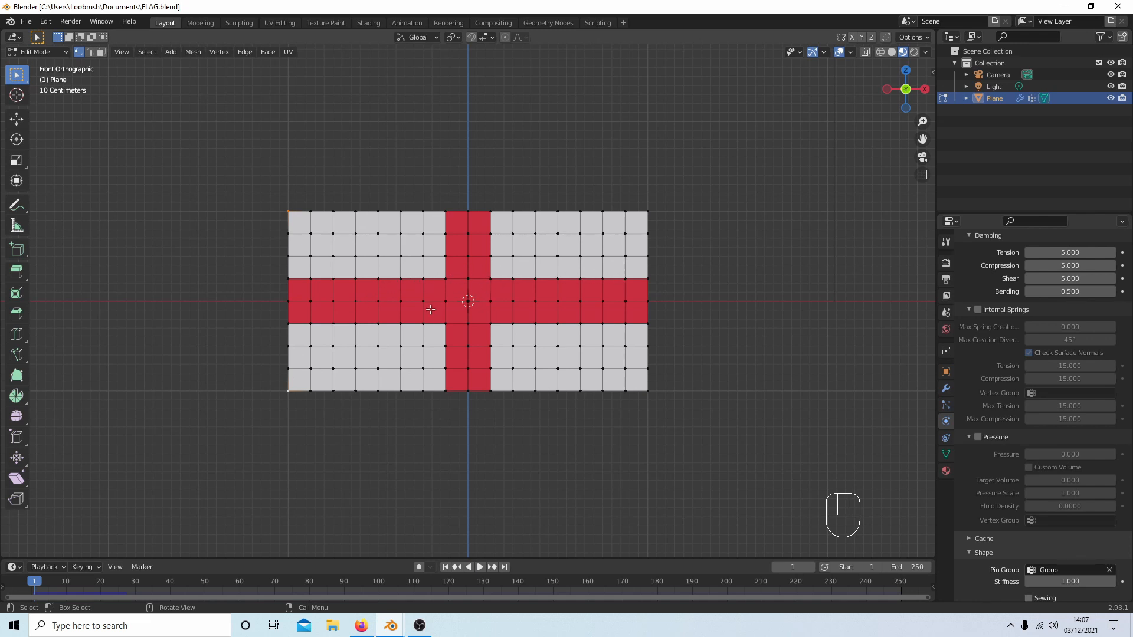
key("a")
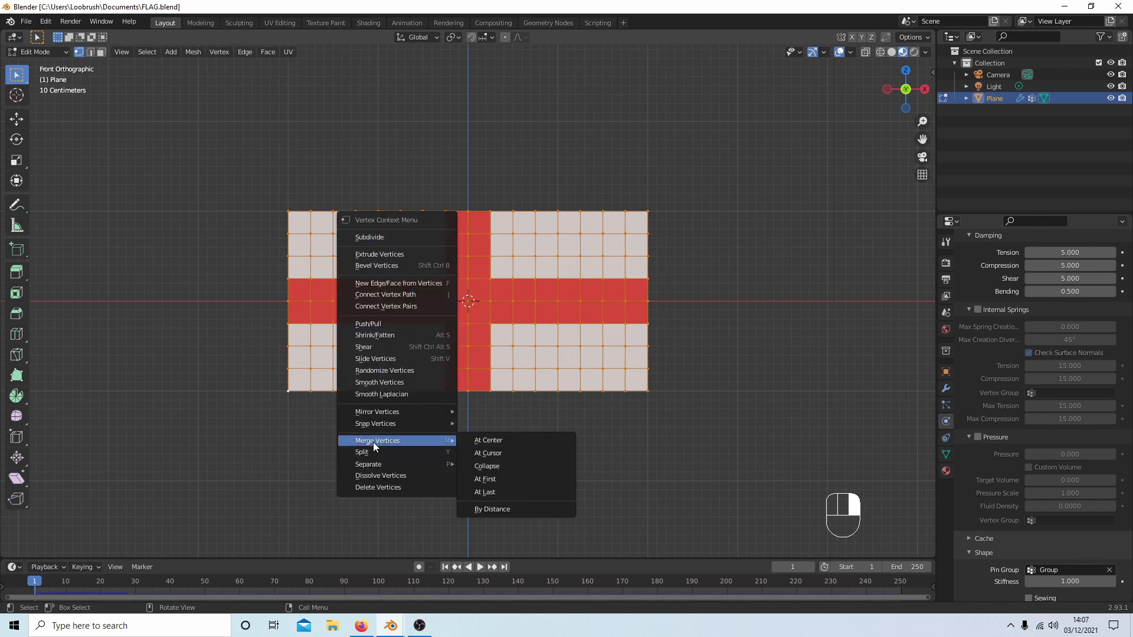
mouse_move(443, 444)
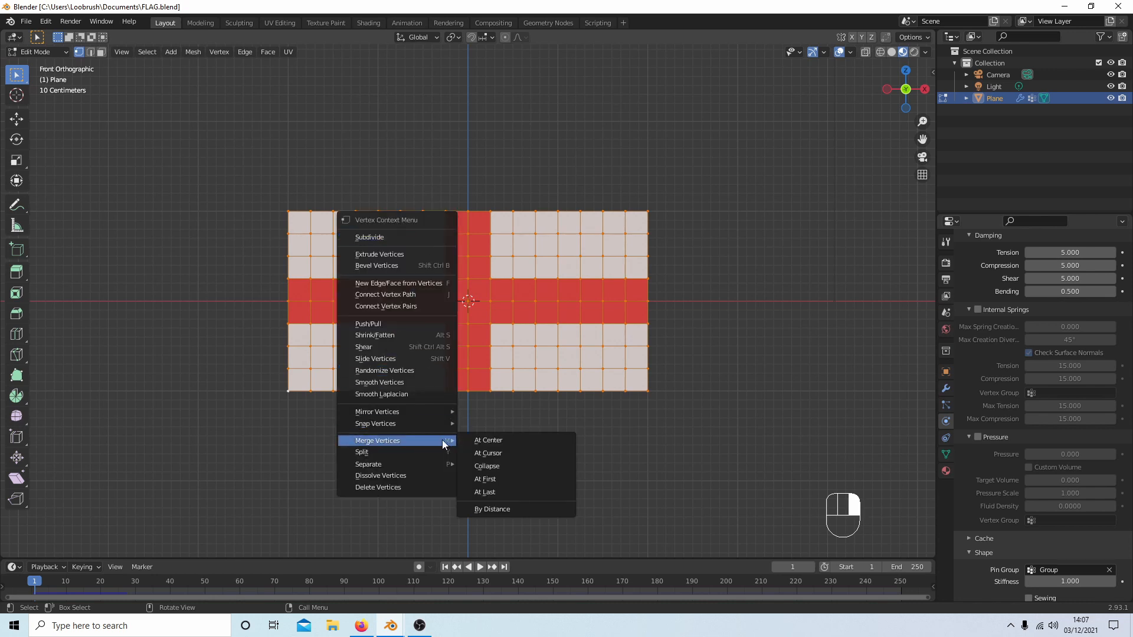
mouse_move(508, 512)
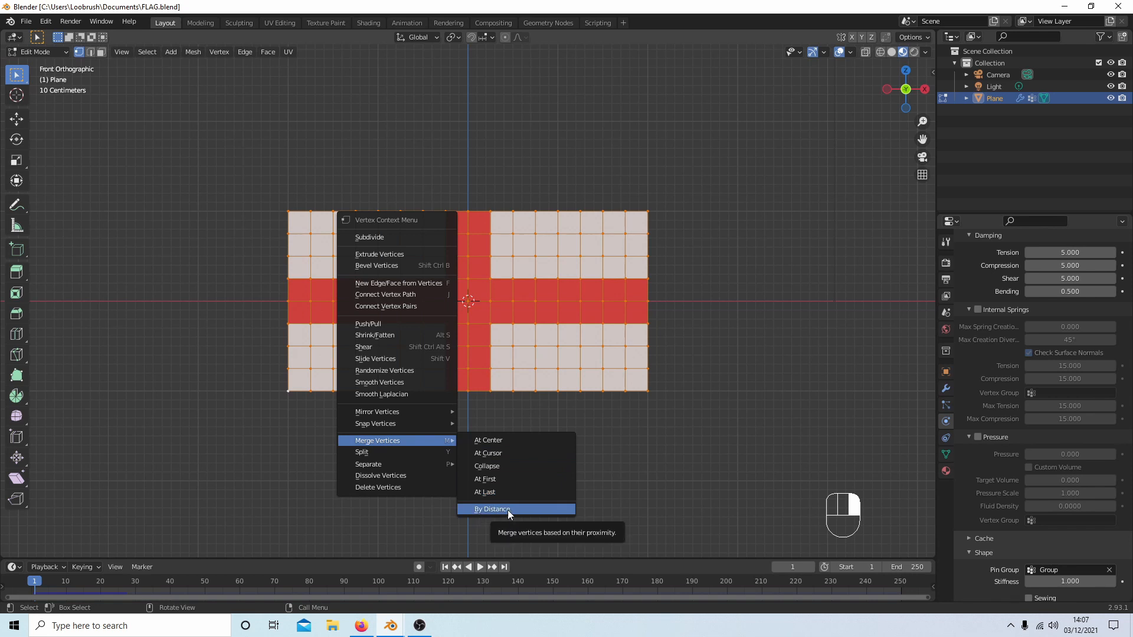
left_click(492, 509)
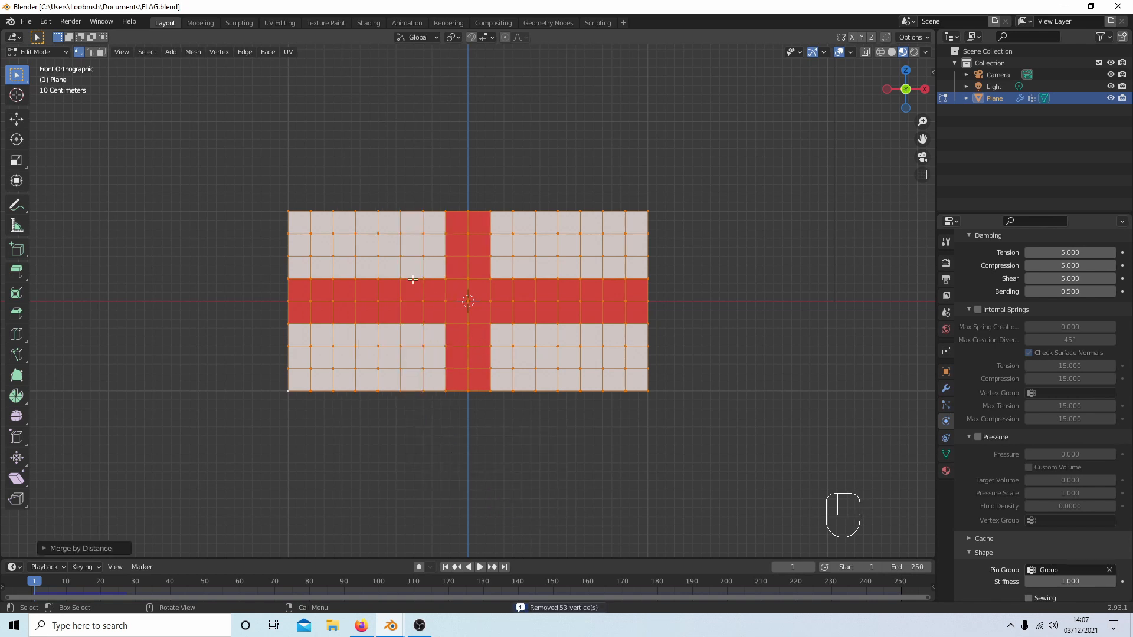
mouse_move(389, 257)
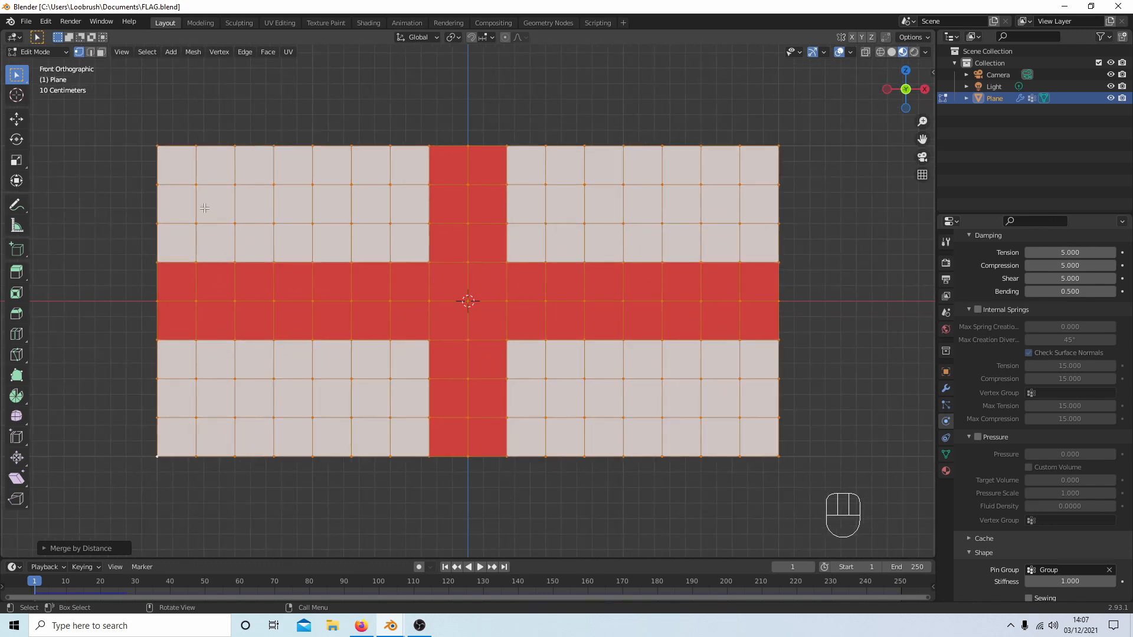
mouse_move(686, 275)
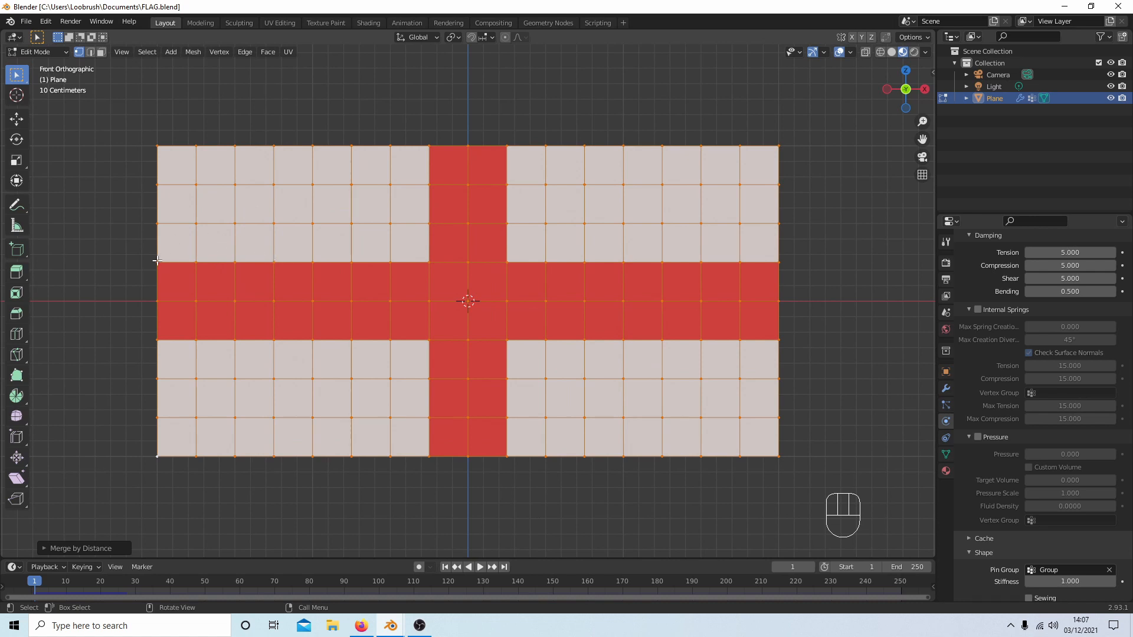
mouse_move(2, 59)
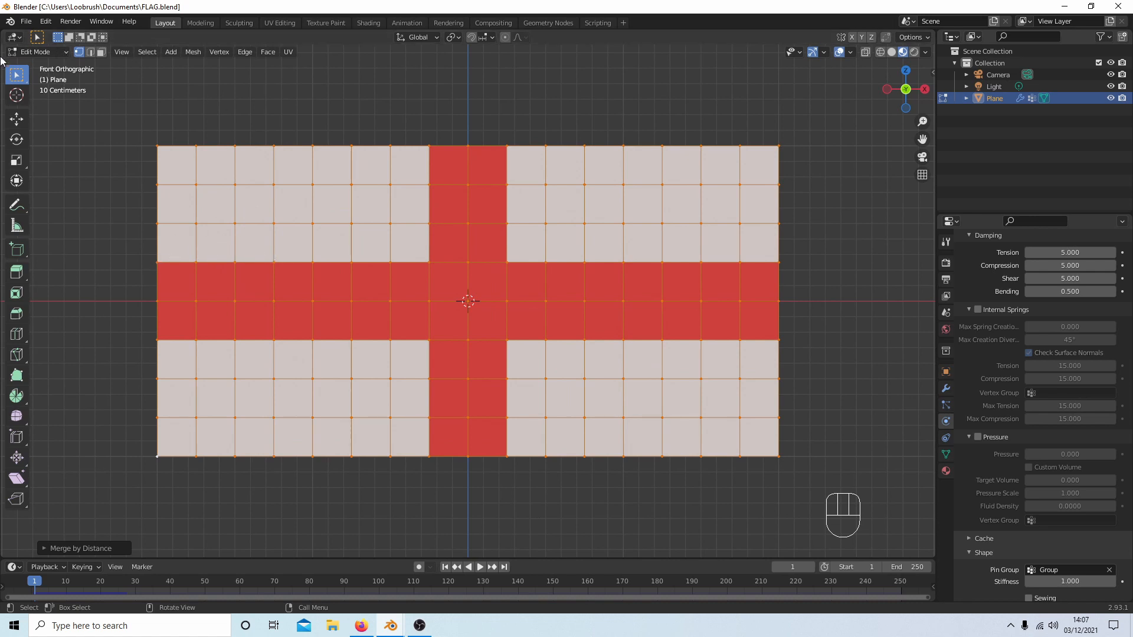
left_click(36, 51)
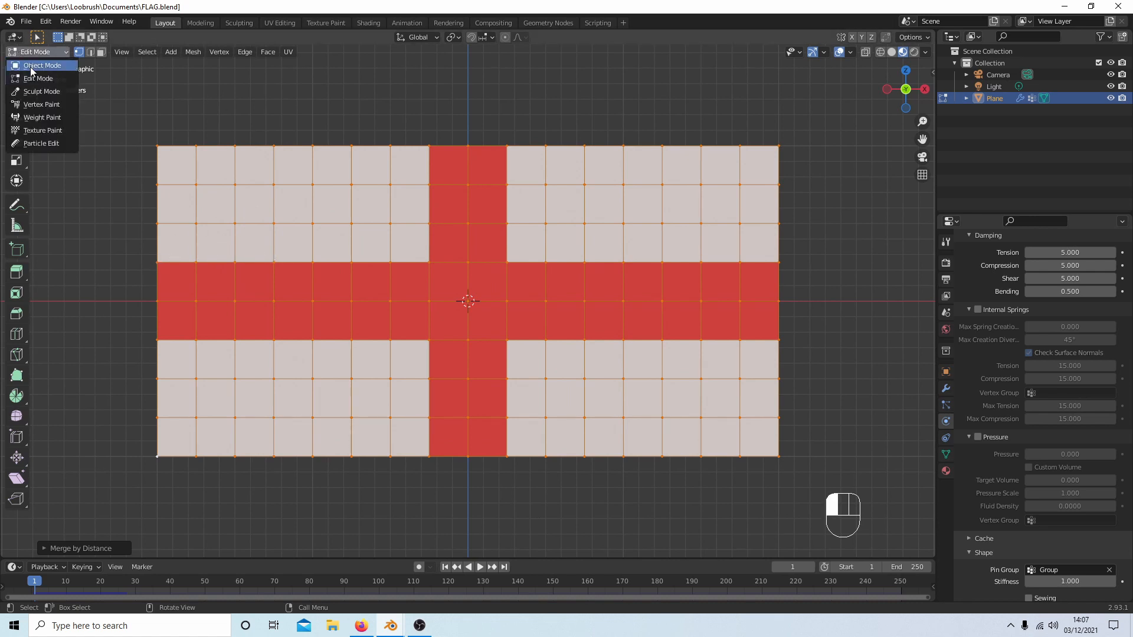
Back in Object Mode, replay the simulation with the flag now falling as one intact sheet
left_click(42, 65)
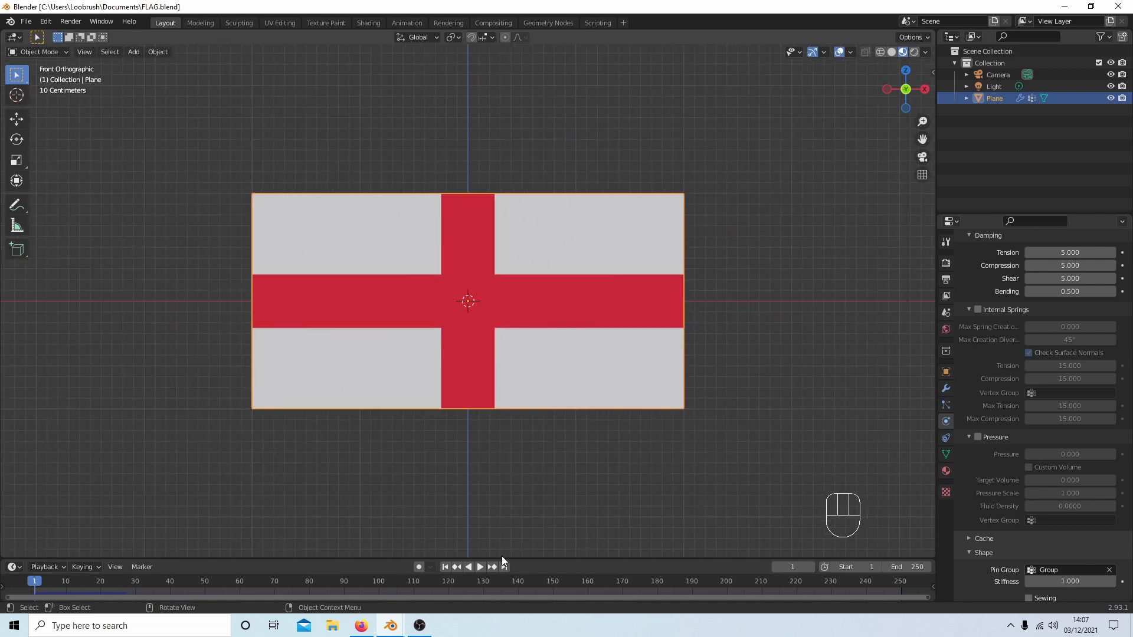
left_click(479, 567)
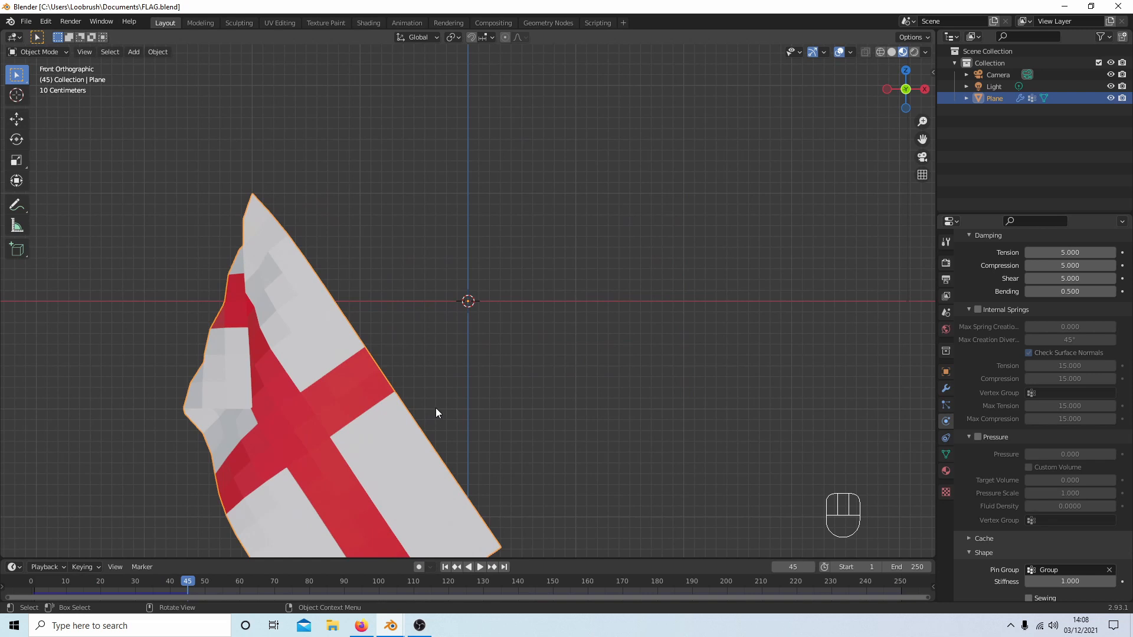
mouse_move(456, 578)
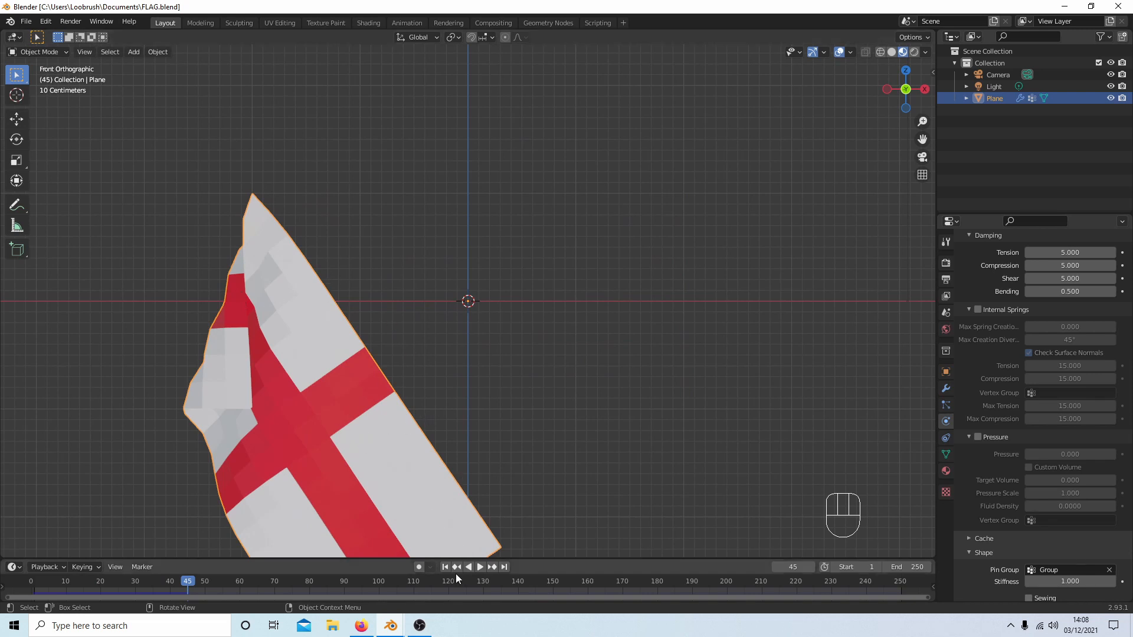
left_click(445, 566)
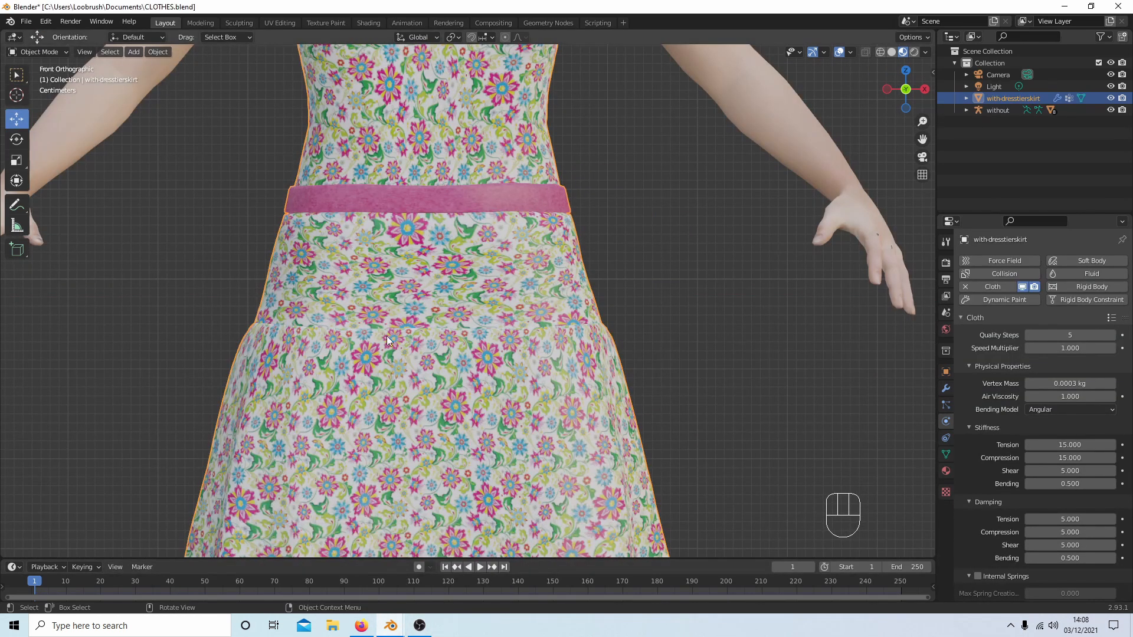
Play the dress simulation to frame 32 and zoom in on the bare waist between top and skirt
scroll("down", 3)
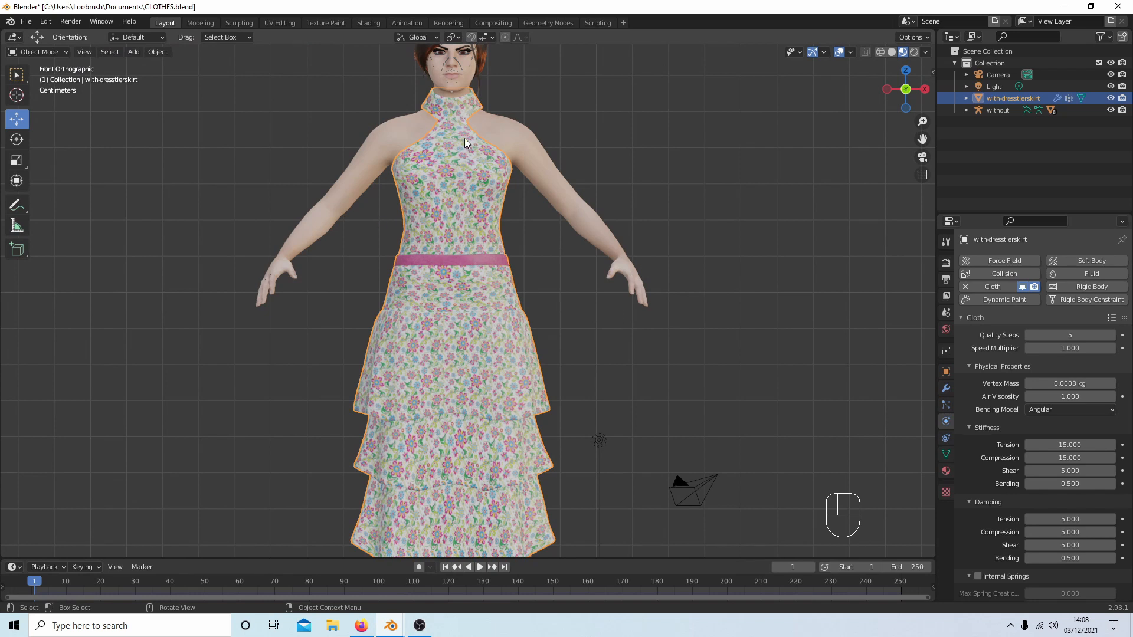
mouse_move(453, 204)
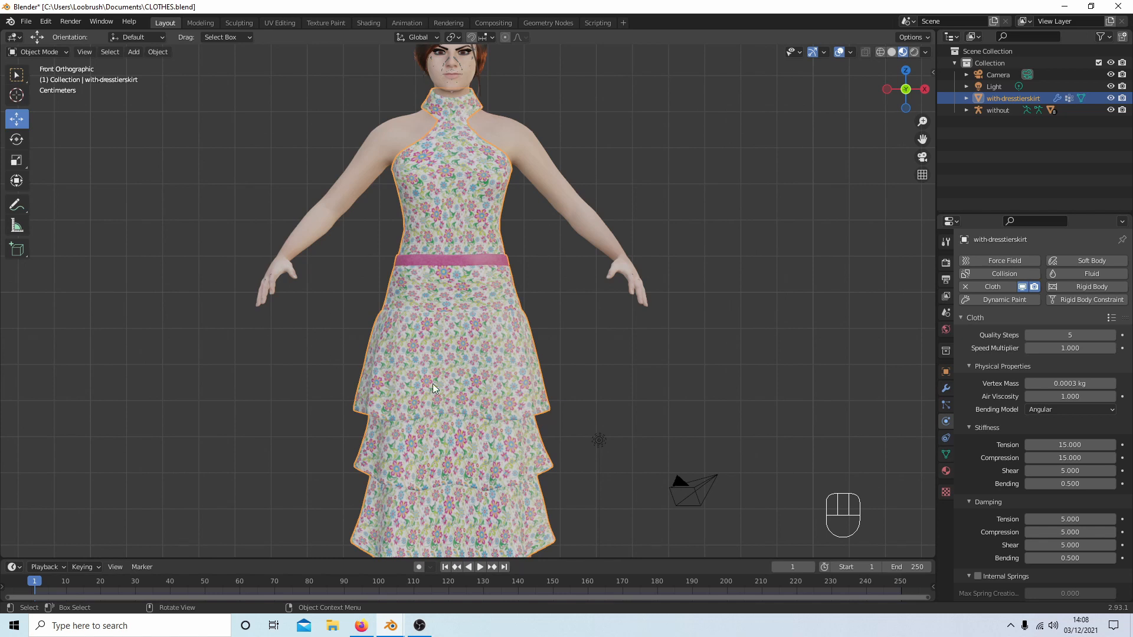
left_click(480, 566)
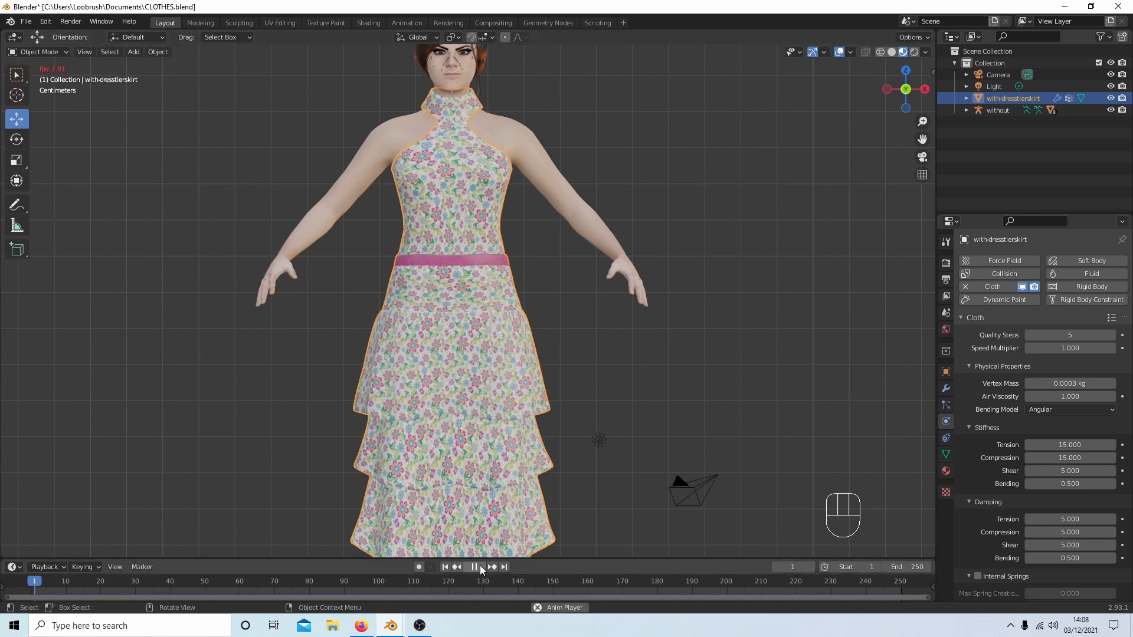
left_click(474, 566)
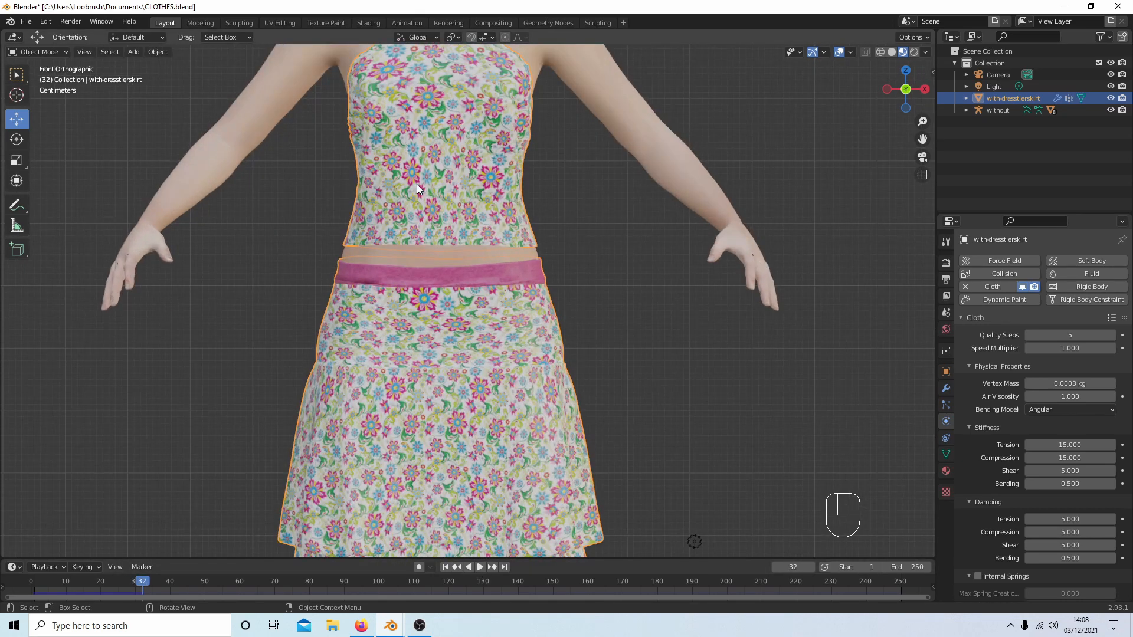
mouse_move(394, 166)
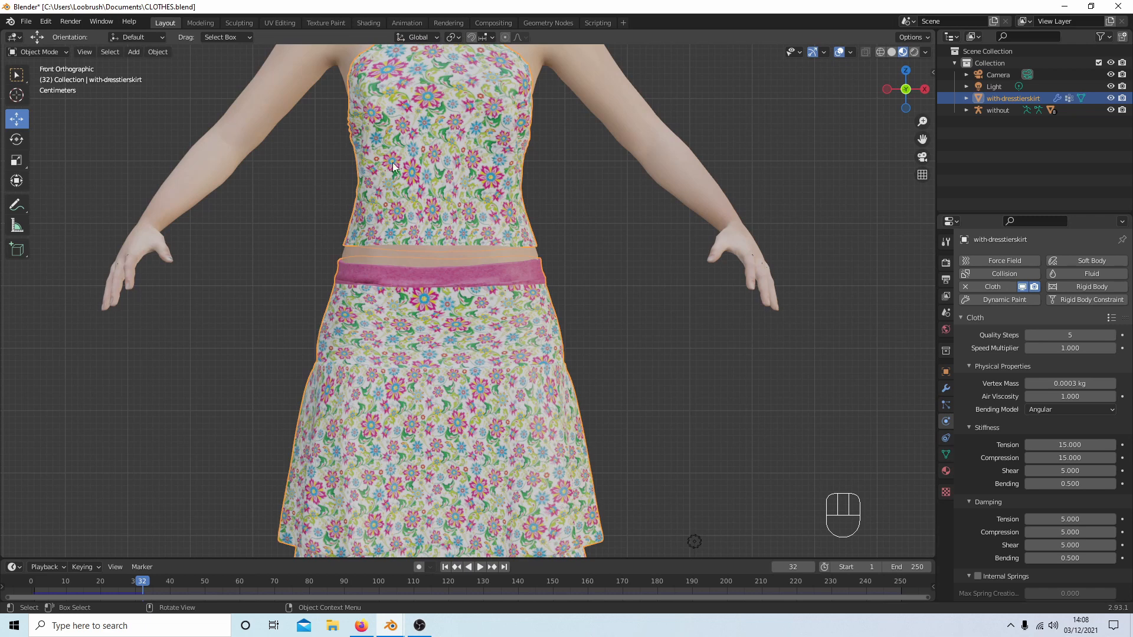
mouse_move(470, 172)
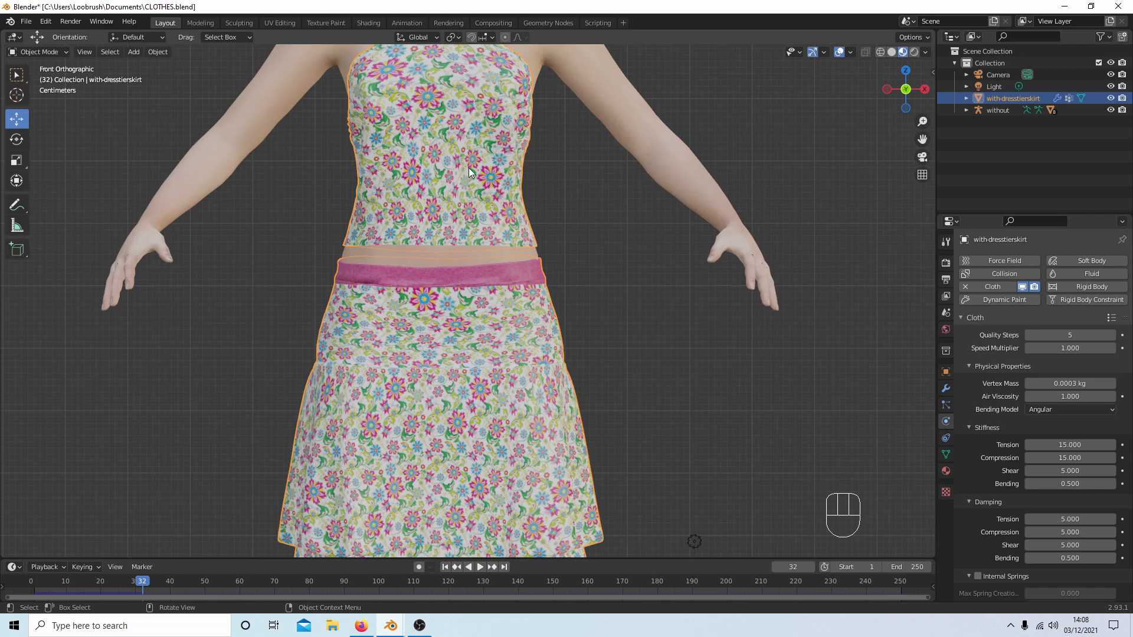
mouse_move(446, 249)
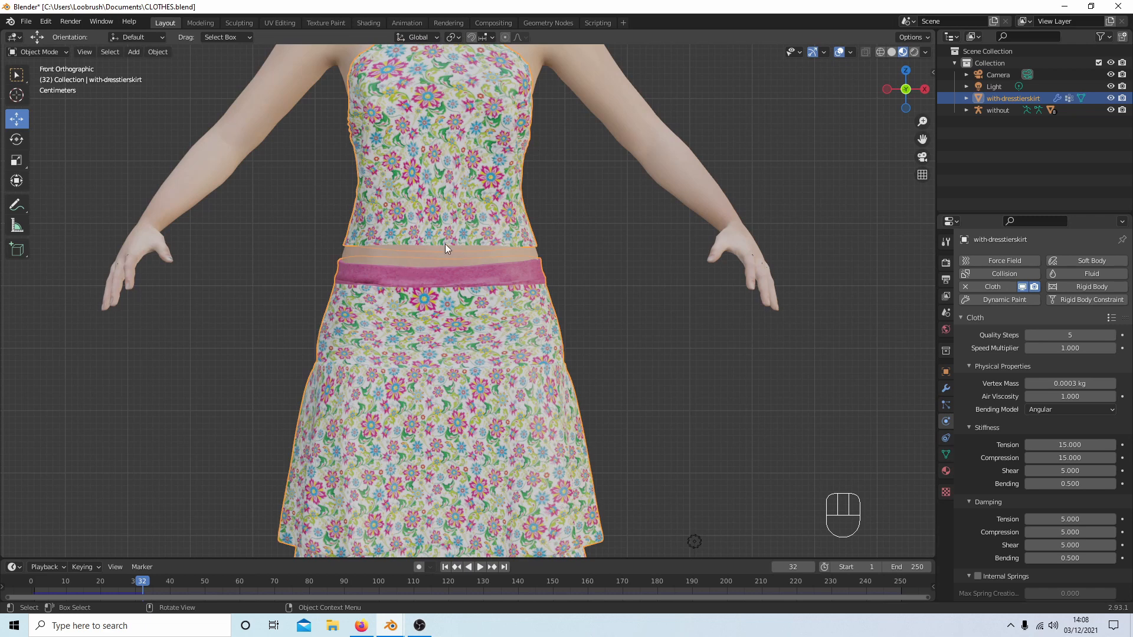
mouse_move(400, 241)
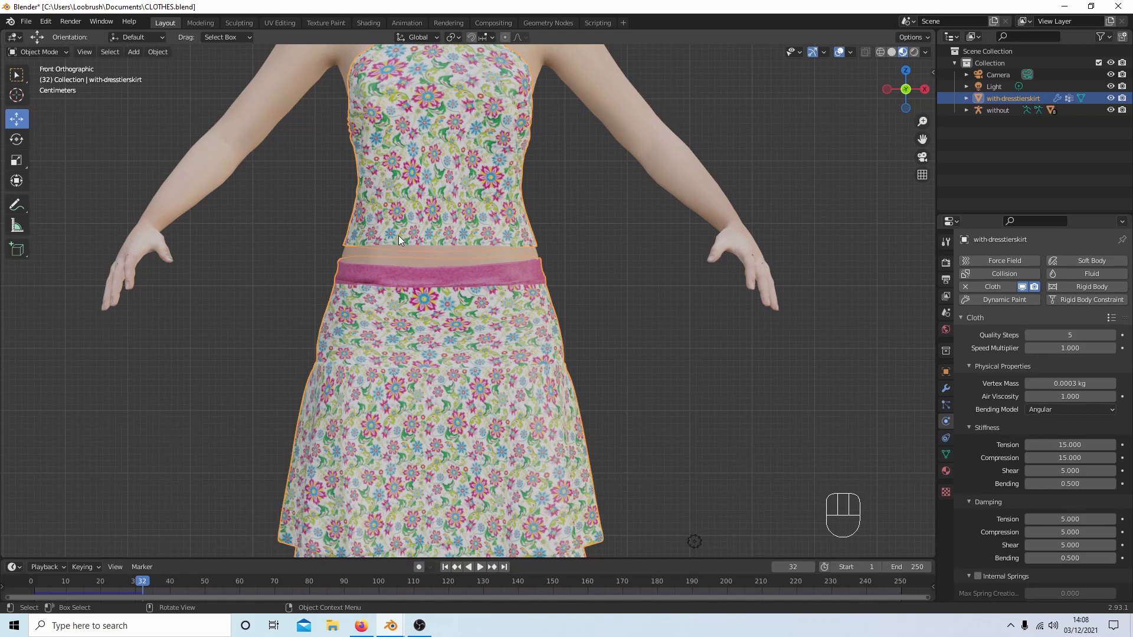
mouse_move(426, 165)
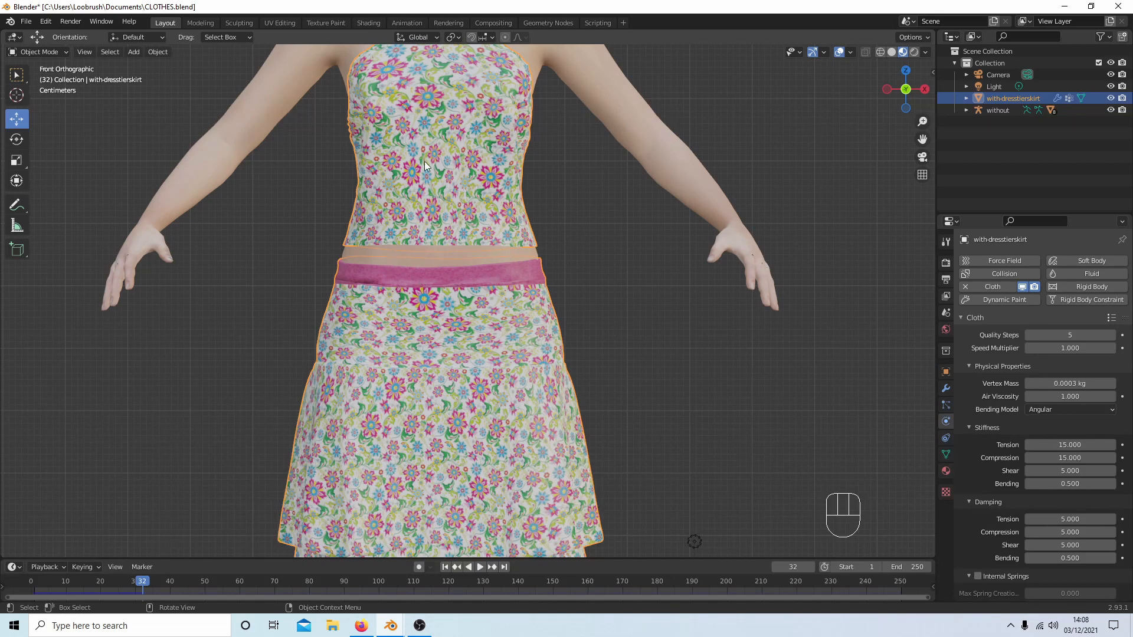
mouse_move(389, 208)
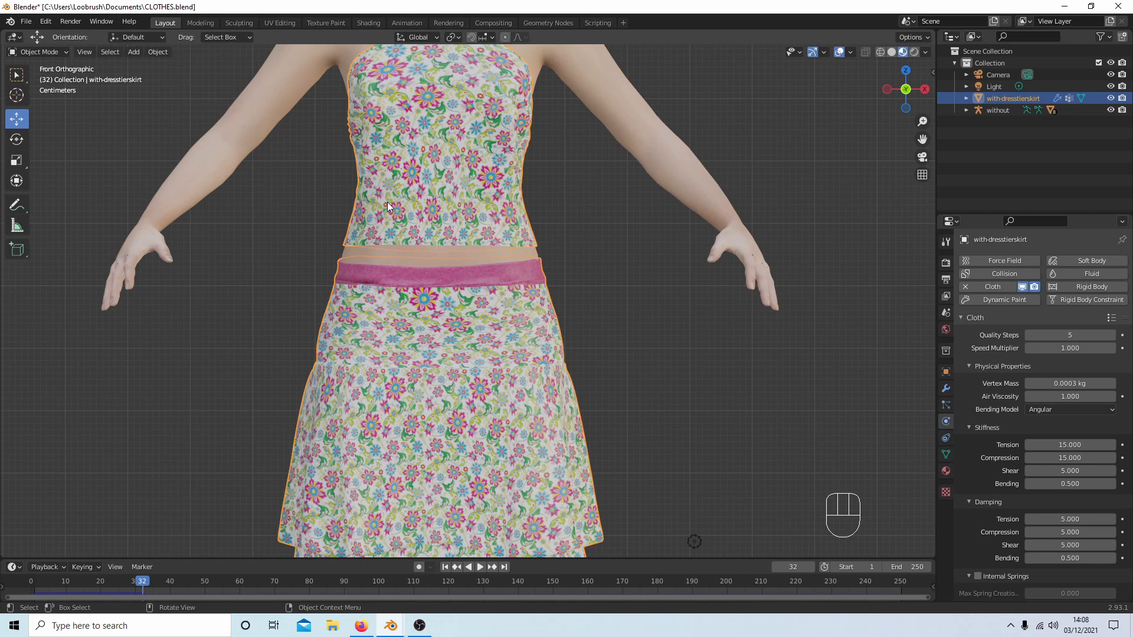
mouse_move(402, 201)
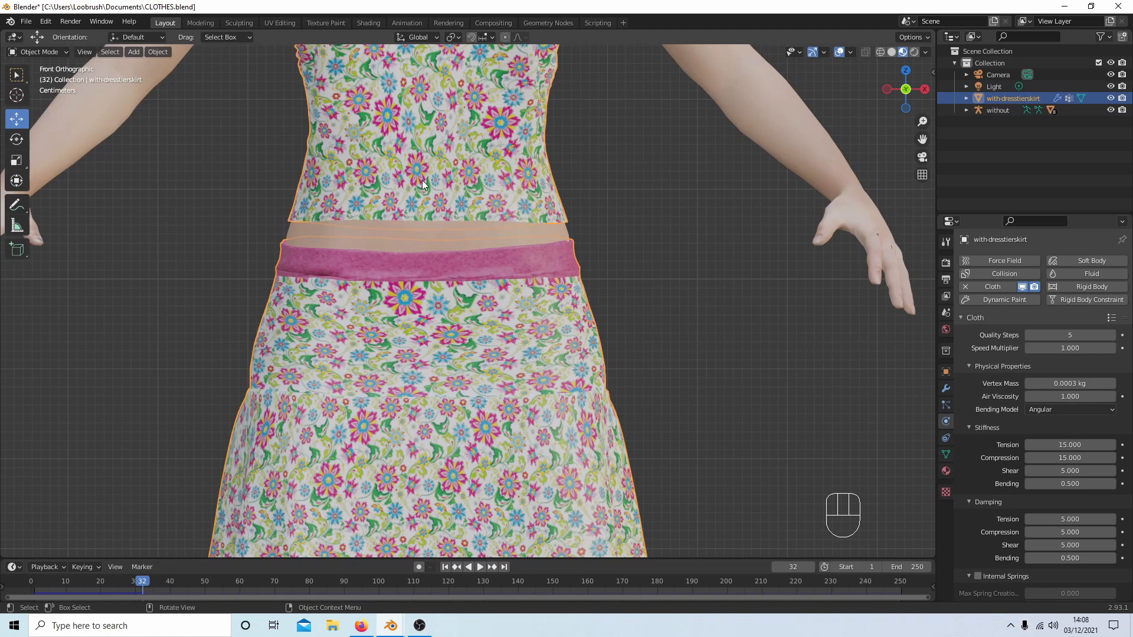
mouse_move(409, 208)
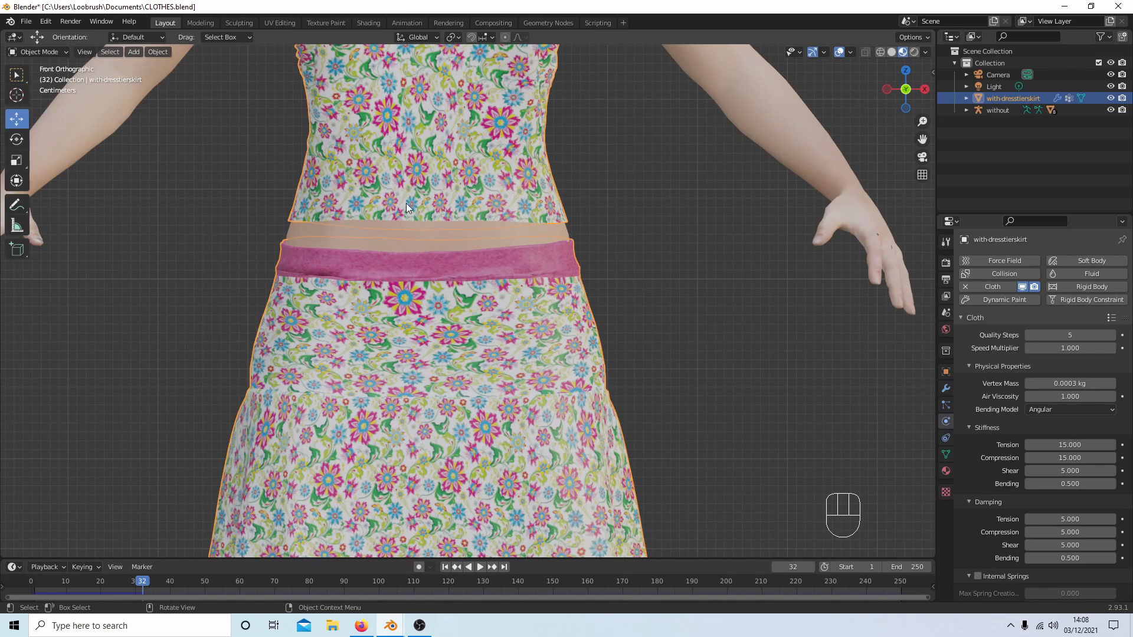
scroll("down", 3)
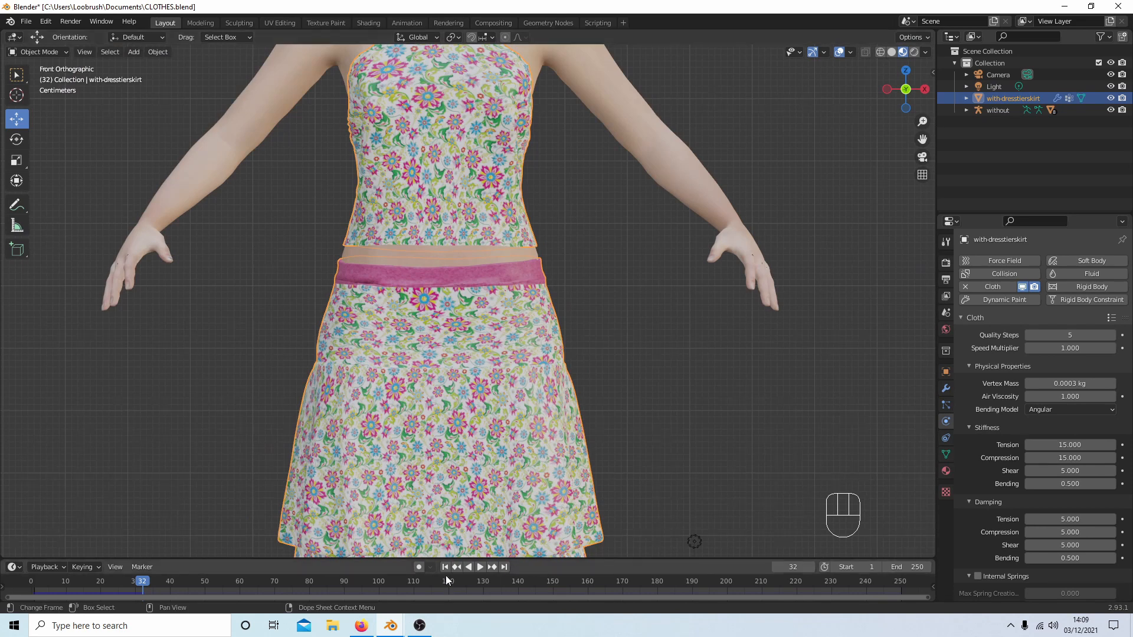
Rewind to frame 1 and remove the Cloth physics from the dress
left_click(445, 567)
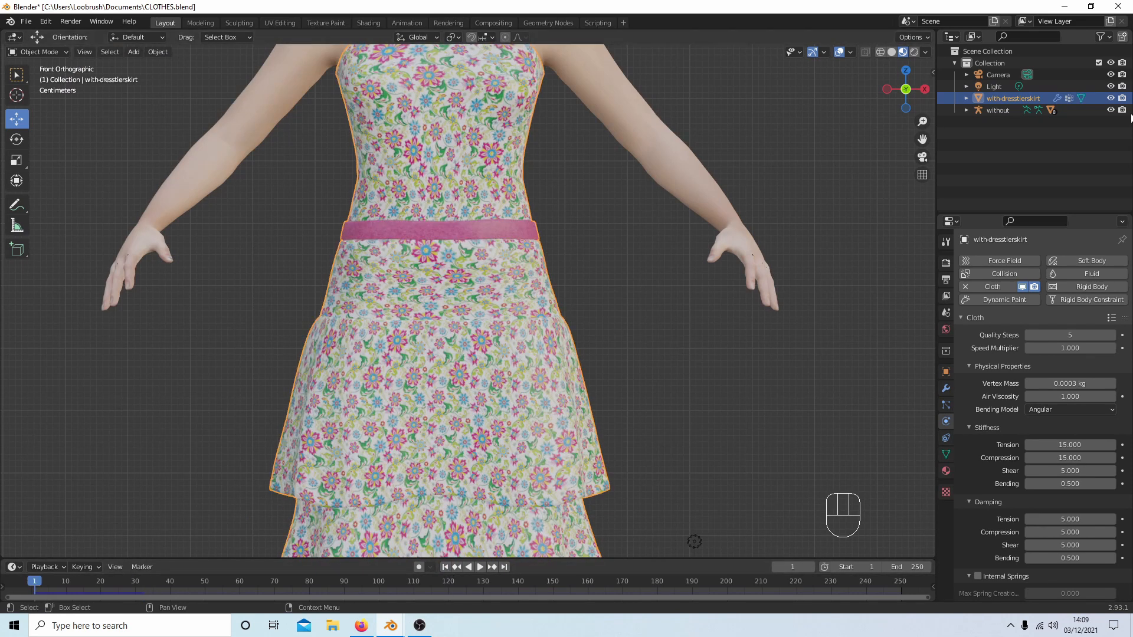
left_click(993, 287)
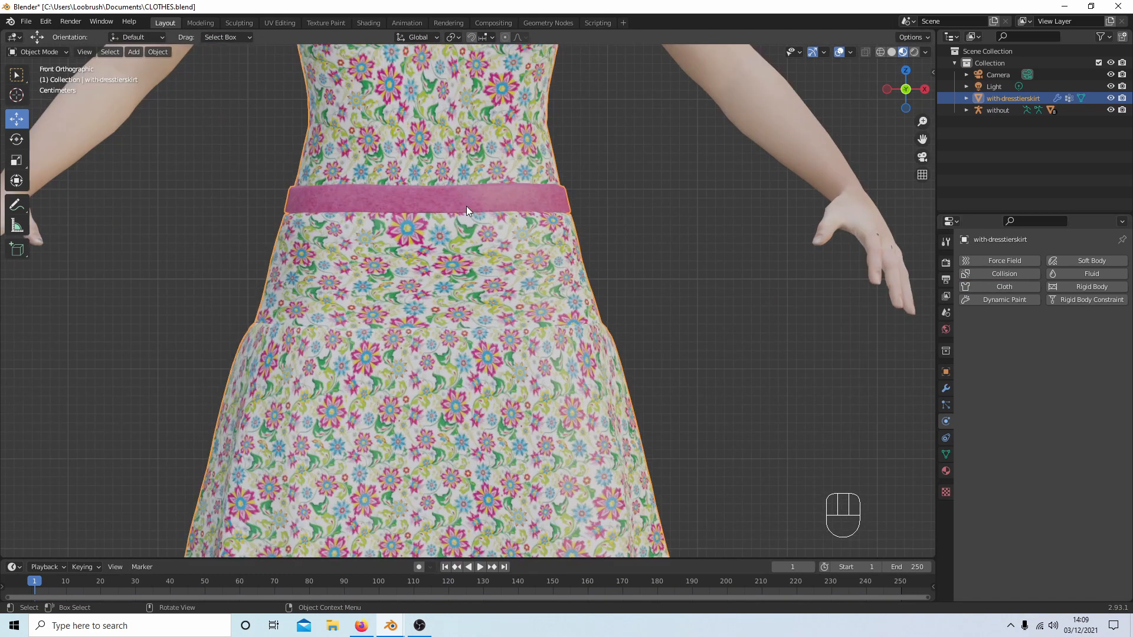
scroll("down", 3)
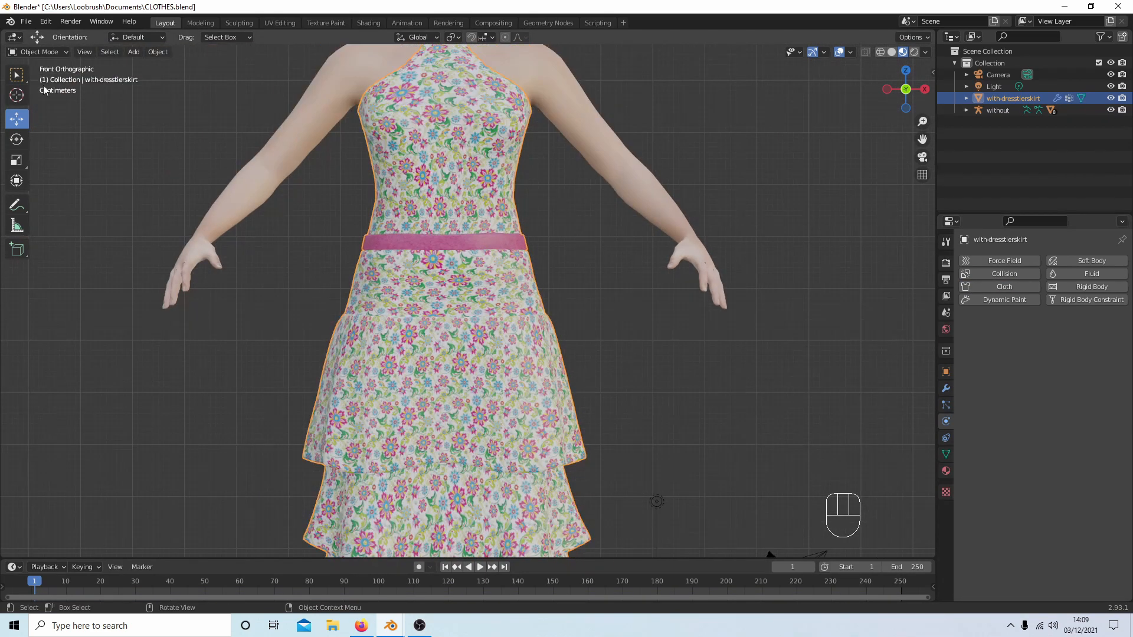
Select the whole dress mesh and separate it by loose parts into top and skirt objects
left_click(40, 52)
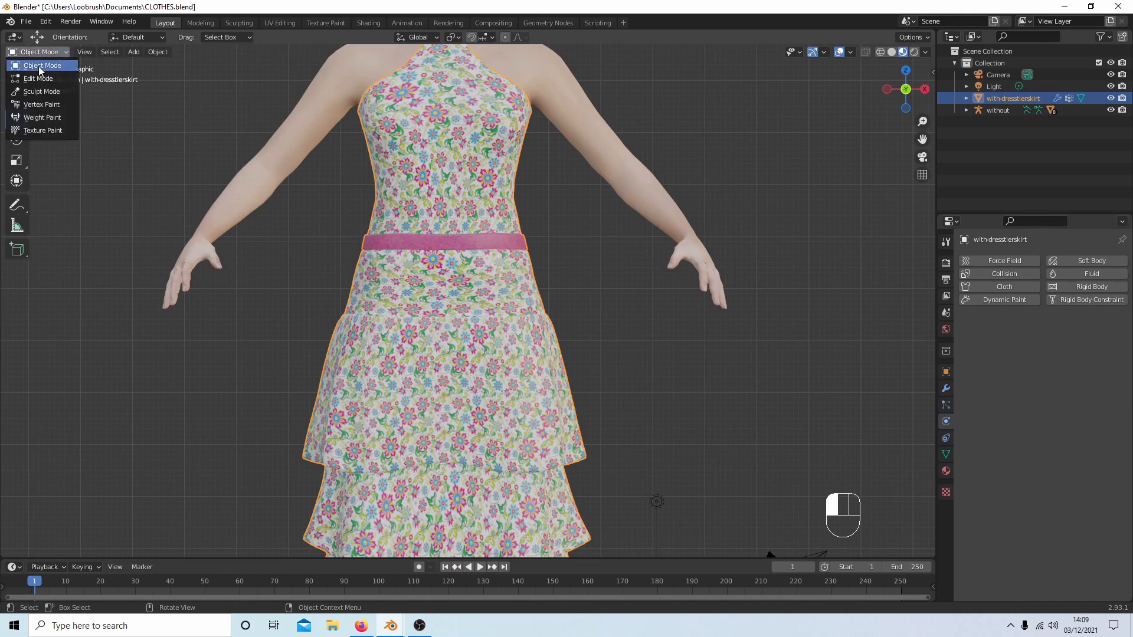
left_click(38, 78)
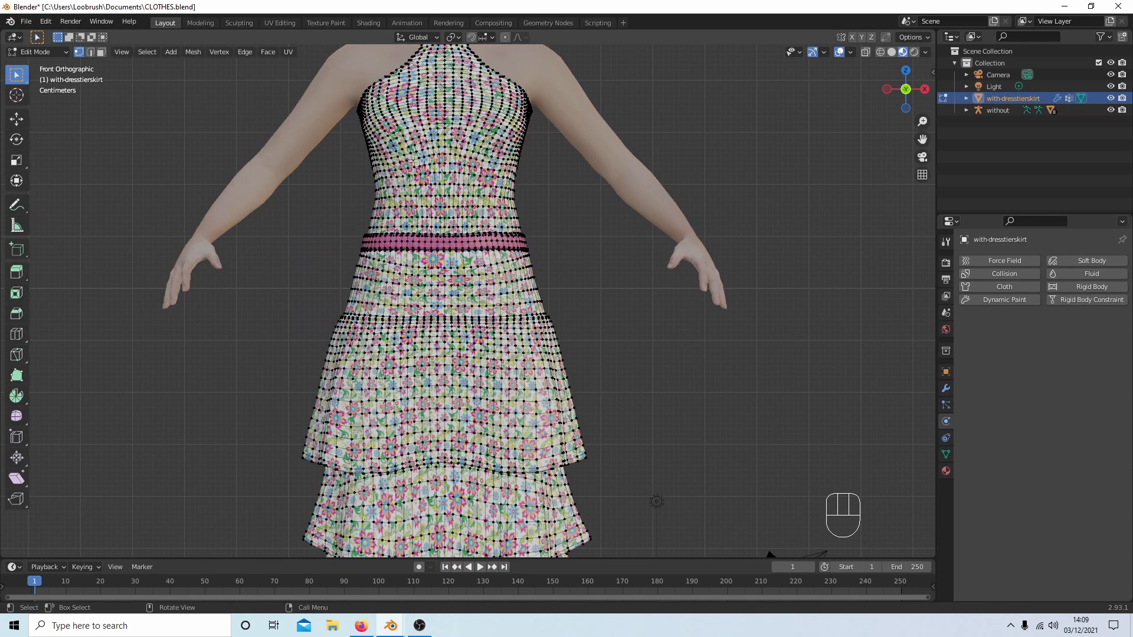
key("a")
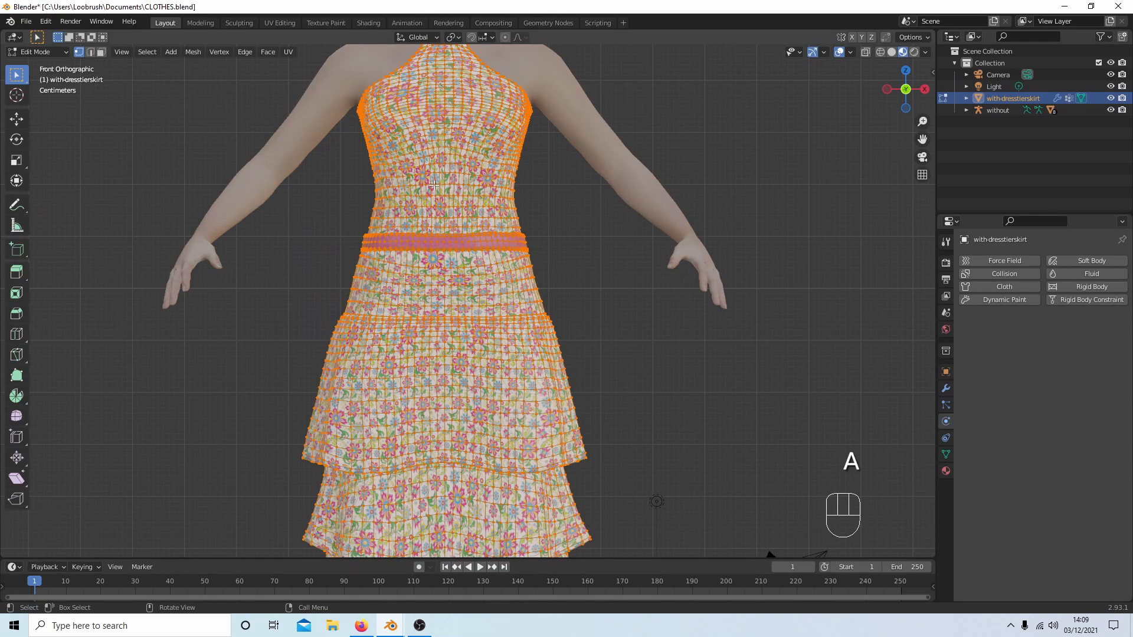
key("a")
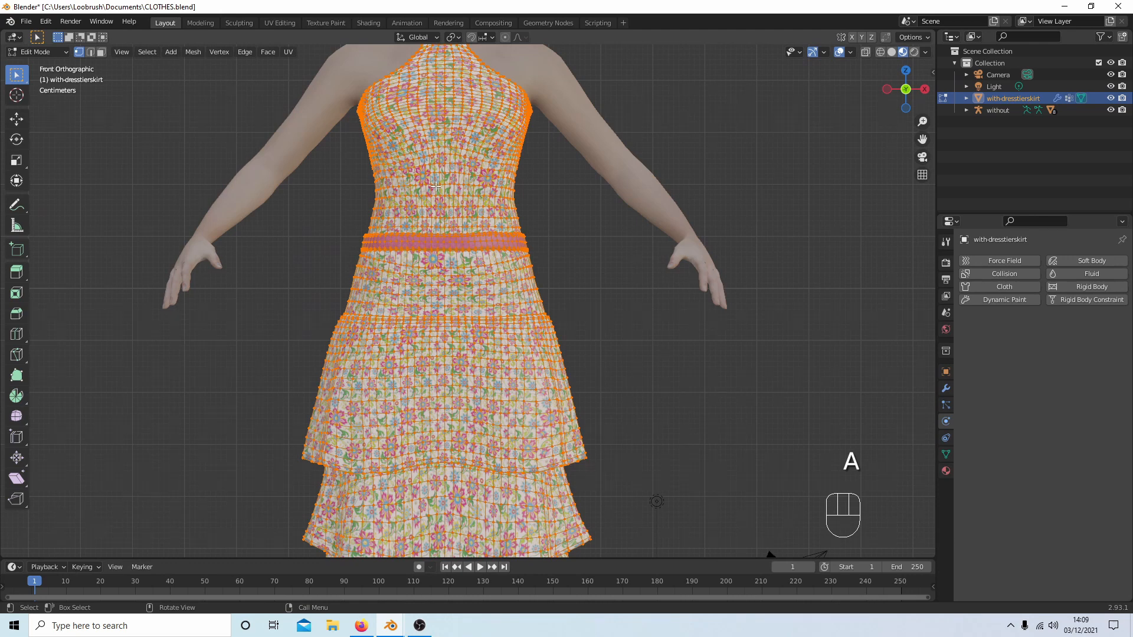
key("p")
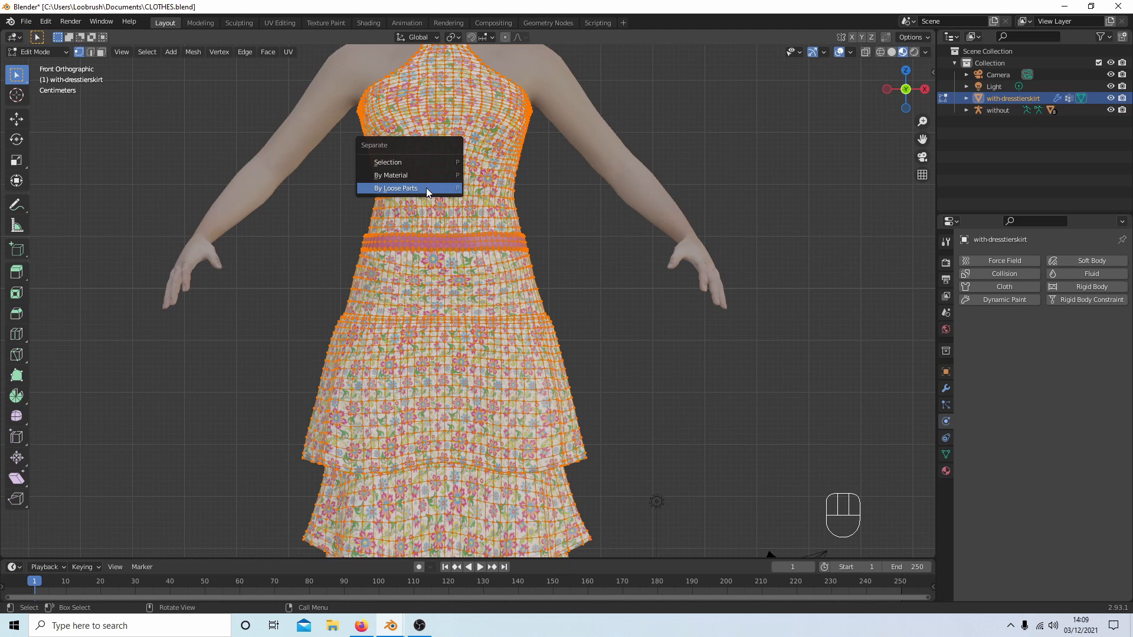
left_click(396, 188)
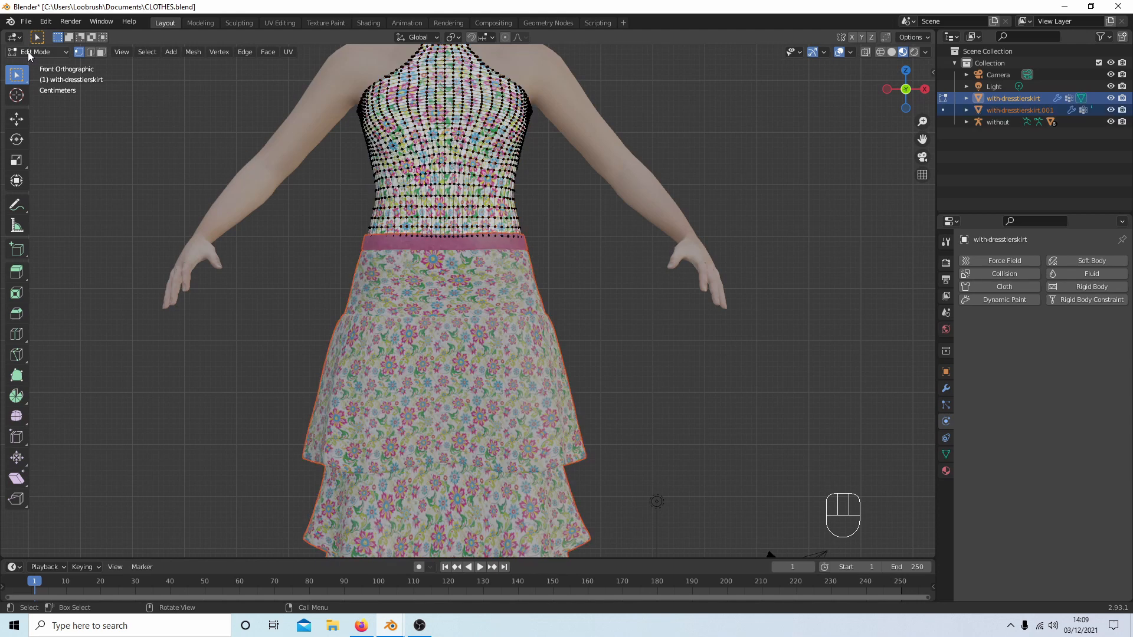
left_click(40, 51)
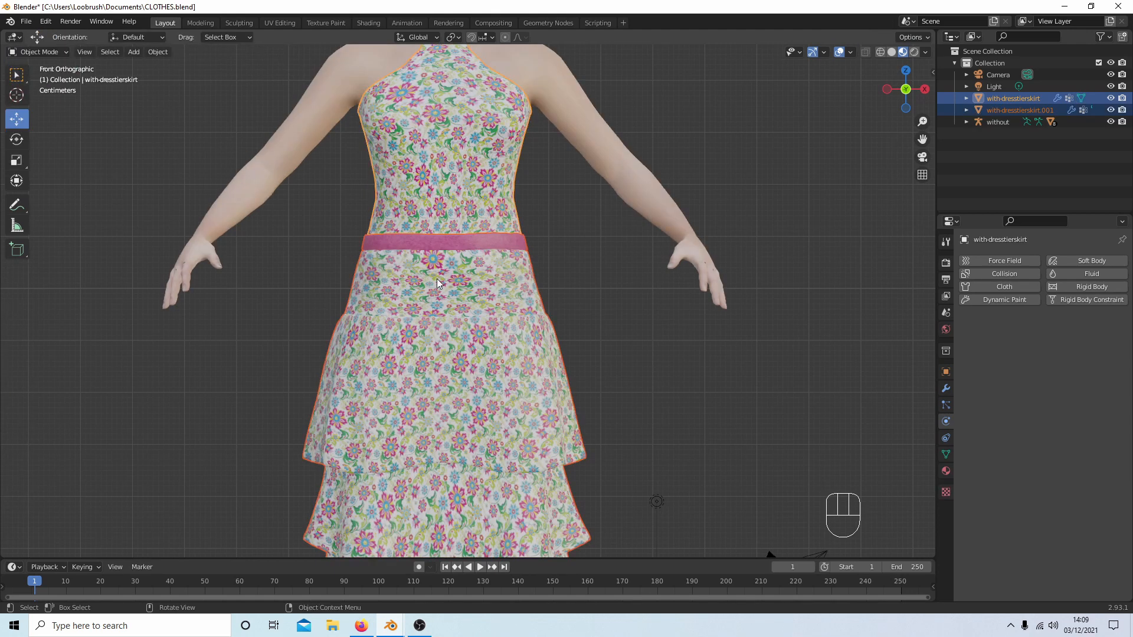
Select the separated skirt object and move it to a new position
left_click(1020, 110)
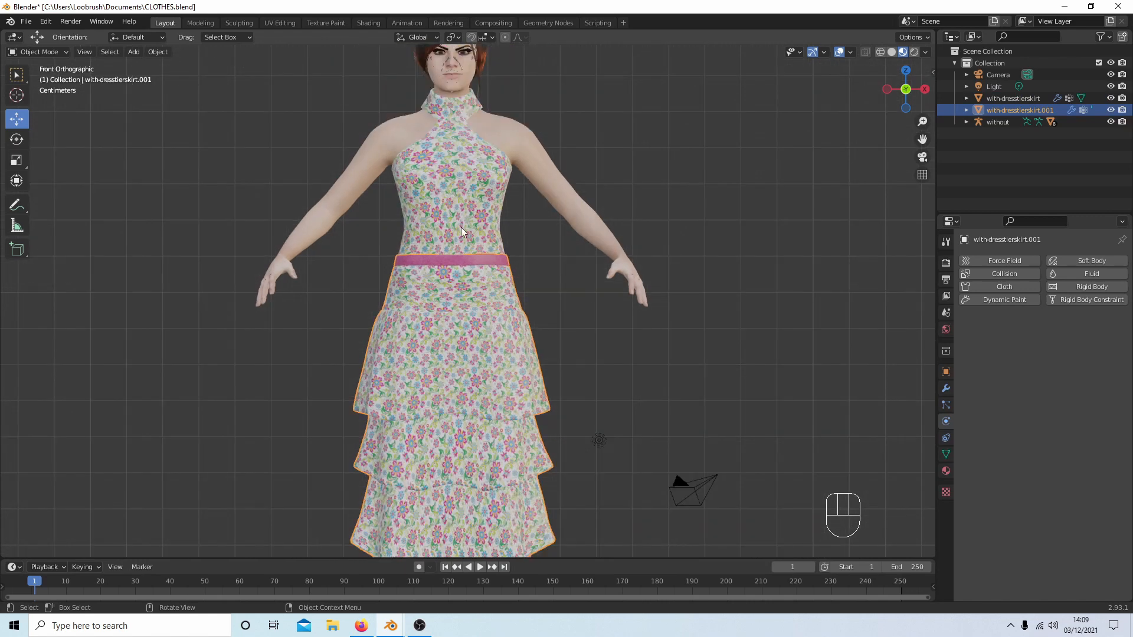
mouse_move(476, 319)
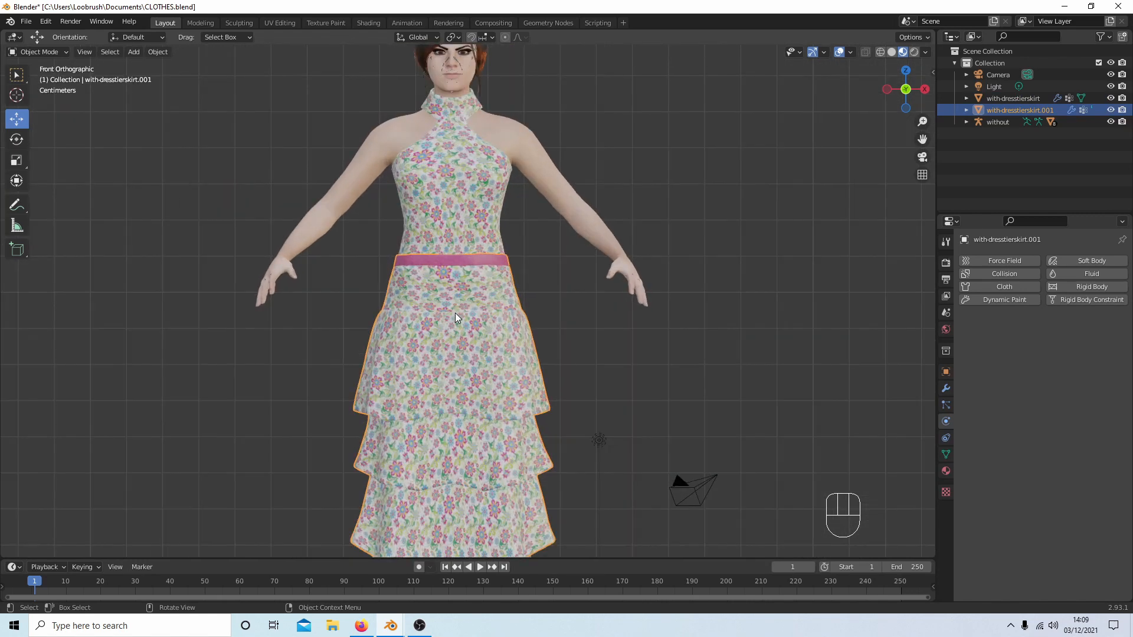
scroll("down", 3)
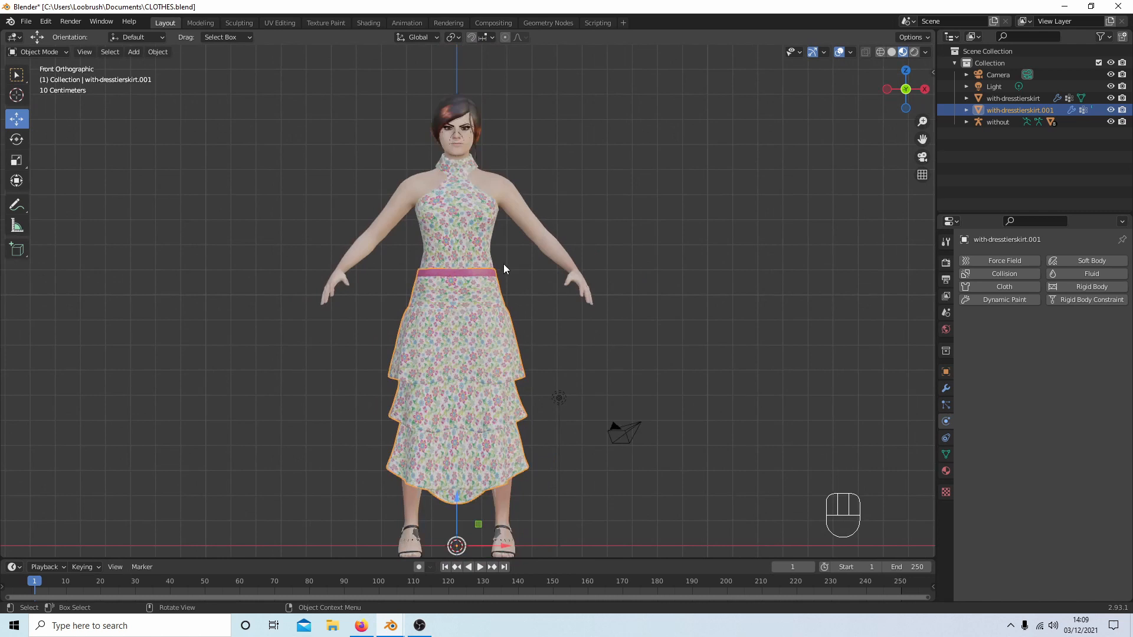
mouse_move(444, 538)
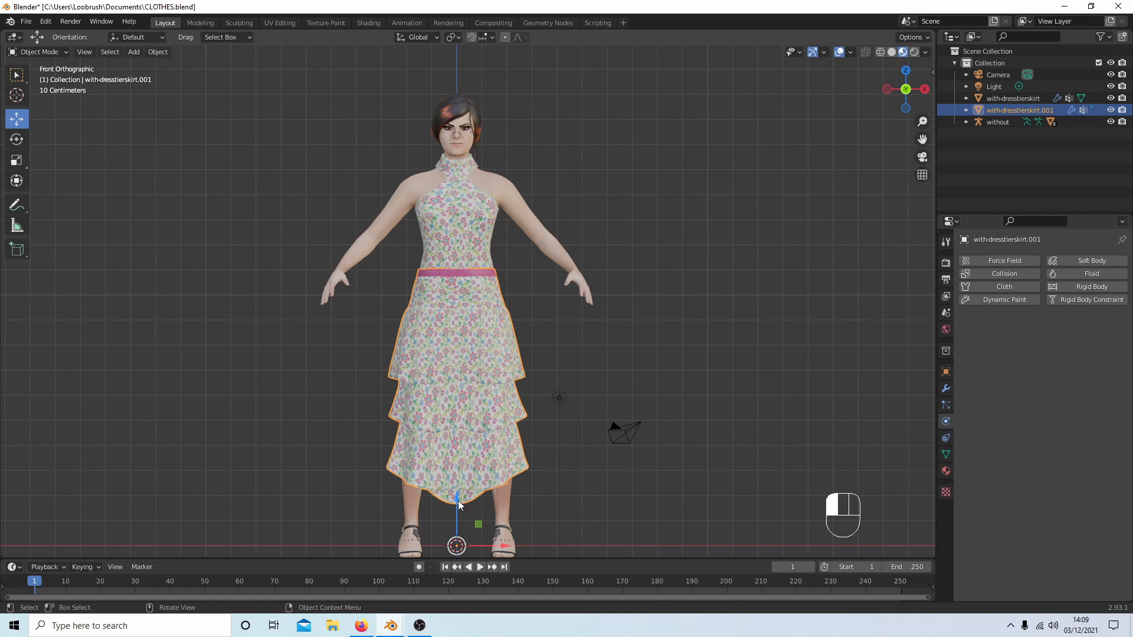
key("g")
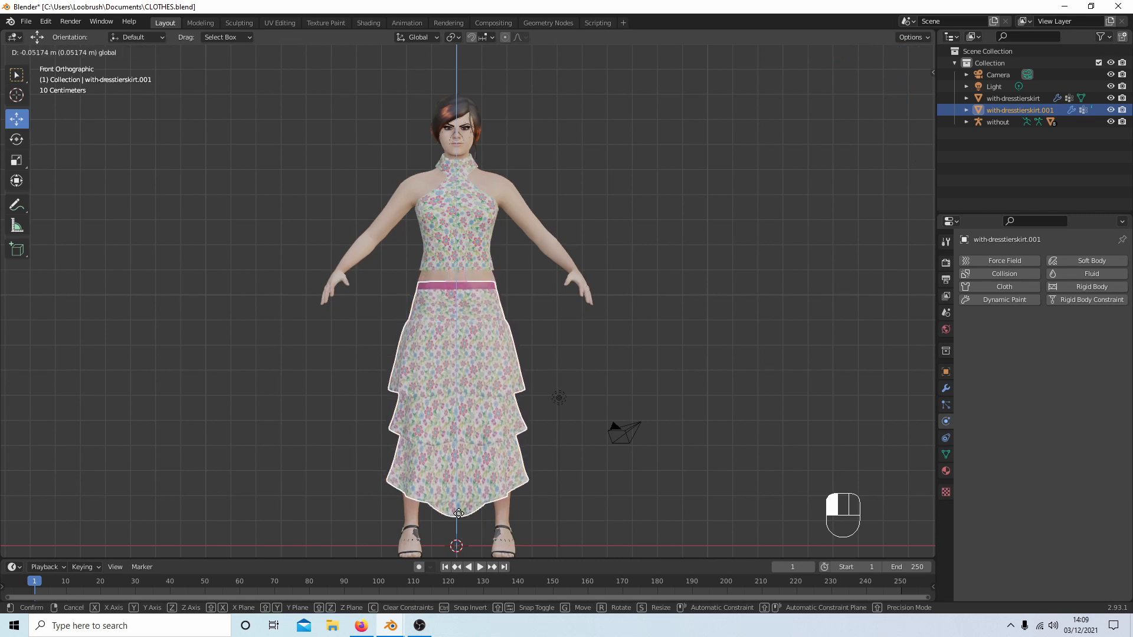
mouse_move(457, 504)
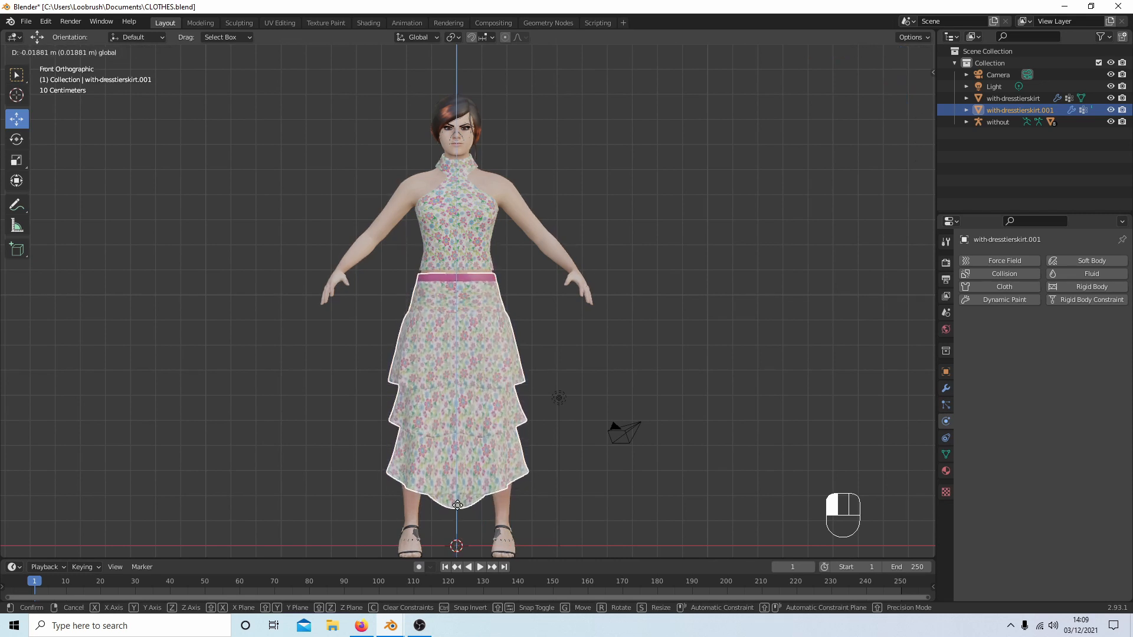
left_click(457, 513)
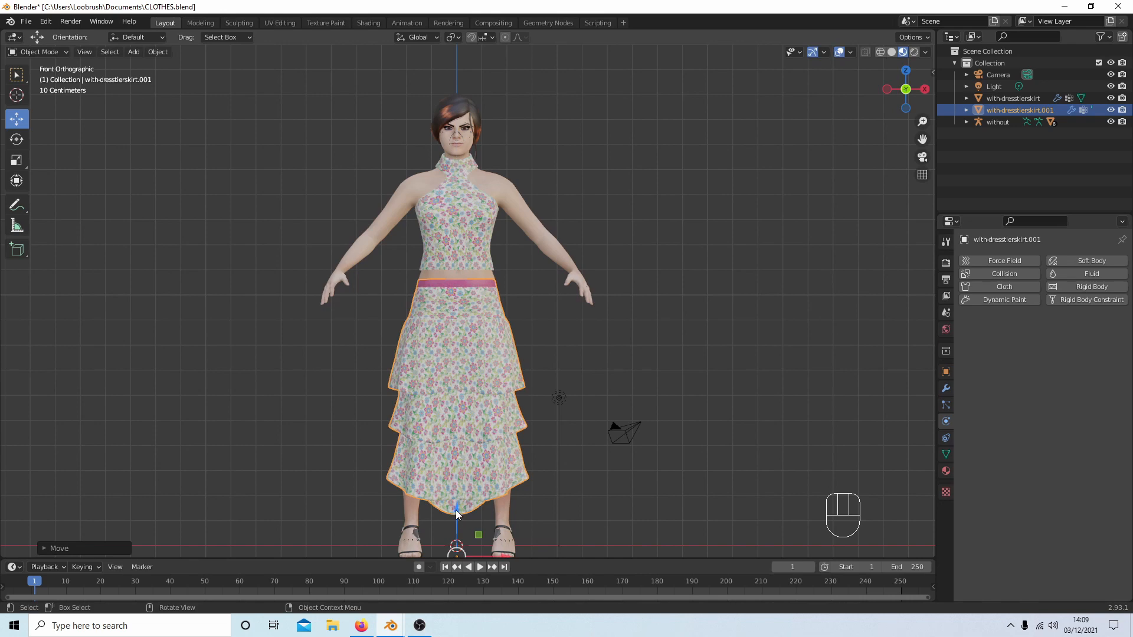
scroll("up", 3)
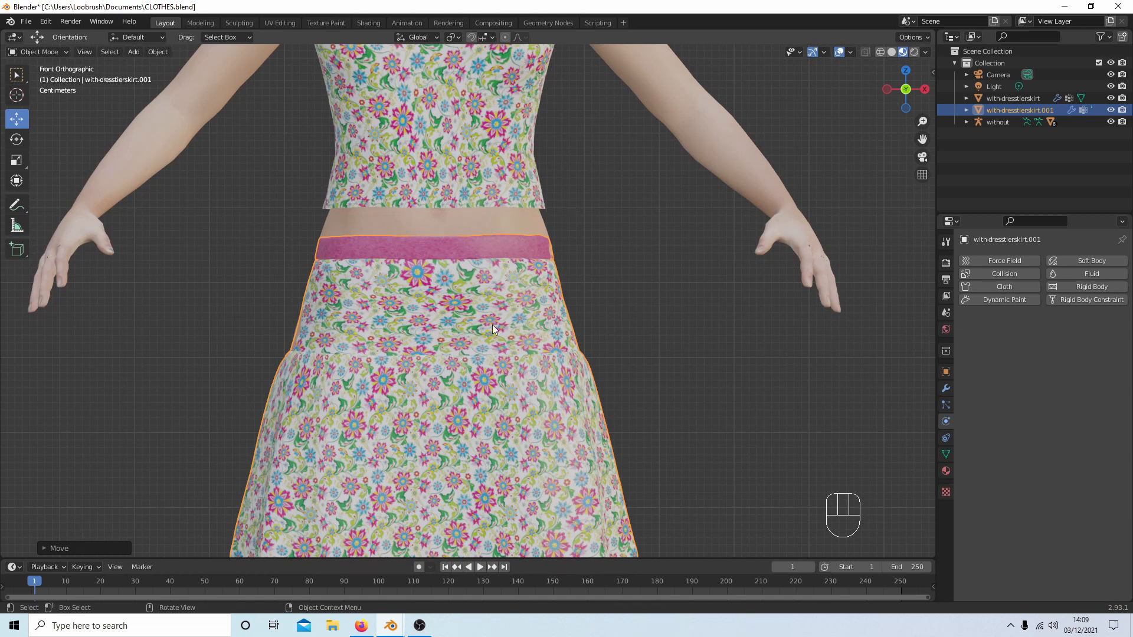
Add the top to the selection and join top and skirt back into one dress object
key("shift")
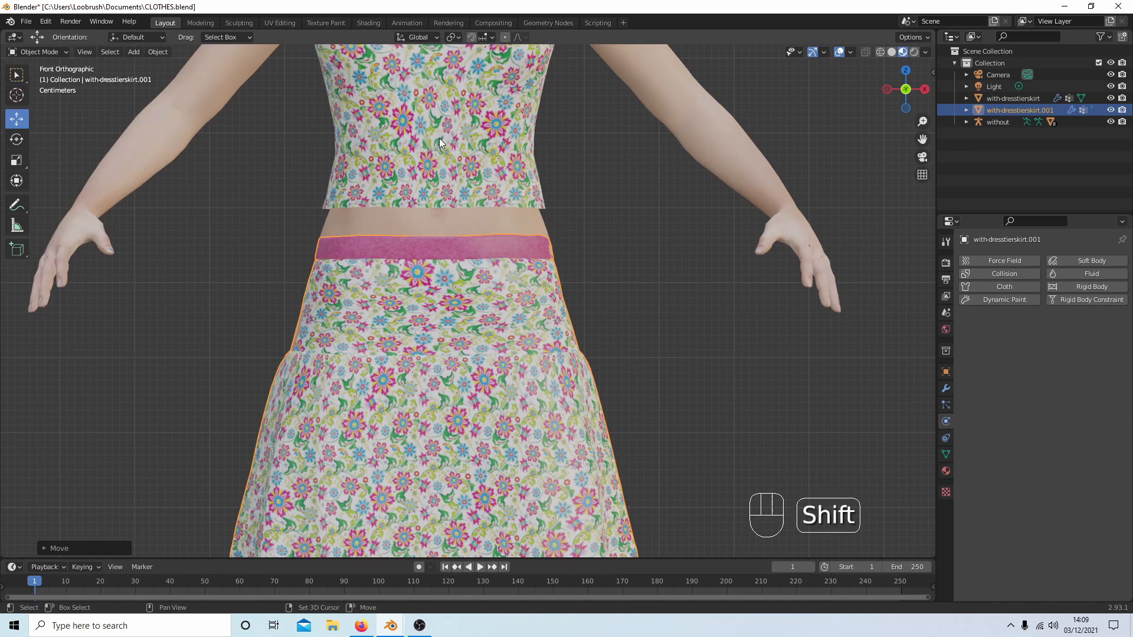
left_click(1011, 98)
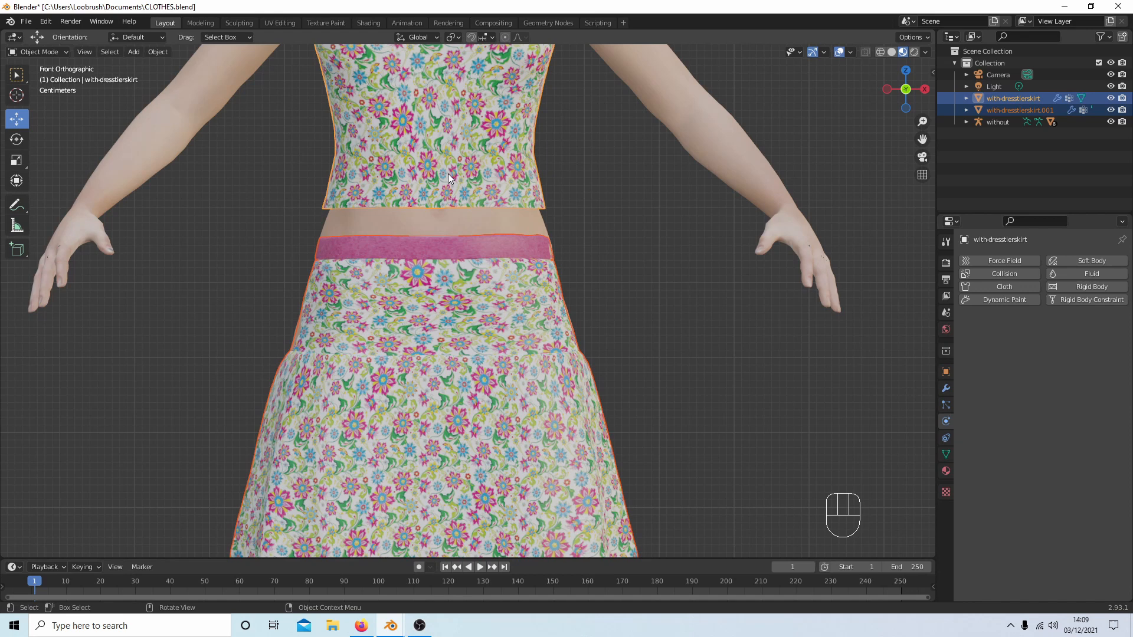
key("ctrl")
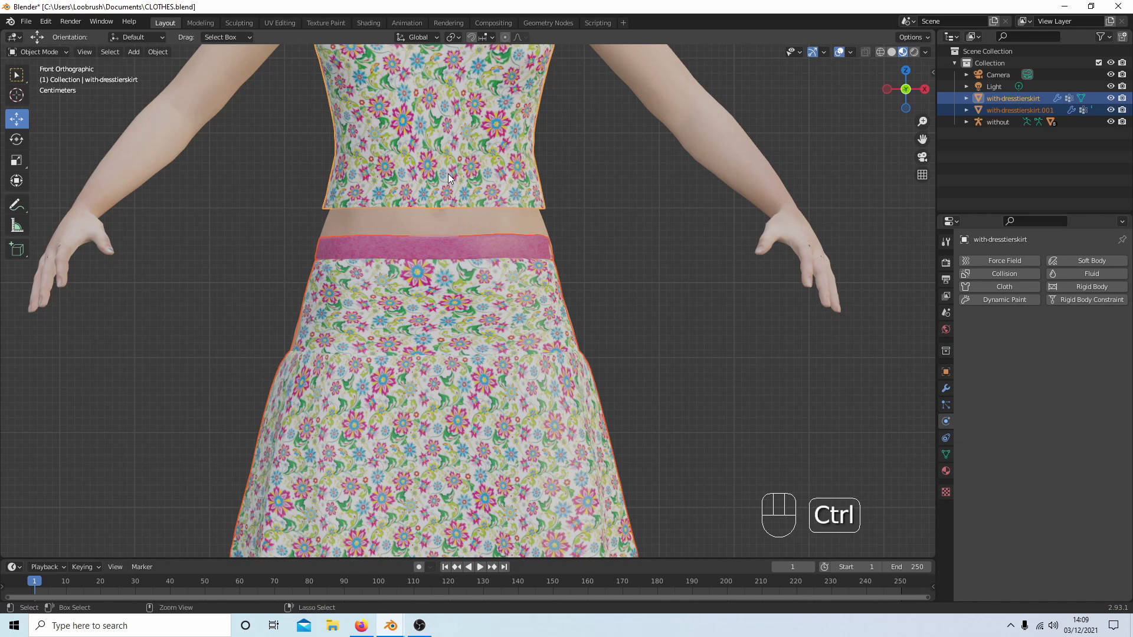
key("ctrl+j")
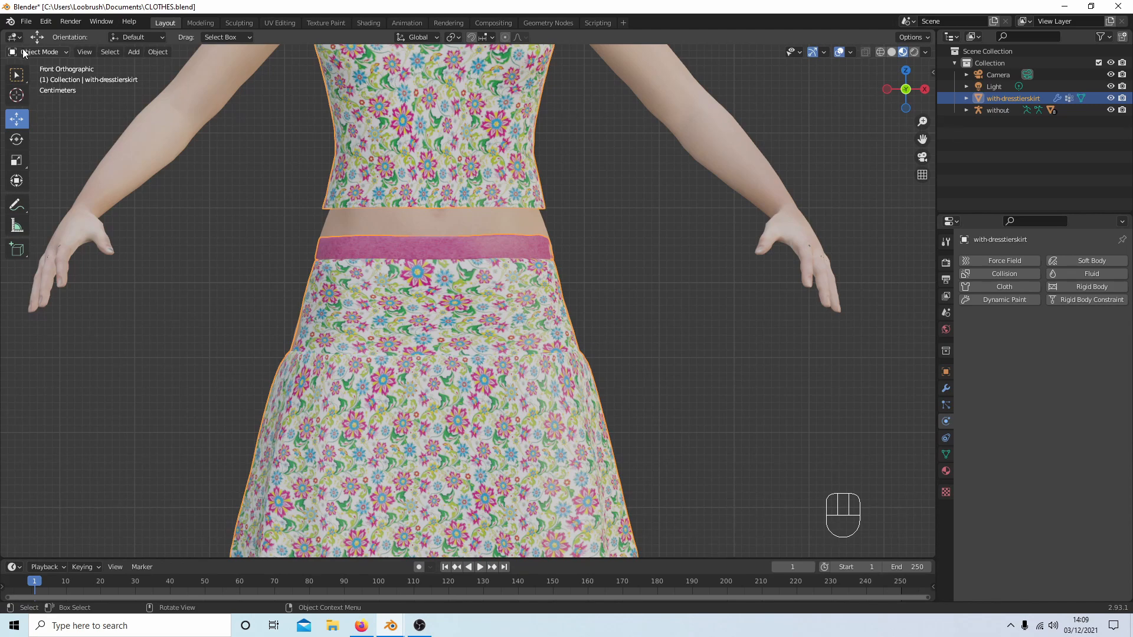
In Edit Mode with Solid shading, select the entire bottom edge loop of the dress top
key("Tab")
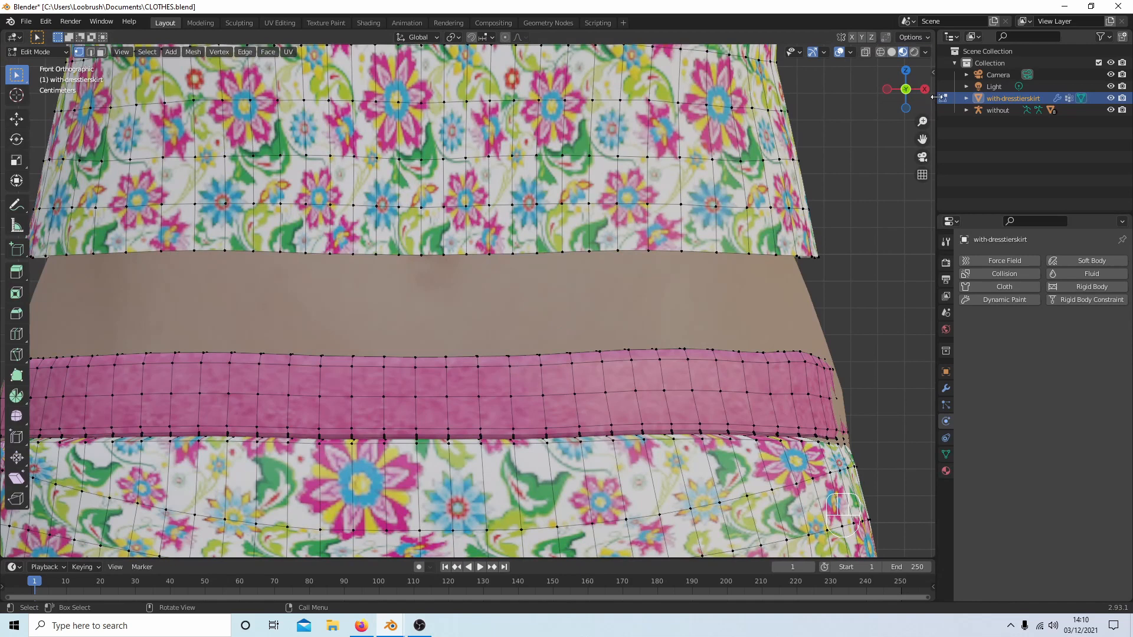
left_click(880, 51)
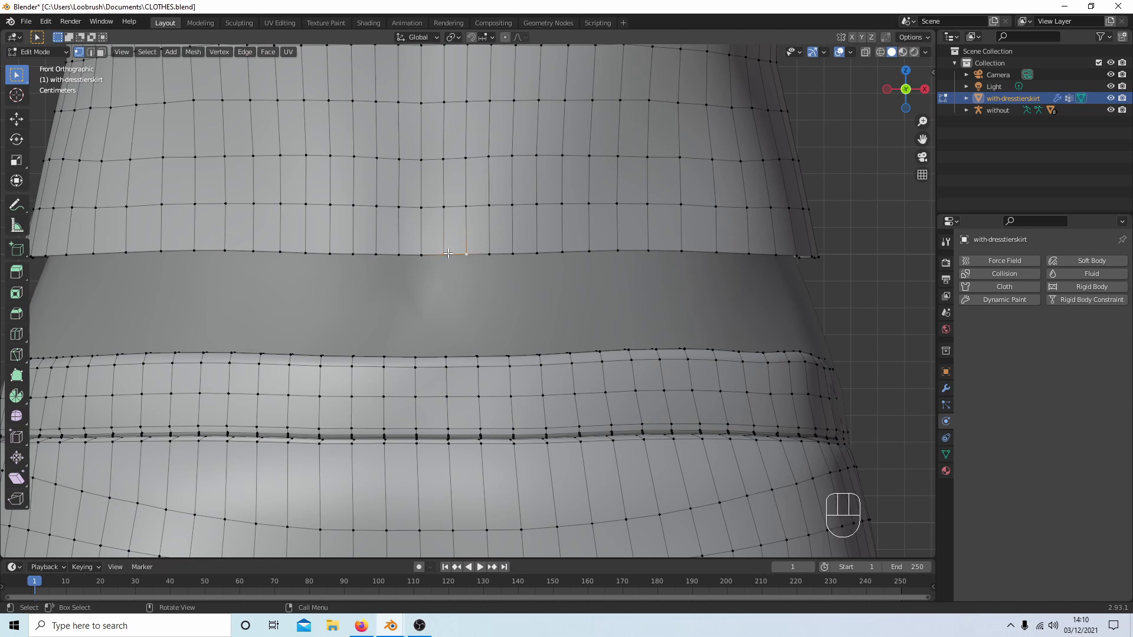
left_click(147, 51)
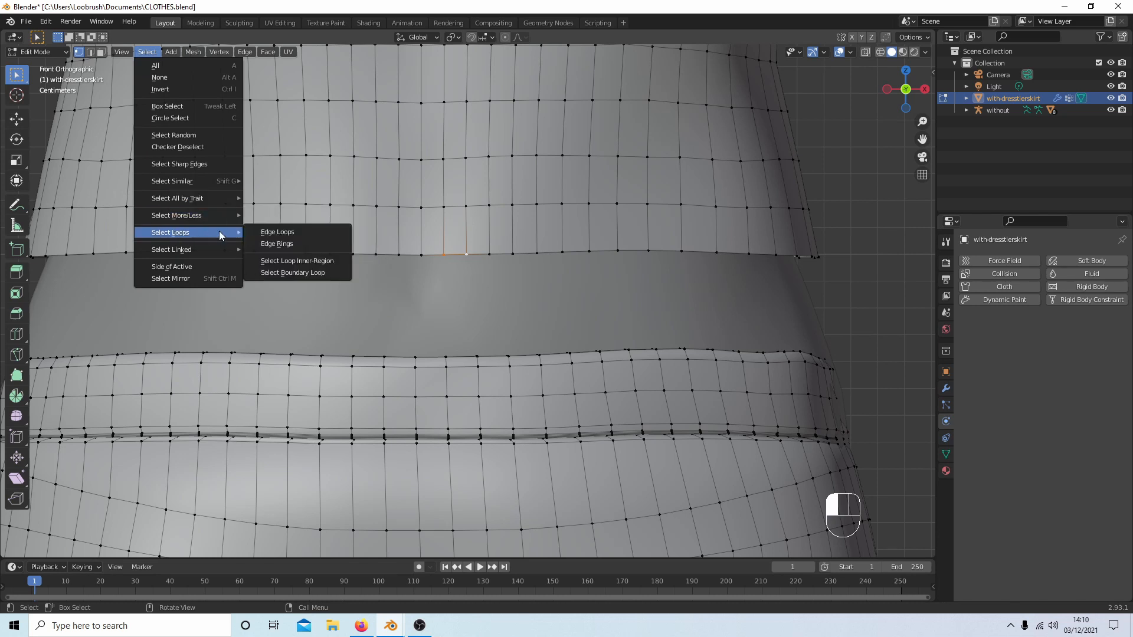
left_click(278, 232)
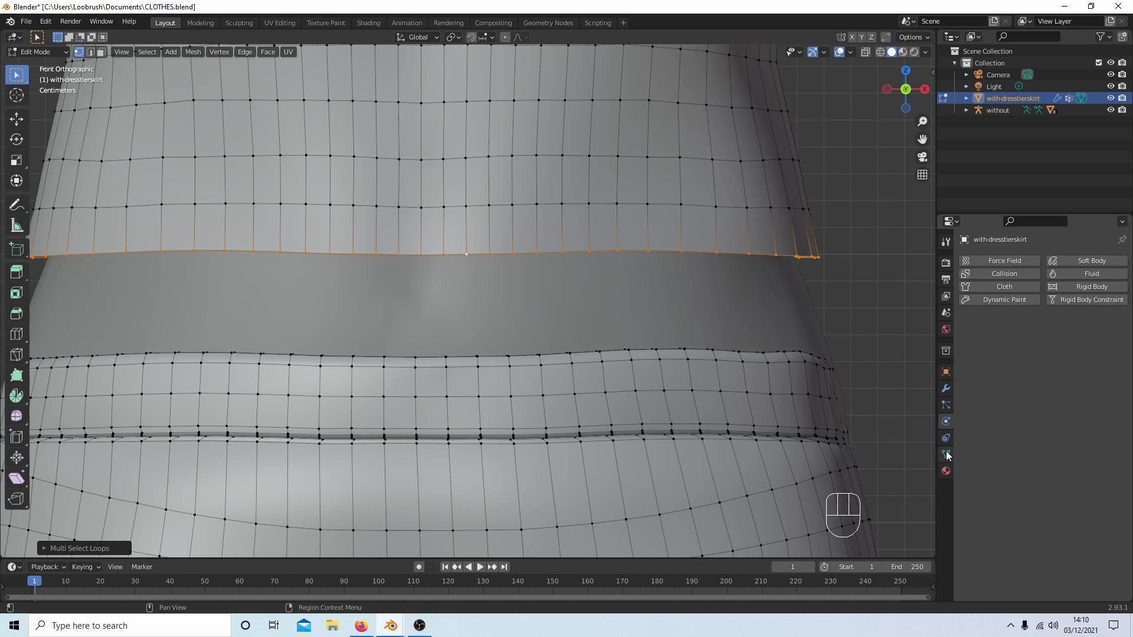
Create vertex group Group holding the top's selected lower edge loop
left_click(945, 454)
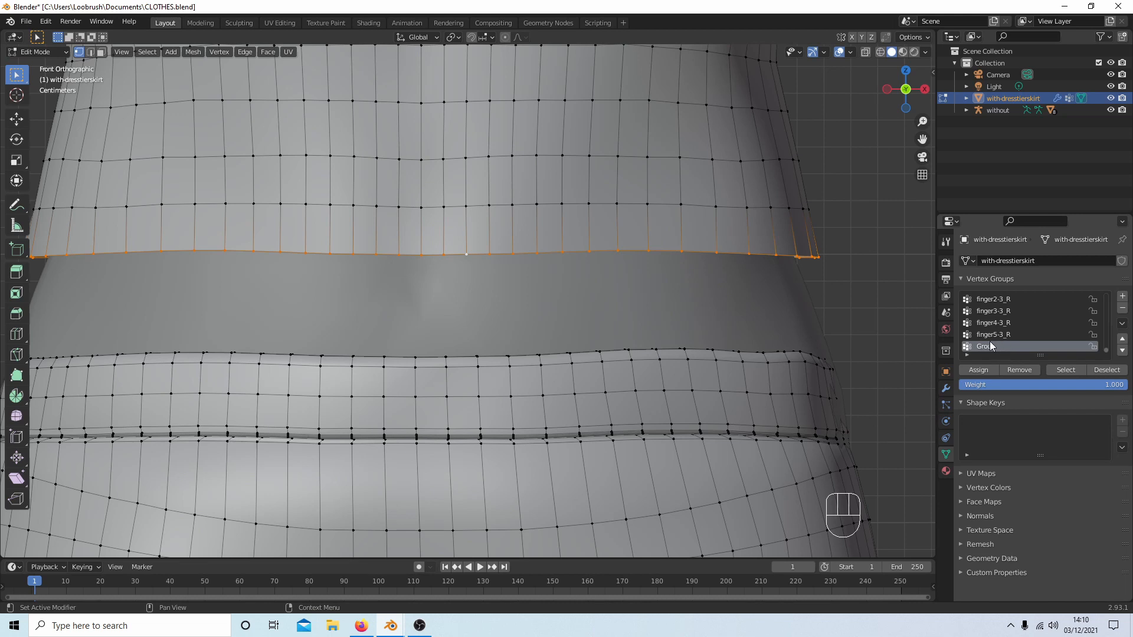
left_click(979, 369)
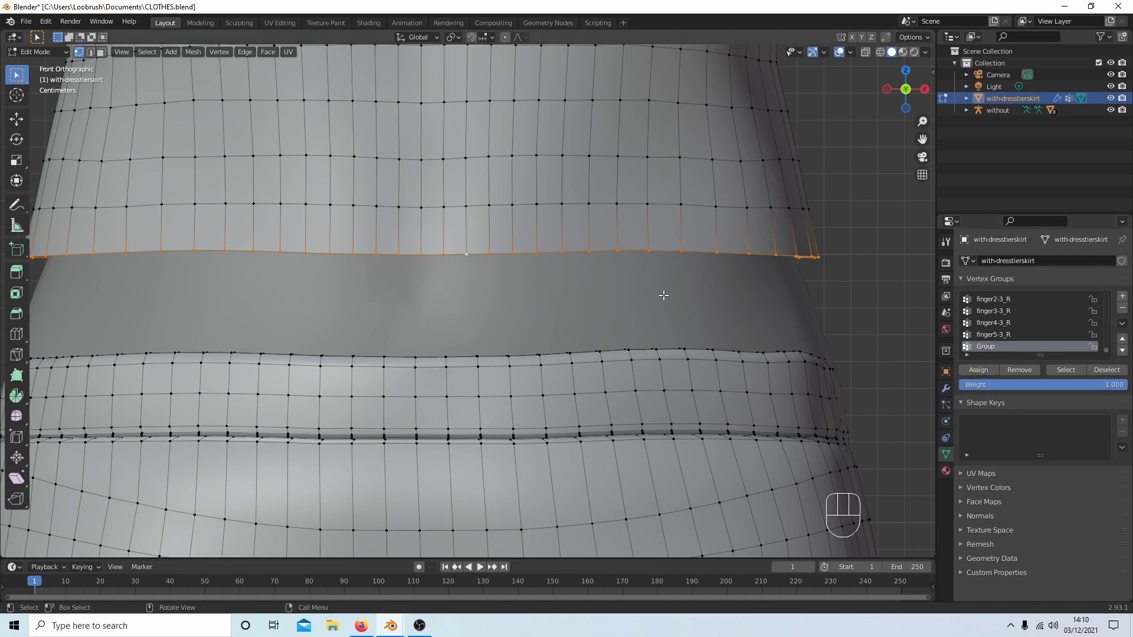
mouse_move(654, 294)
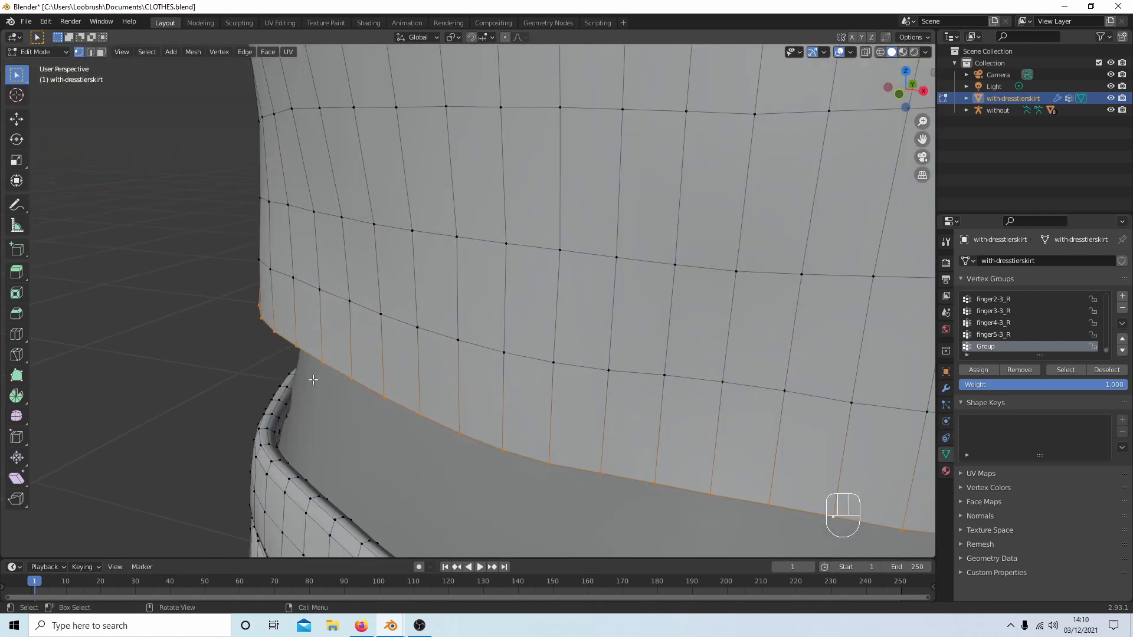
mouse_move(682, 416)
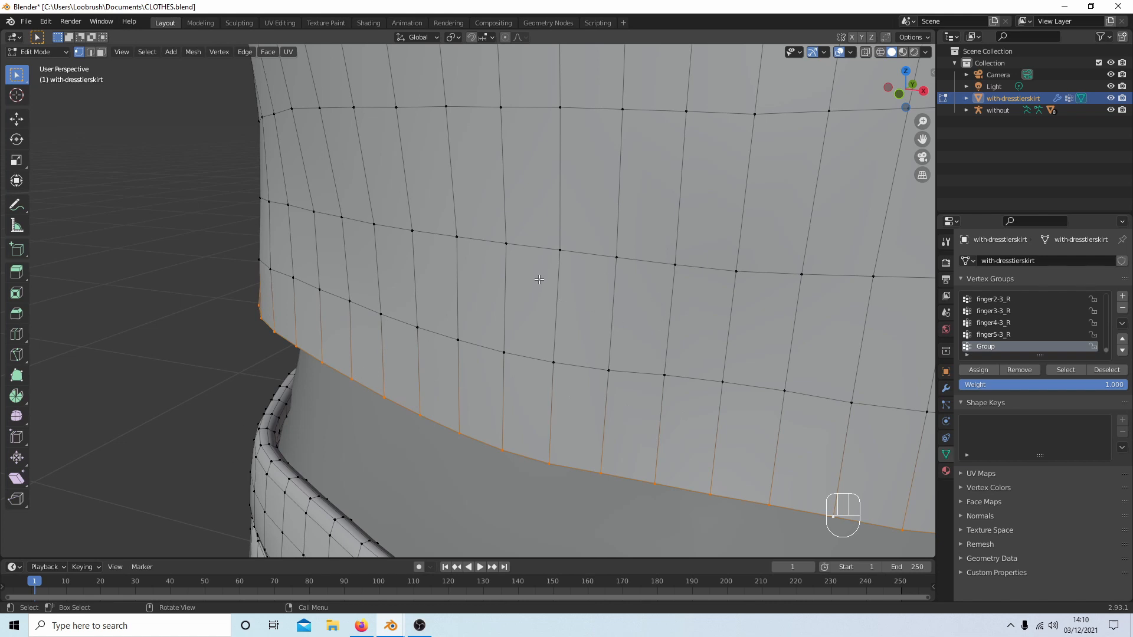
mouse_move(379, 200)
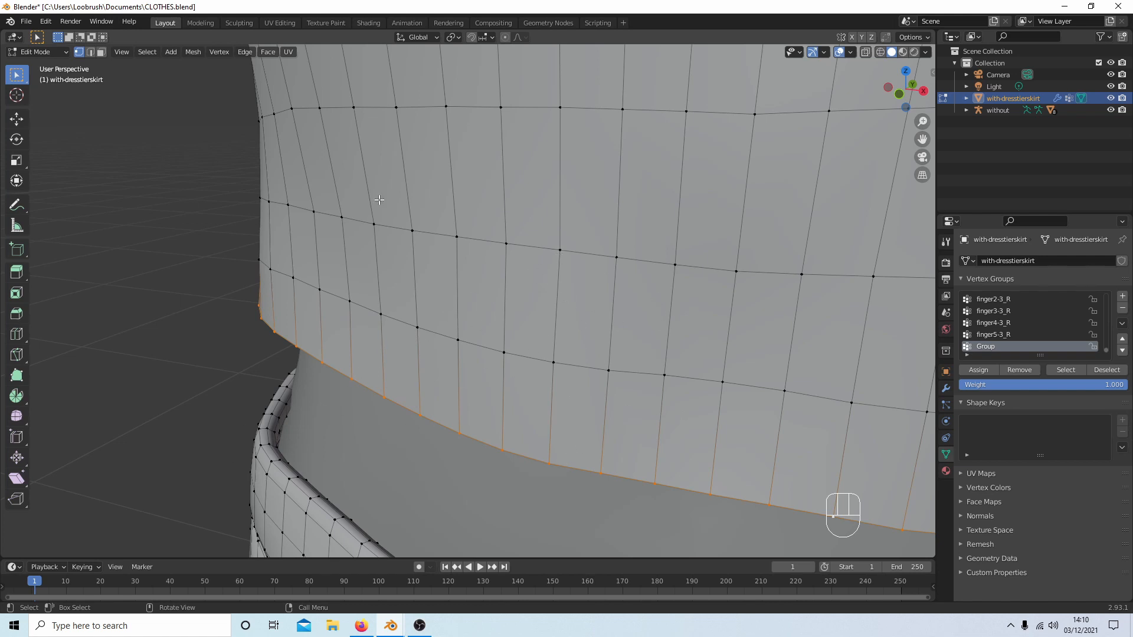
mouse_move(218, 444)
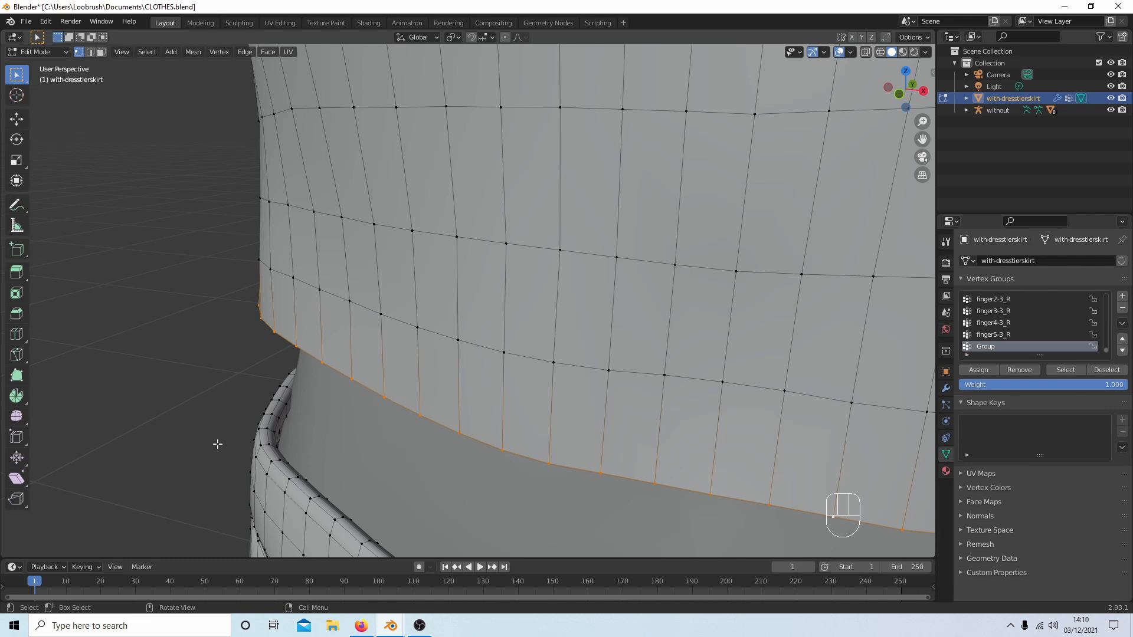
mouse_move(181, 397)
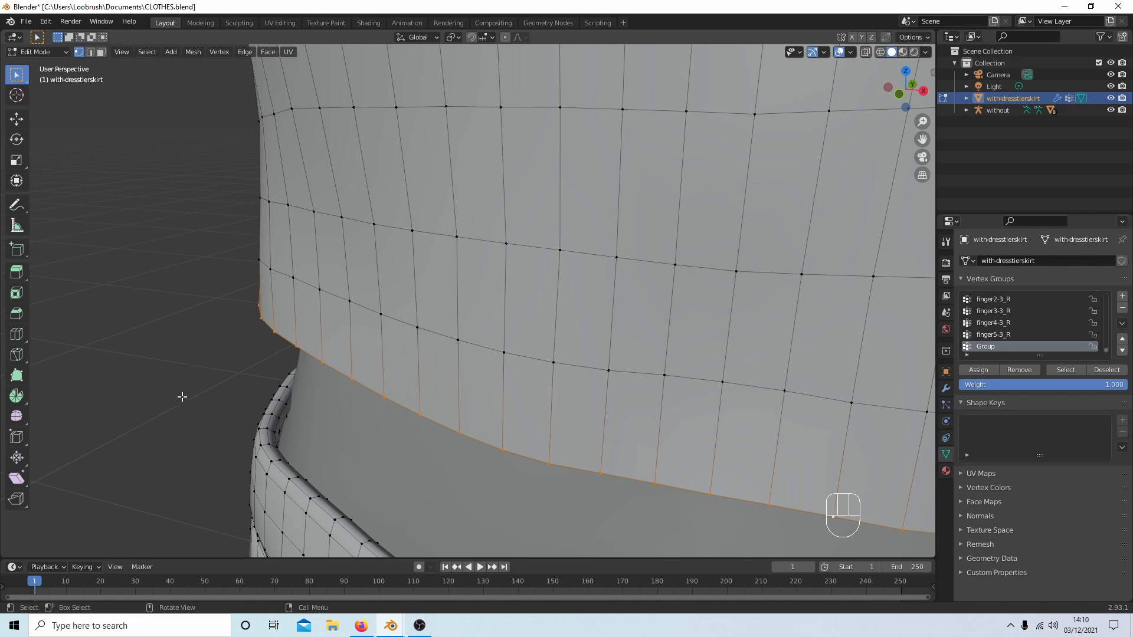
mouse_move(209, 382)
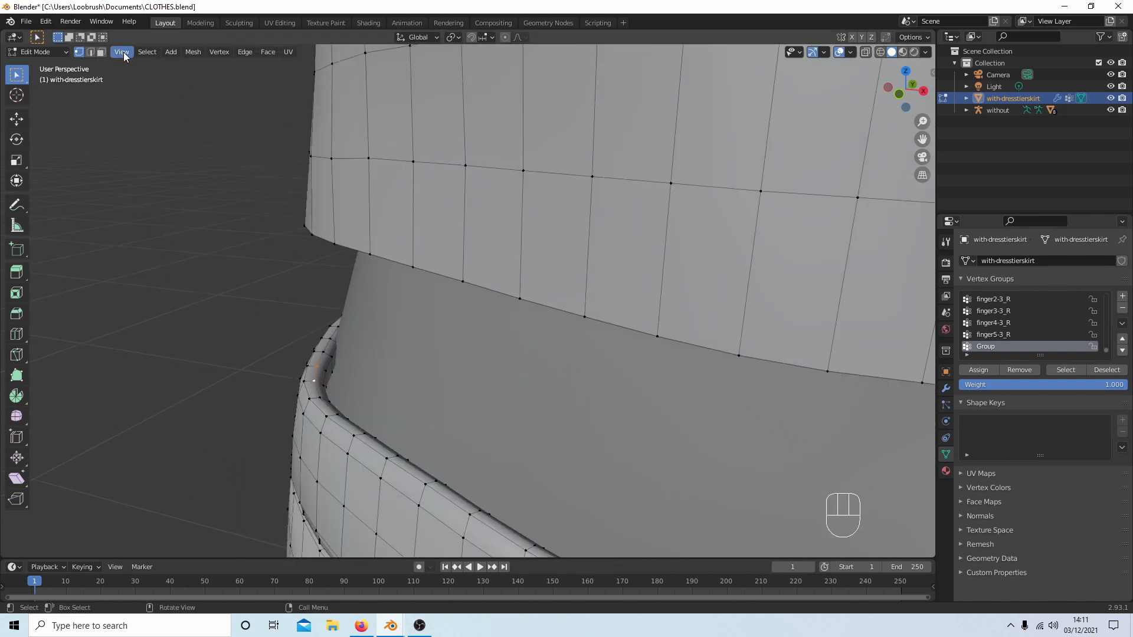
Select the skirt's top edge loop as vertex group Group.001, then box-select the whole skirt
left_click(146, 51)
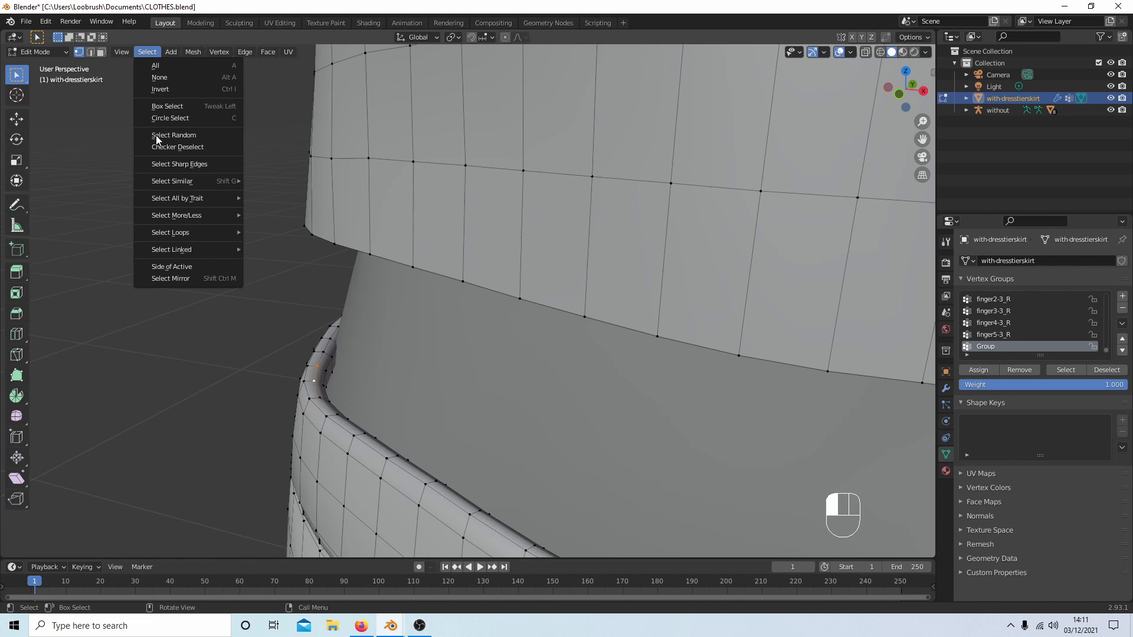
mouse_move(170, 232)
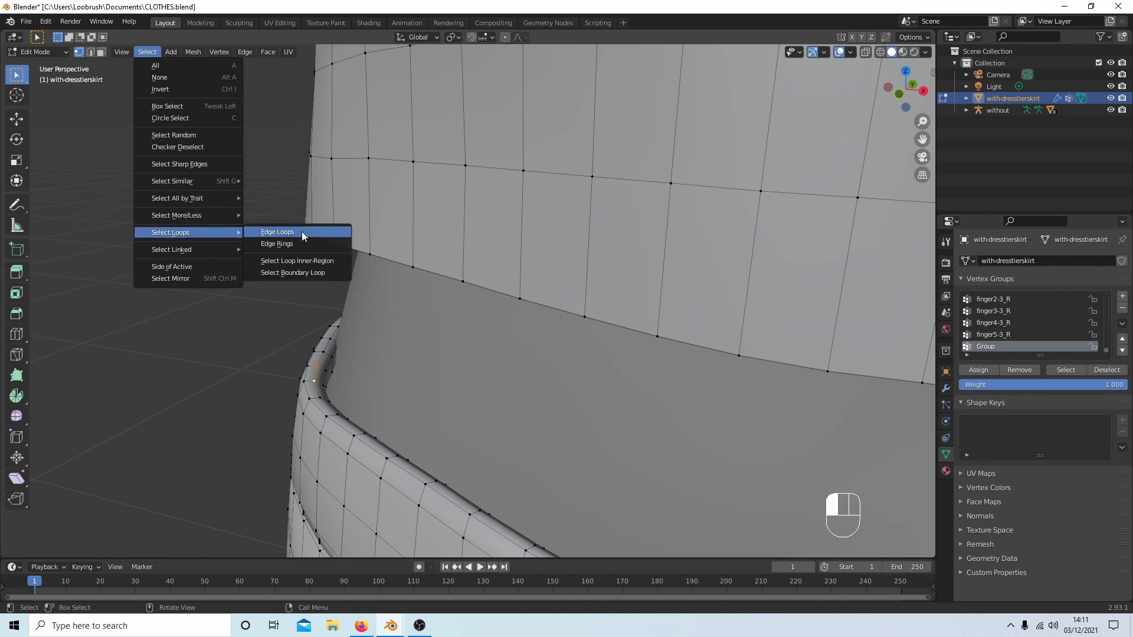
left_click(278, 231)
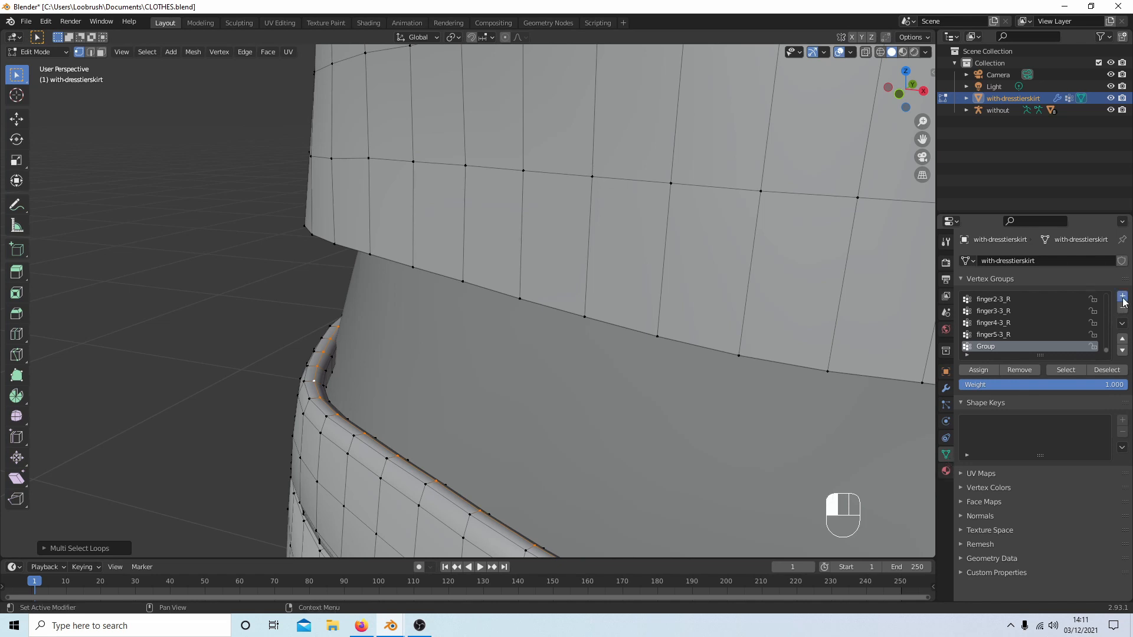
left_click(1122, 296)
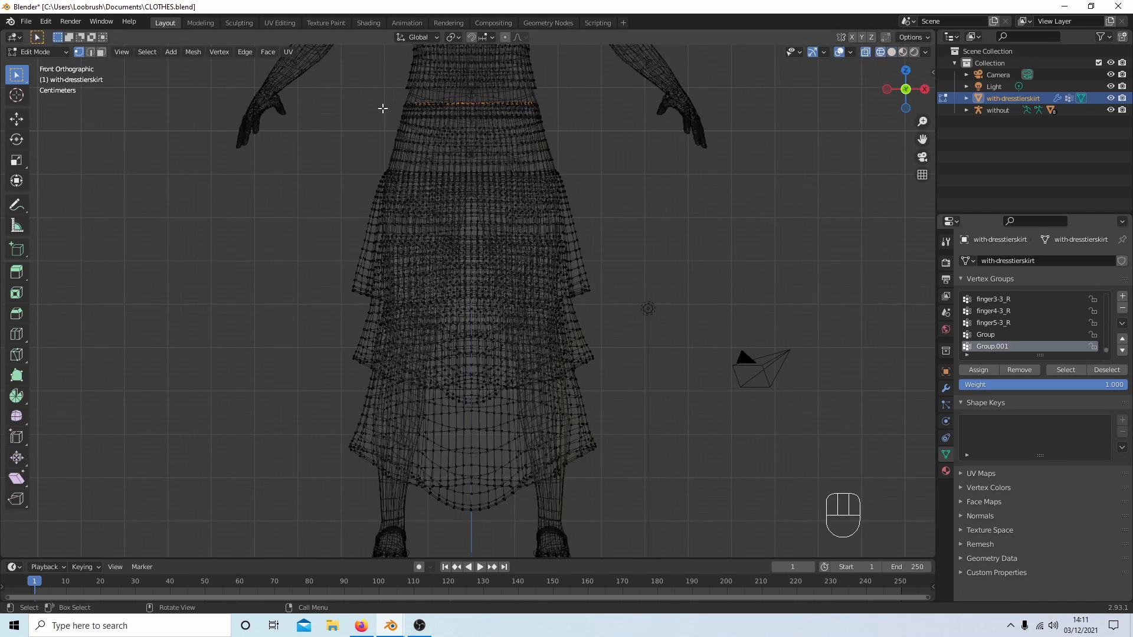
left_click_drag(383, 109, 484, 173)
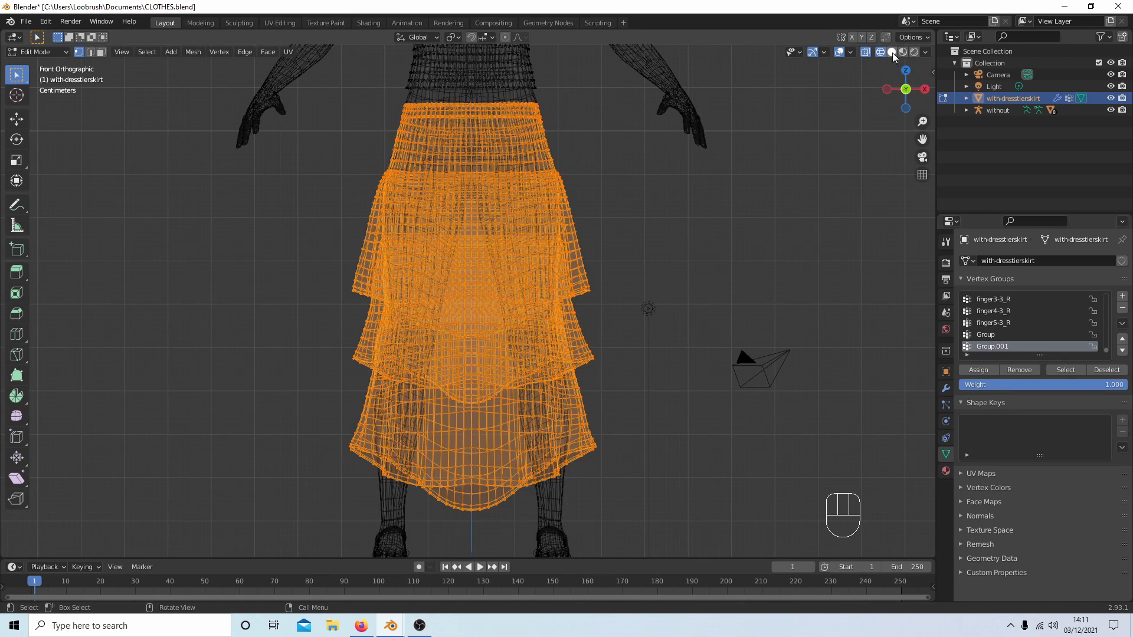
Return the viewport to Solid shading with the tiered skirt still selected
left_click(890, 52)
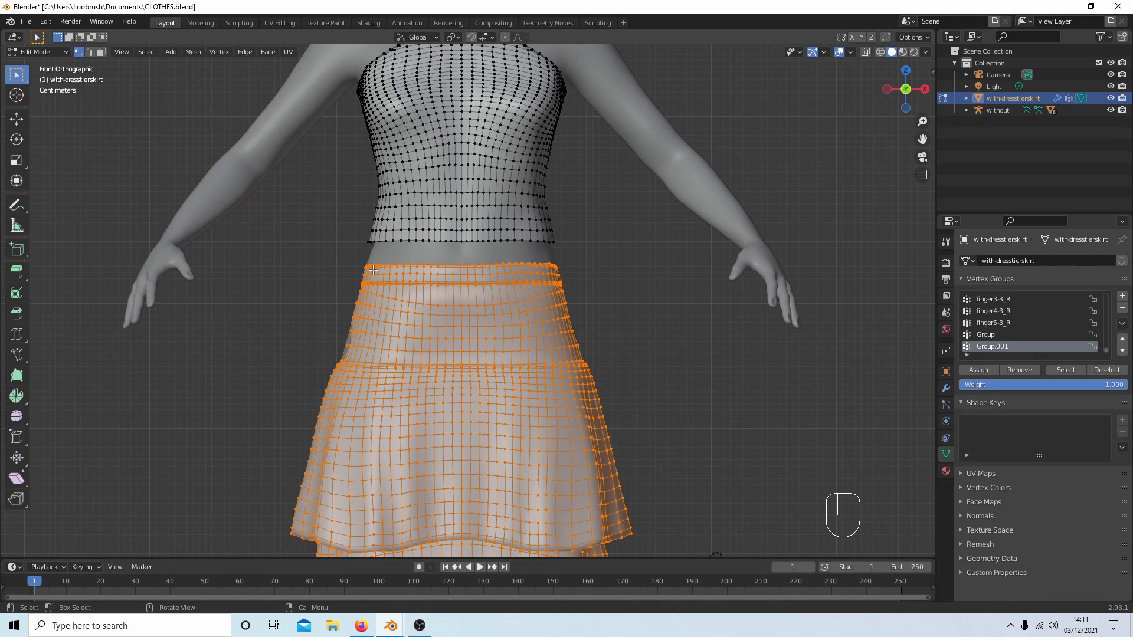
mouse_move(583, 267)
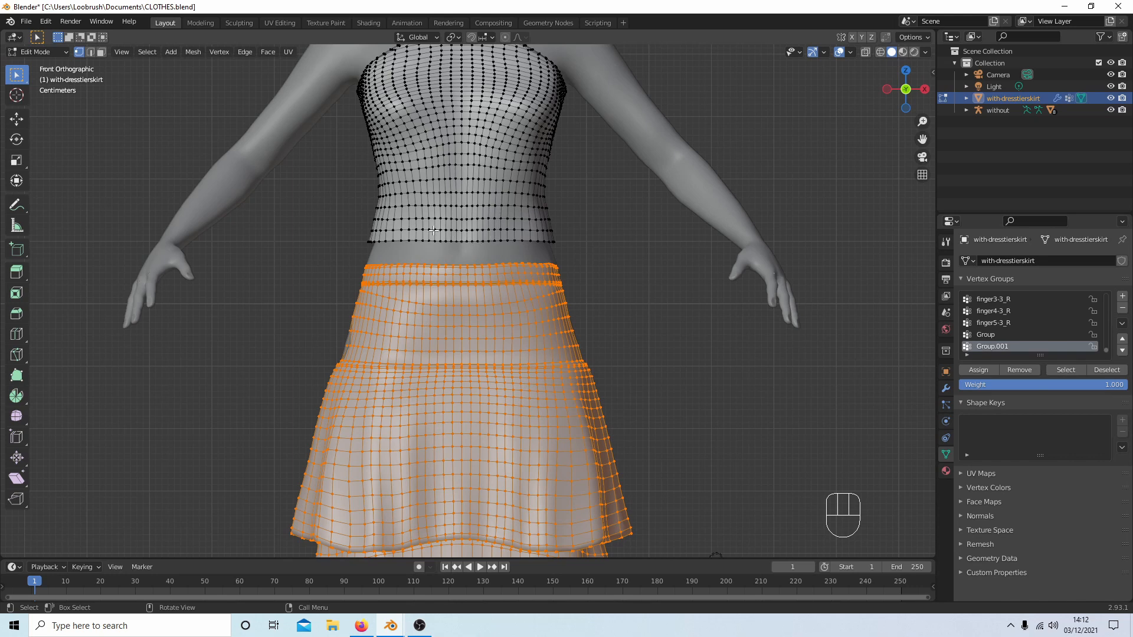
mouse_move(612, 210)
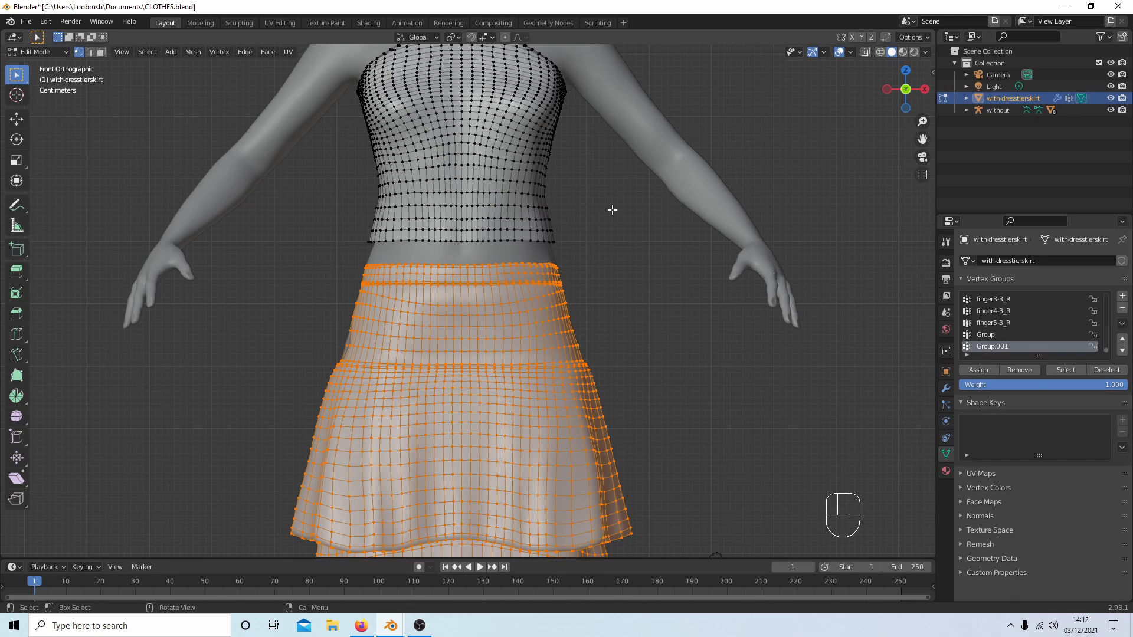
mouse_move(421, 247)
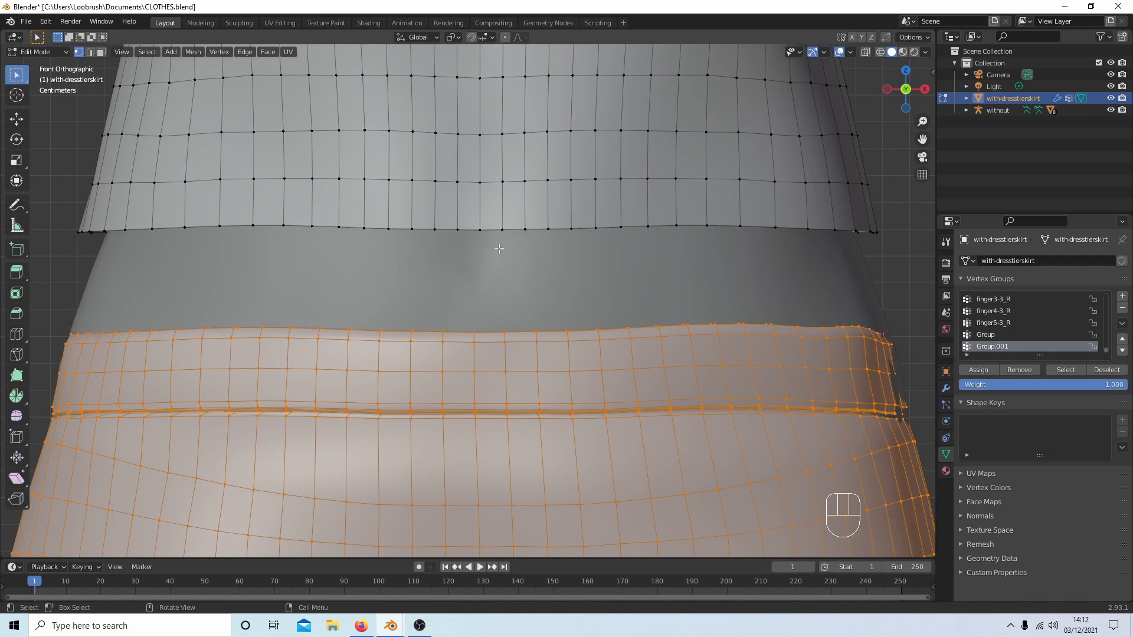
Move the skirt up along Z until its waistband meets the top's lower edge
key("g")
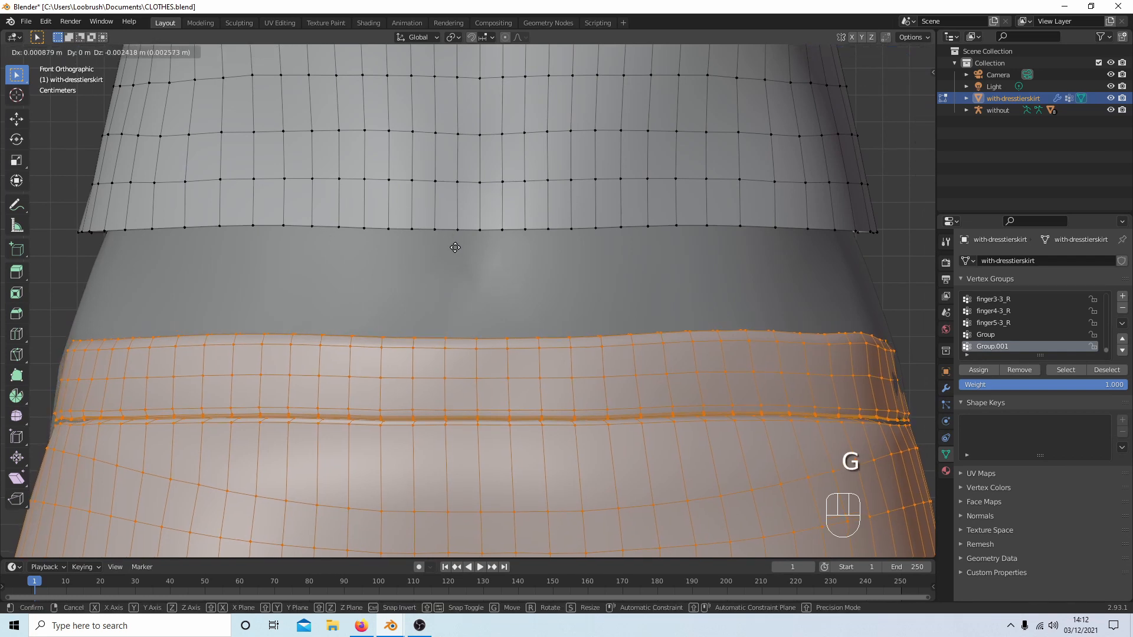
key("z")
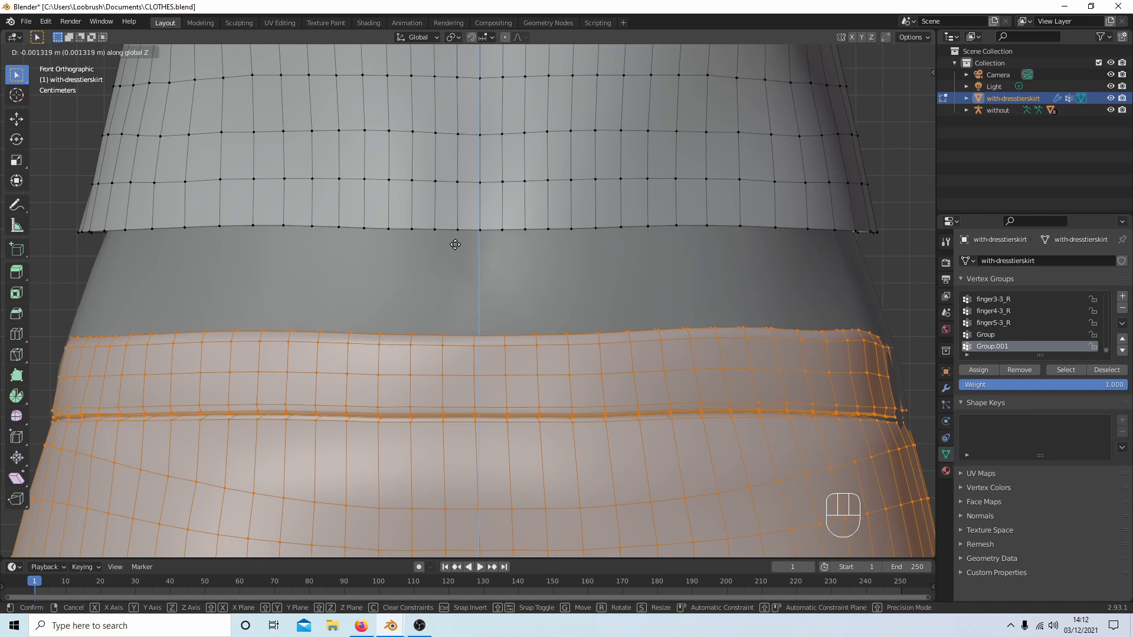
mouse_move(435, 153)
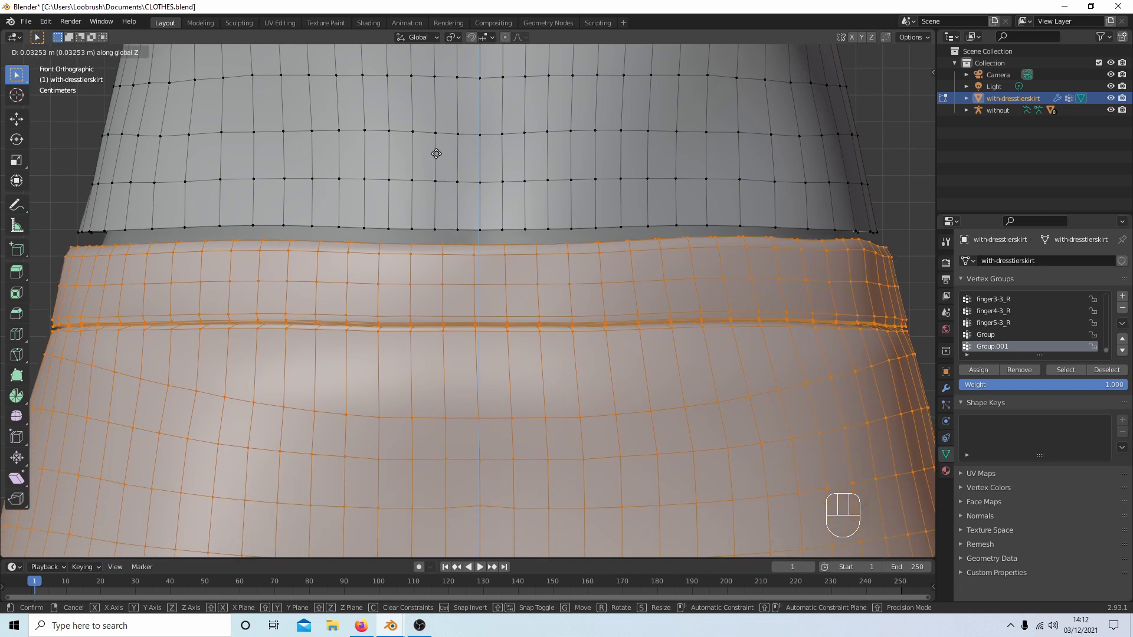
mouse_move(435, 138)
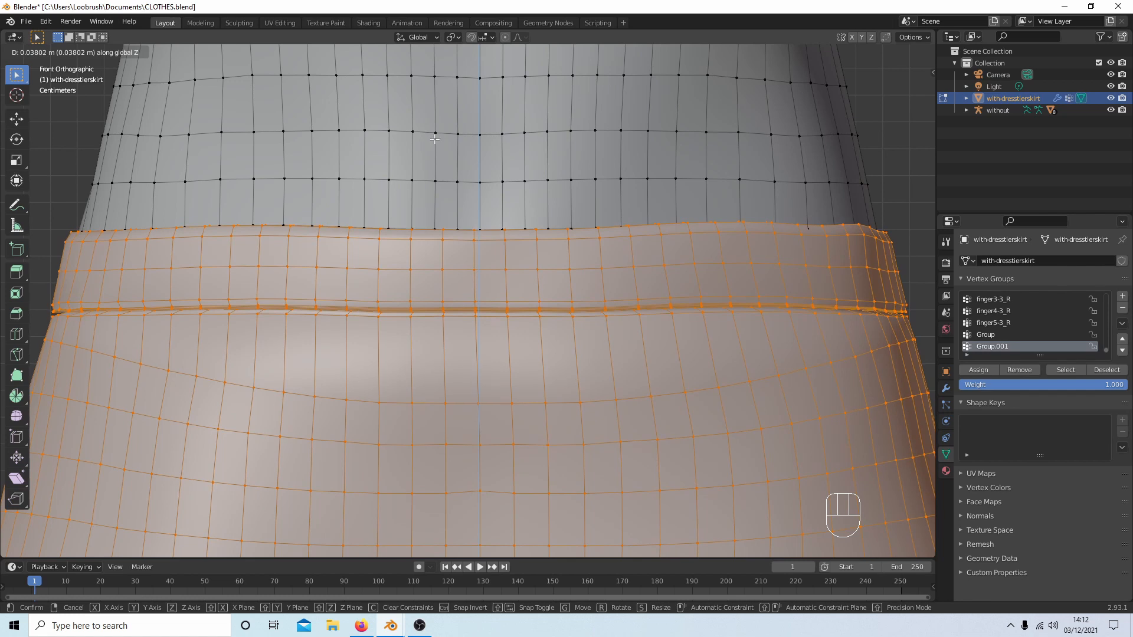
left_click(476, 163)
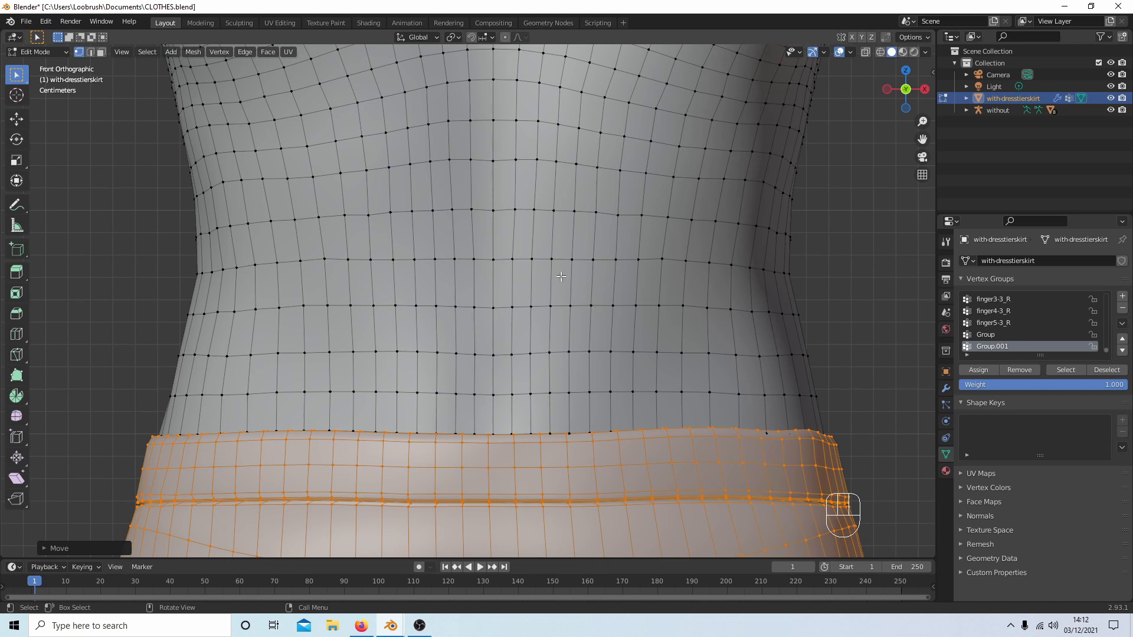
mouse_move(535, 319)
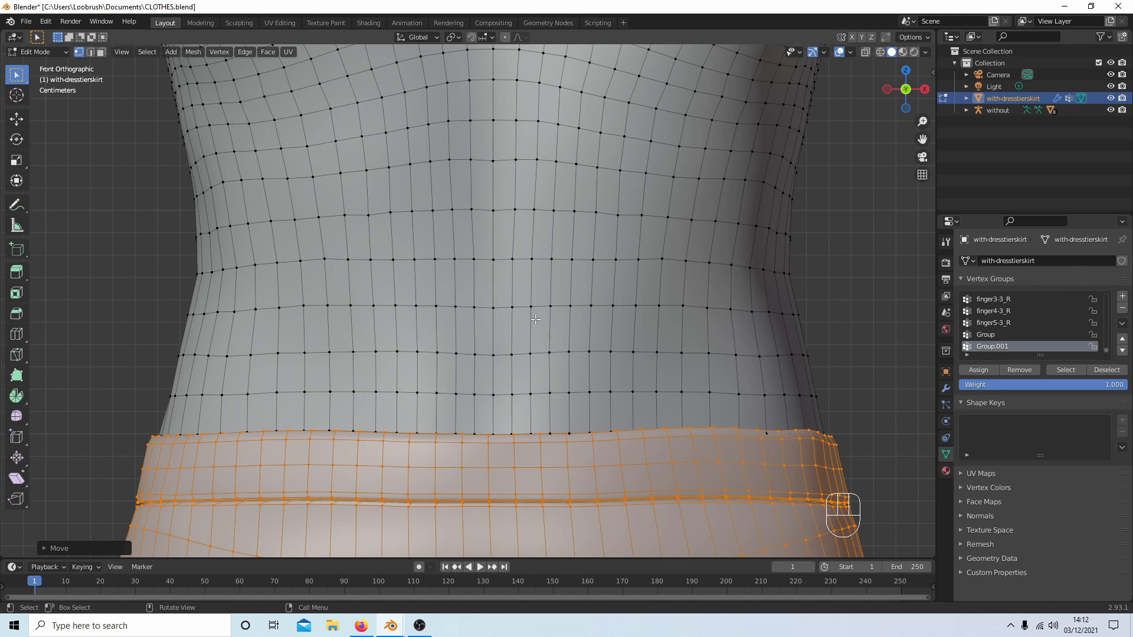
Select only the Group and Group.001 waist loops and merge their vertices by distance
key("alt+a")
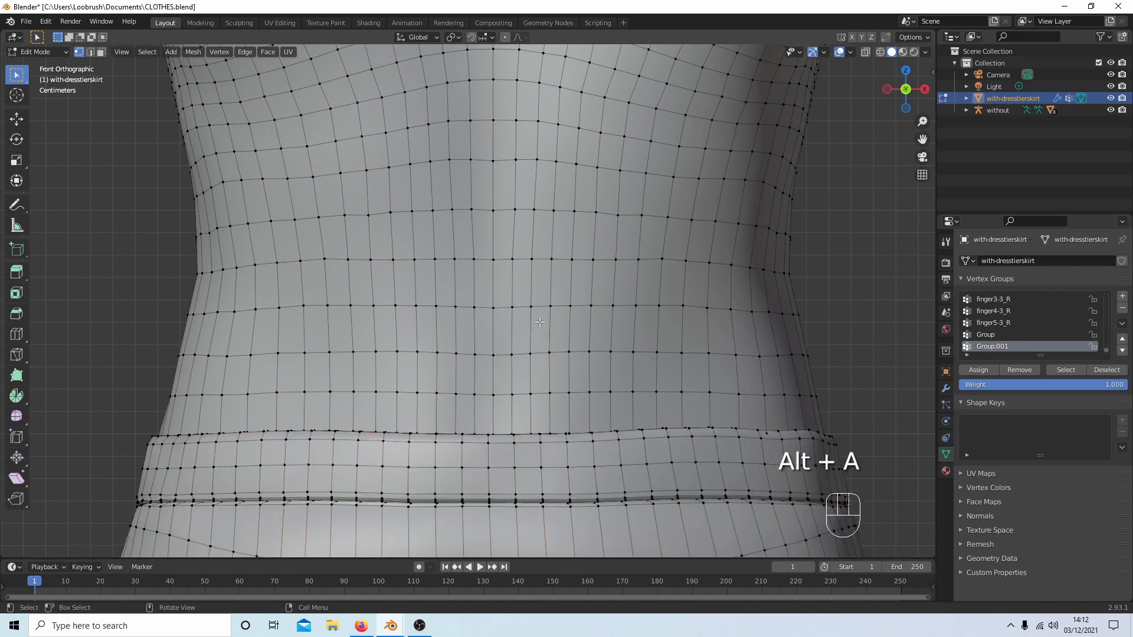
key("alt+a")
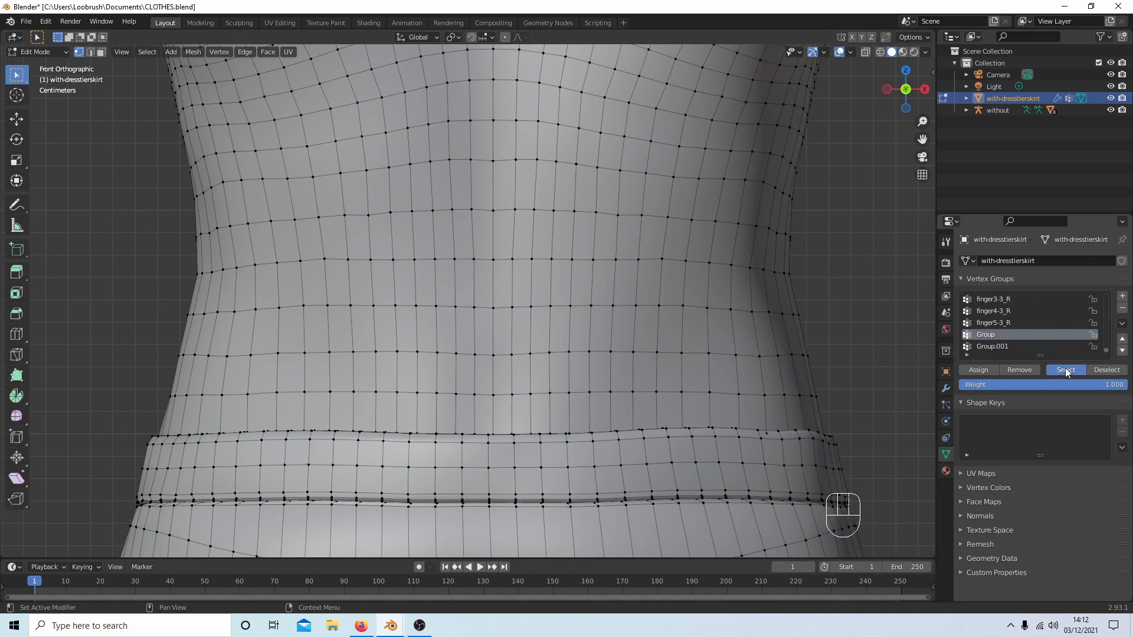
left_click(1065, 369)
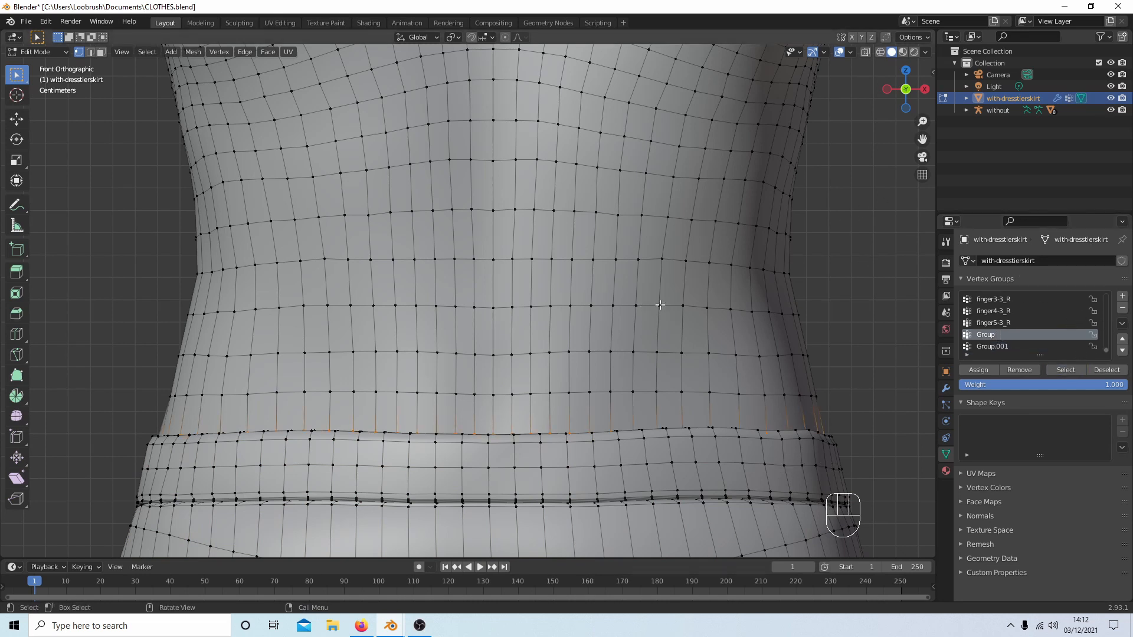
left_click(992, 347)
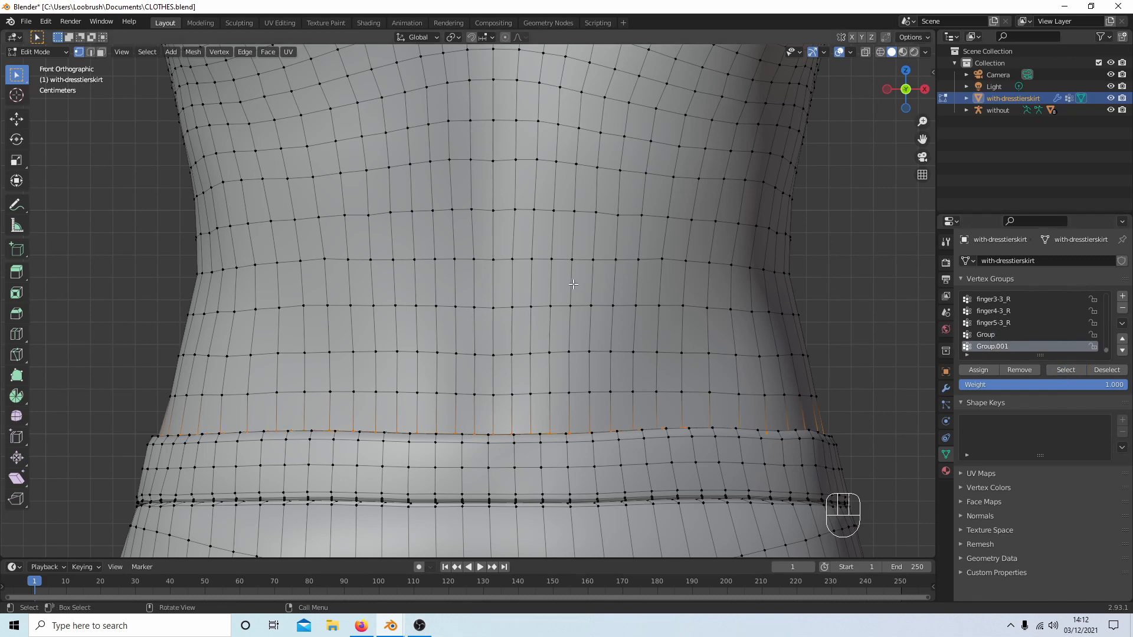
mouse_move(415, 231)
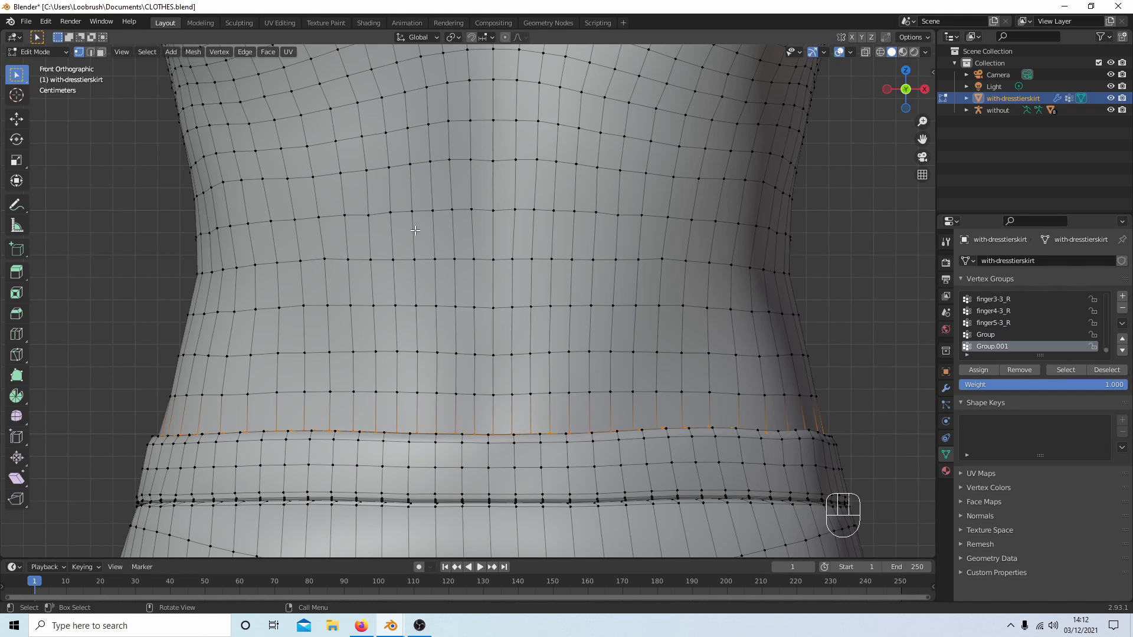
right_click(415, 230)
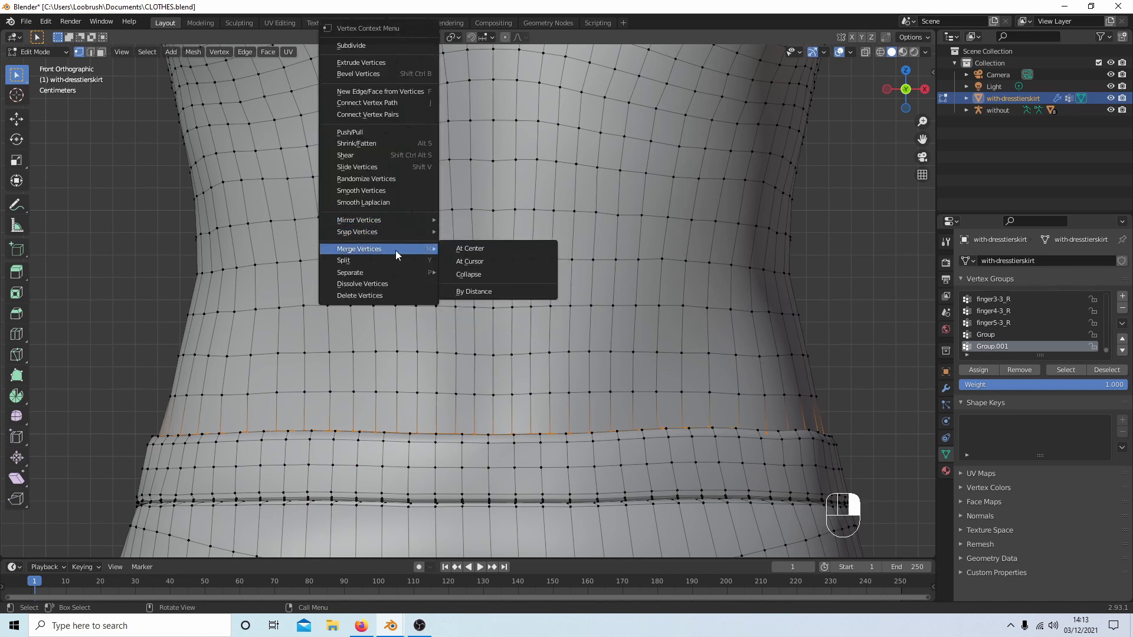
left_click(473, 291)
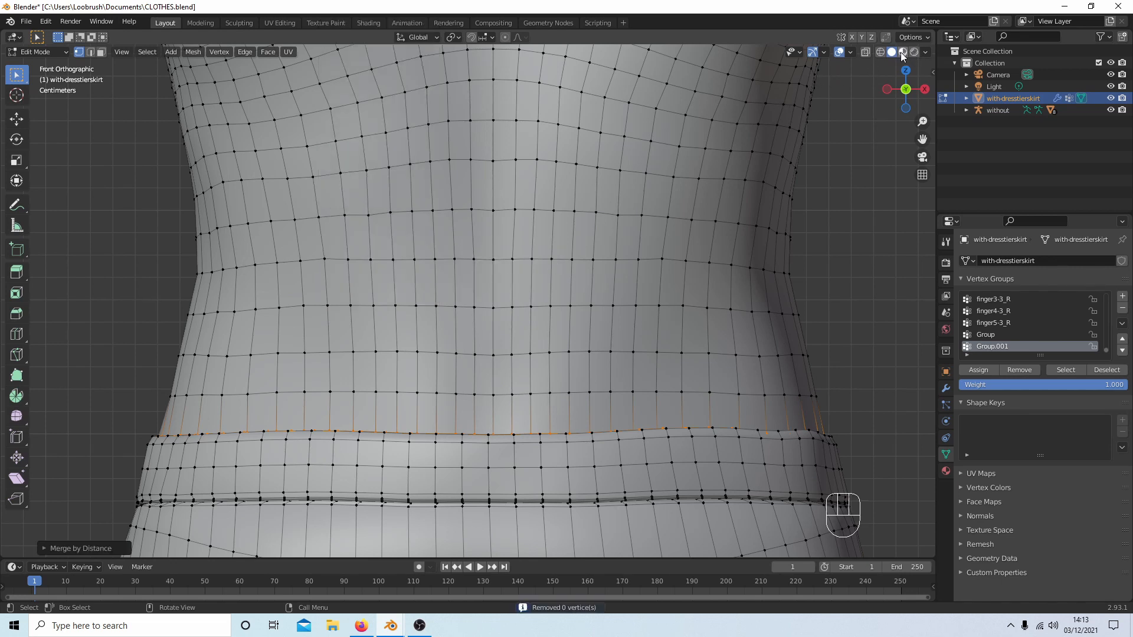
mouse_move(904, 52)
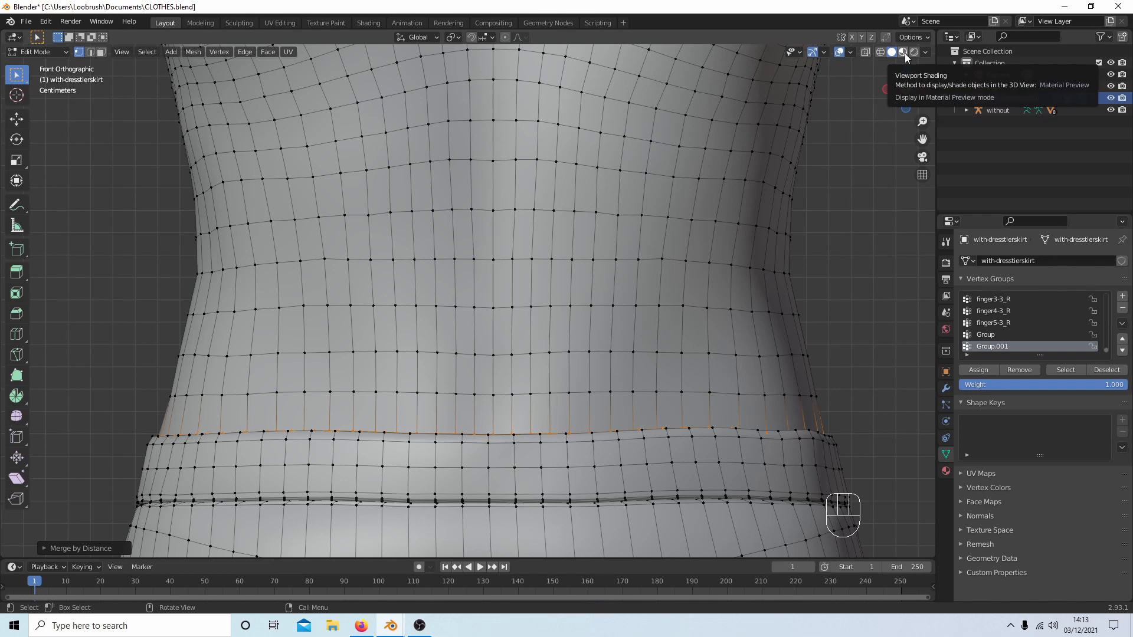
Show the floral materials in Material Preview and raise Merge Distance to 0.00821 m
left_click(904, 51)
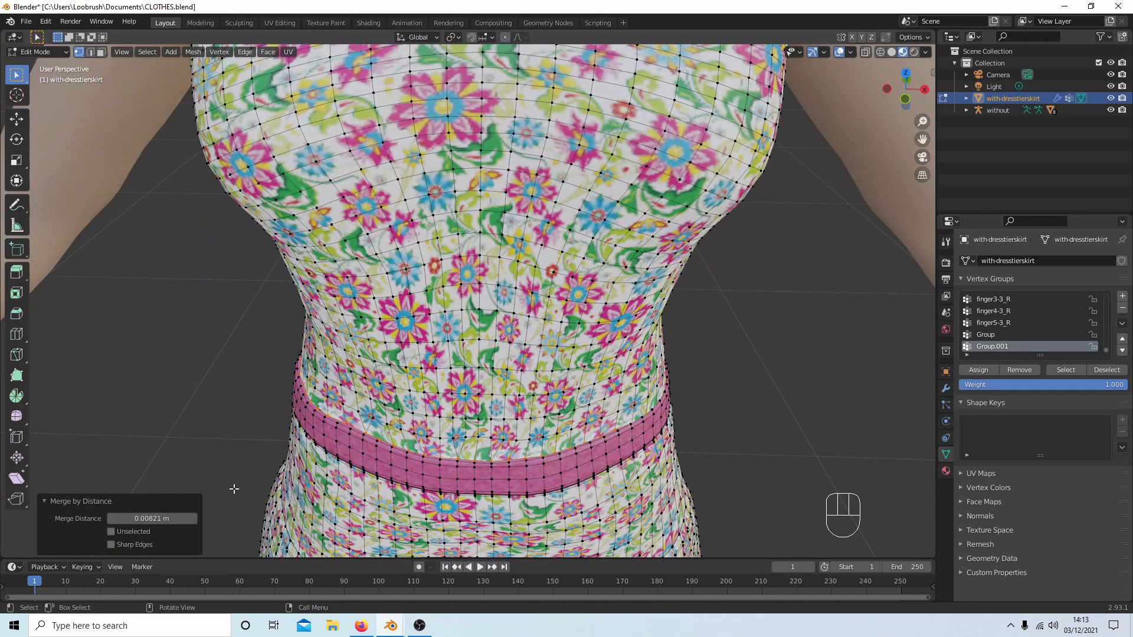
mouse_move(376, 308)
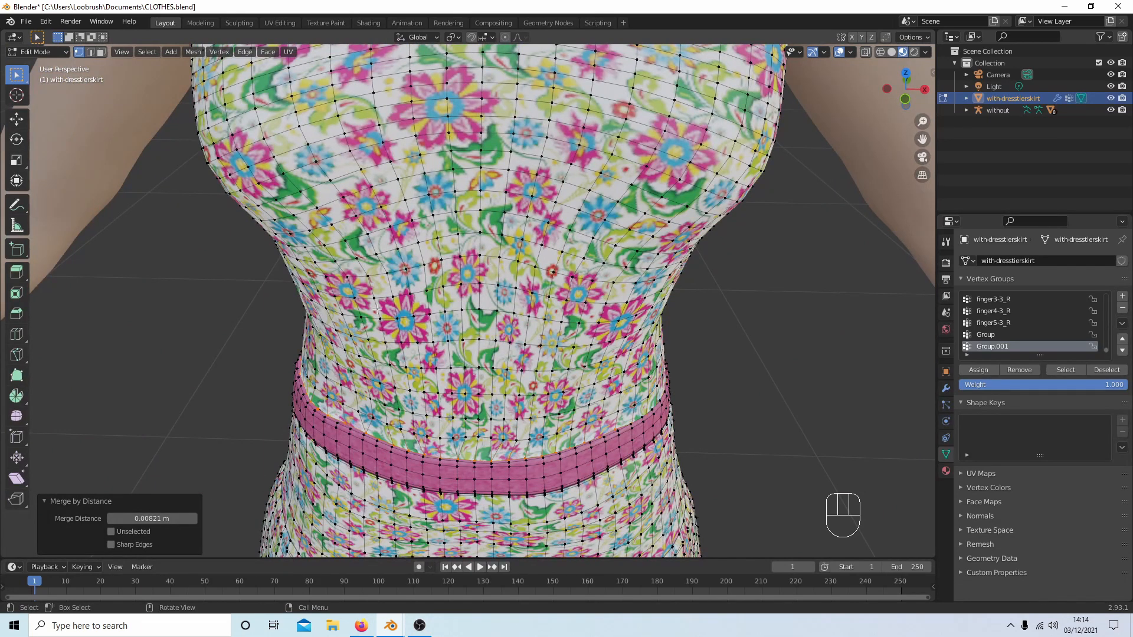
scroll("down", 3)
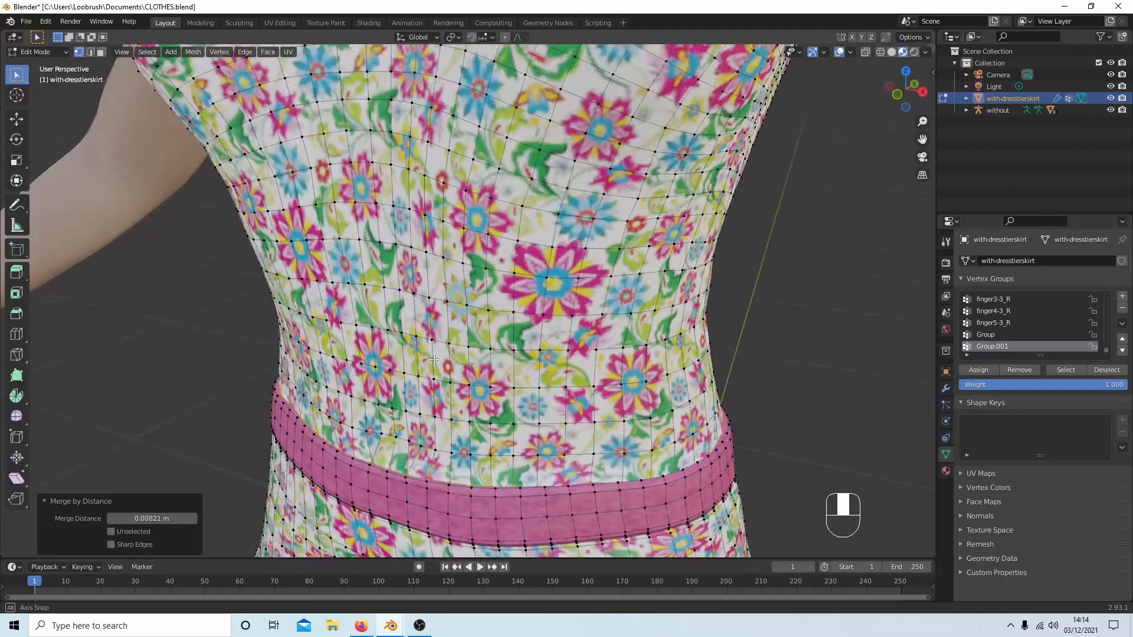
Back in Object Mode, add Cloth physics to the dress and reach its self-collision settings
left_click(34, 51)
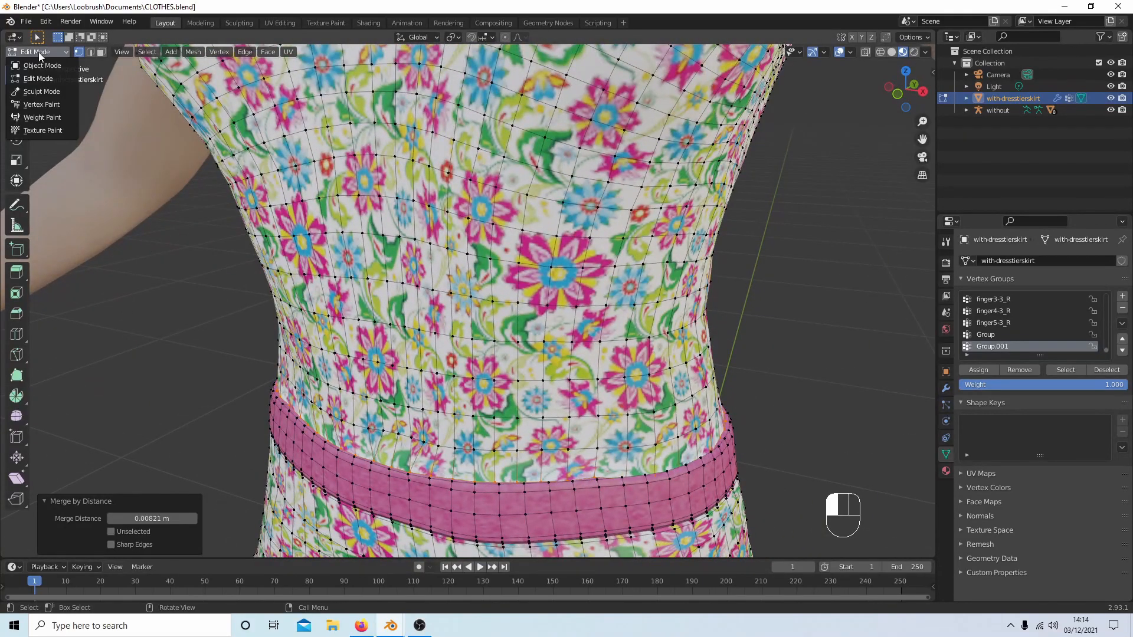
left_click(42, 65)
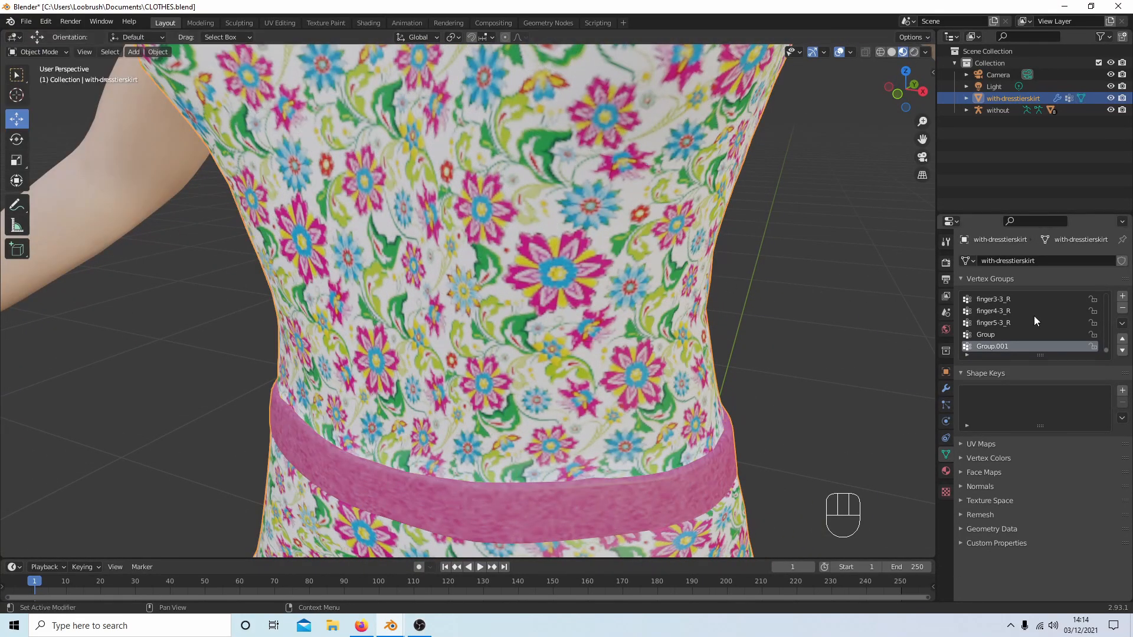
mouse_move(945, 421)
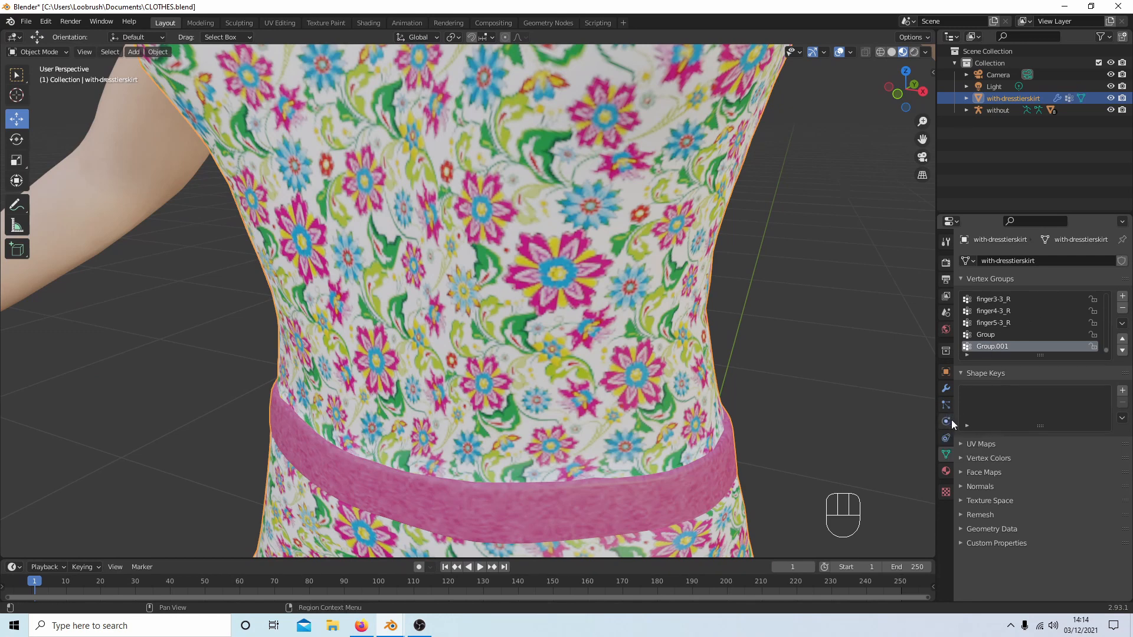
mouse_move(946, 421)
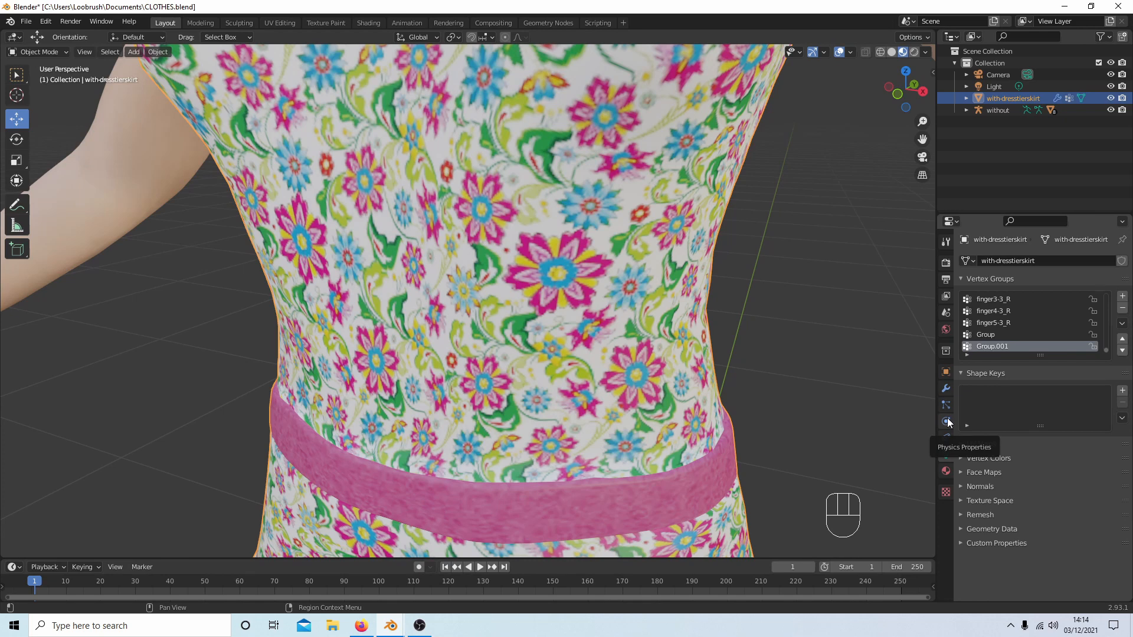
left_click(944, 421)
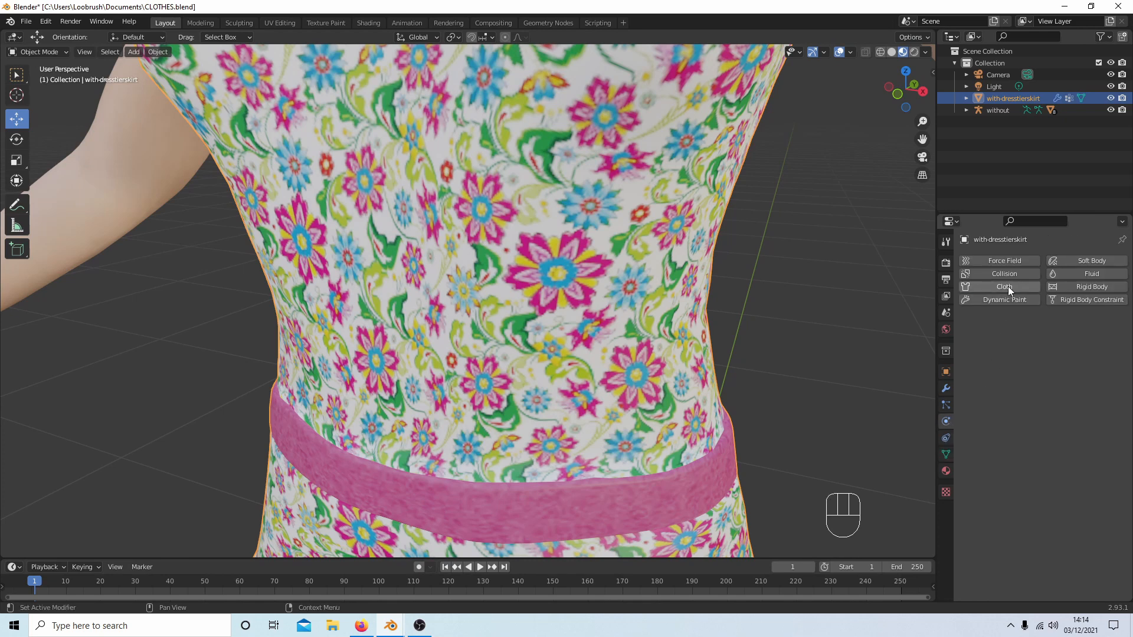
left_click(1003, 286)
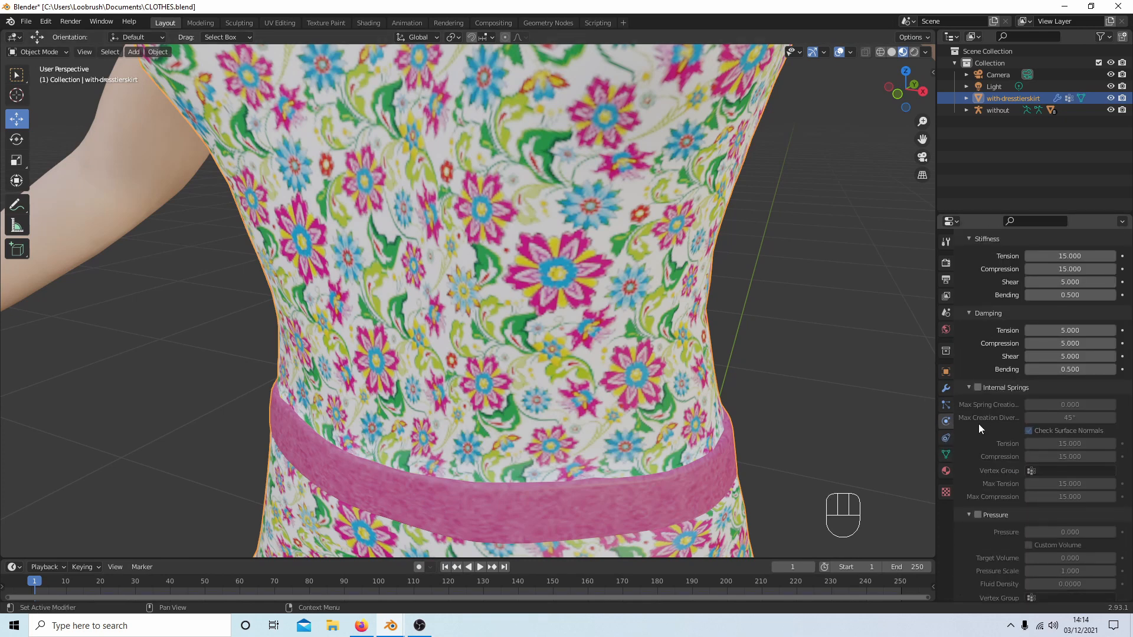
scroll("down", 3)
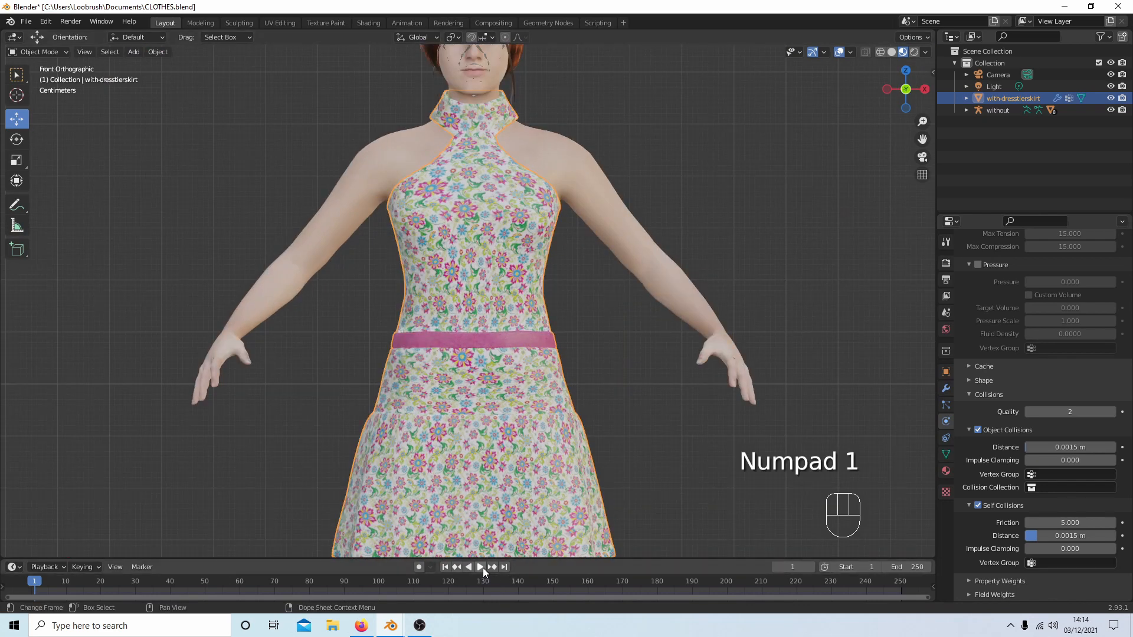
Play the cloth simulation so the dress drapes on the figure, pausing near frame 43
left_click(480, 566)
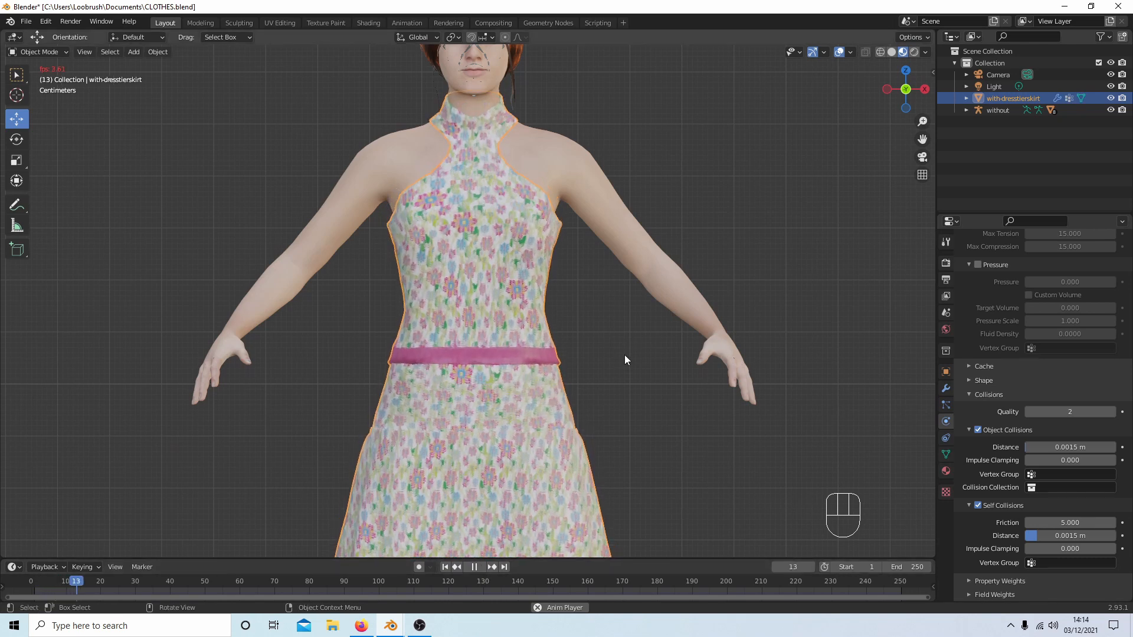
left_click(474, 566)
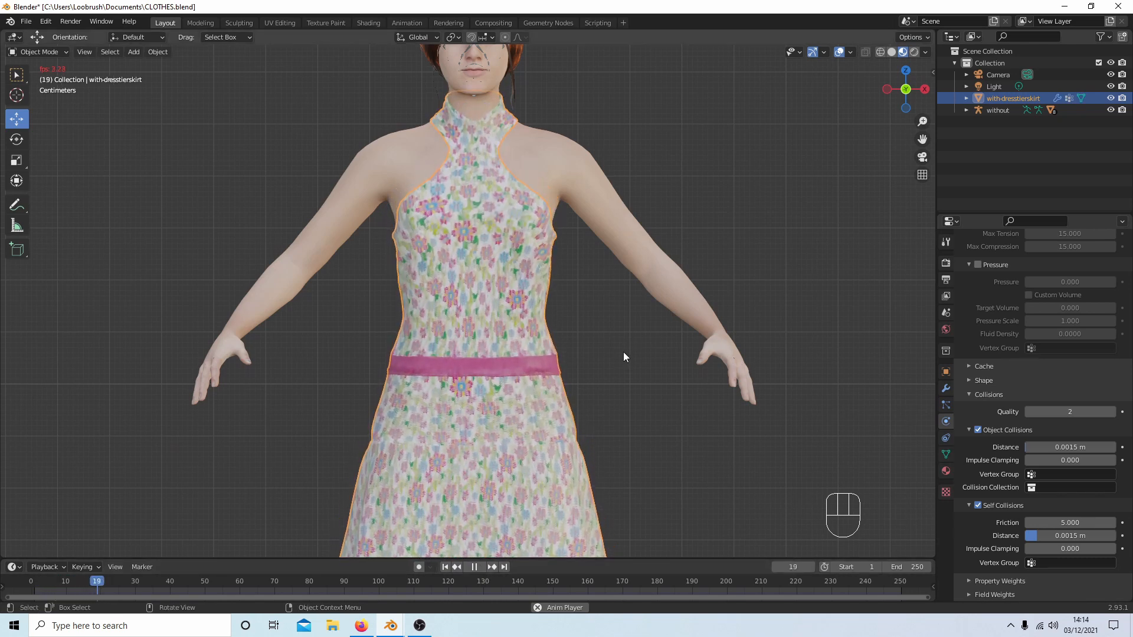
left_click(475, 567)
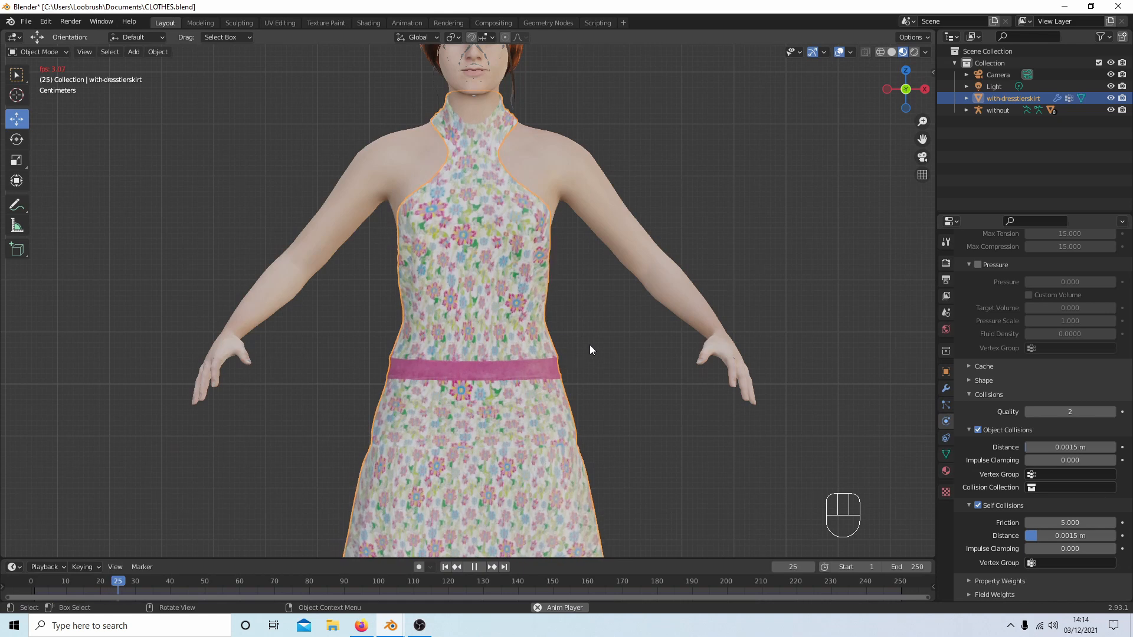
left_click(474, 566)
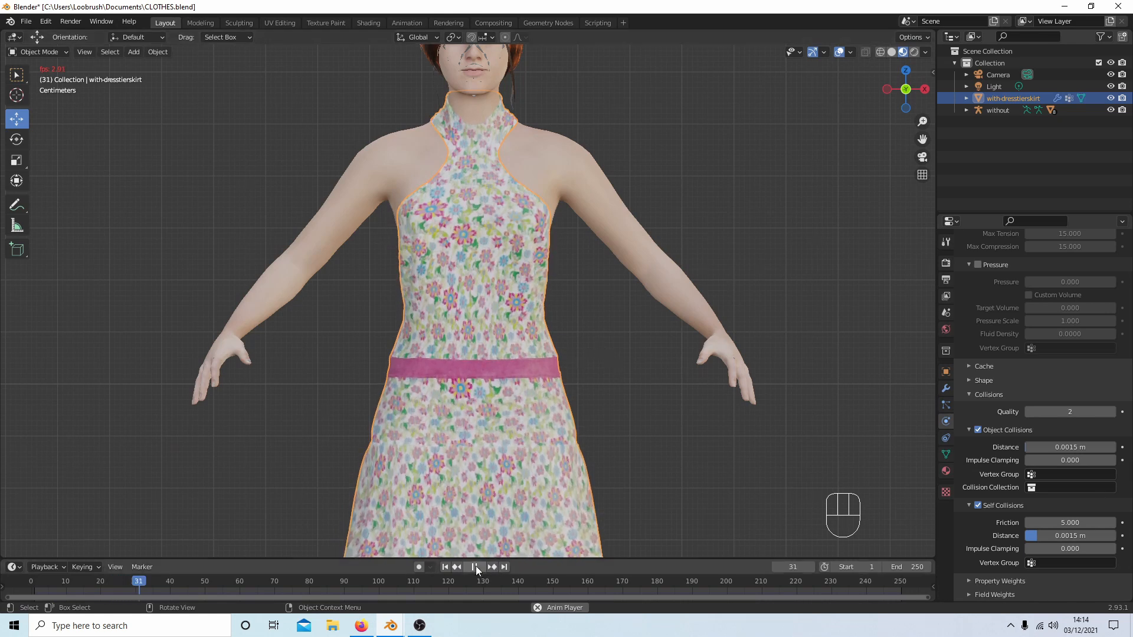
left_click(474, 566)
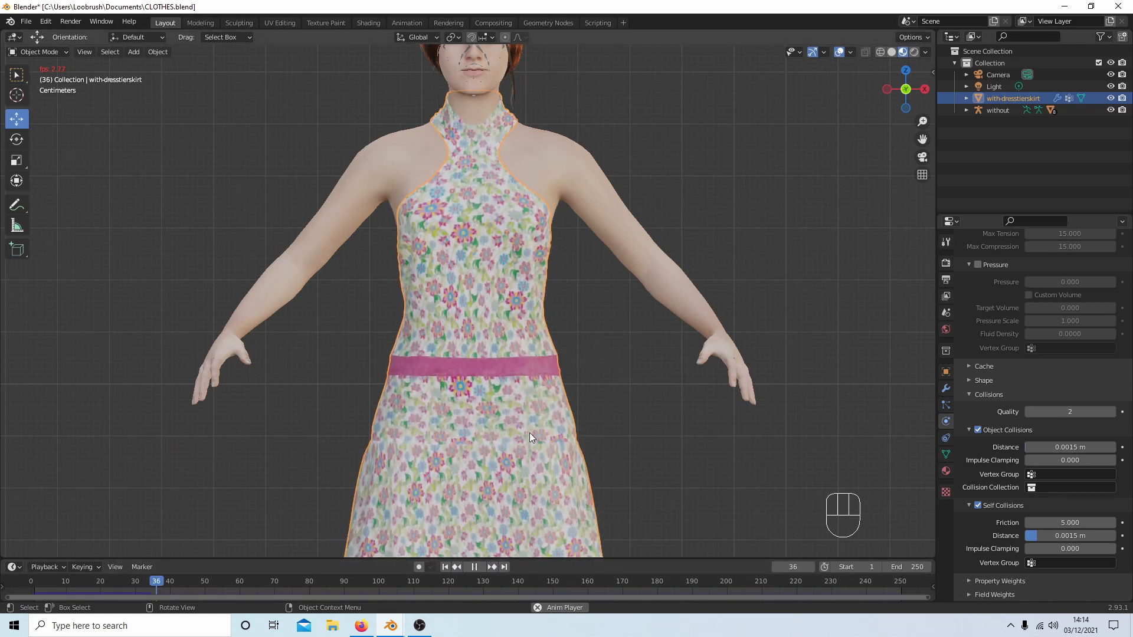
left_click(474, 567)
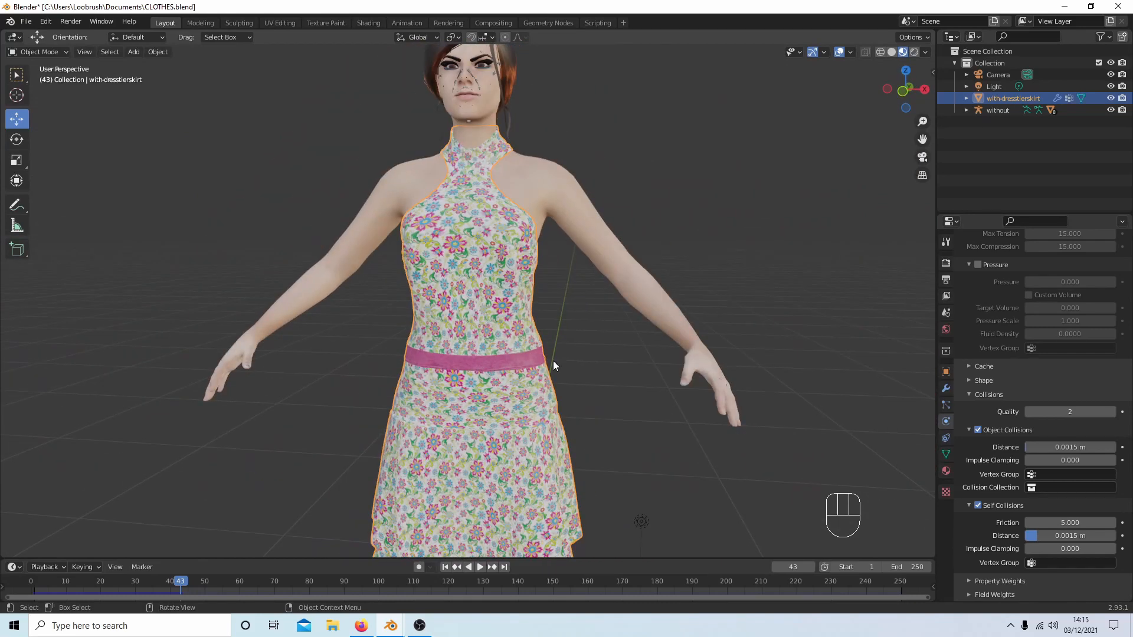
mouse_move(516, 220)
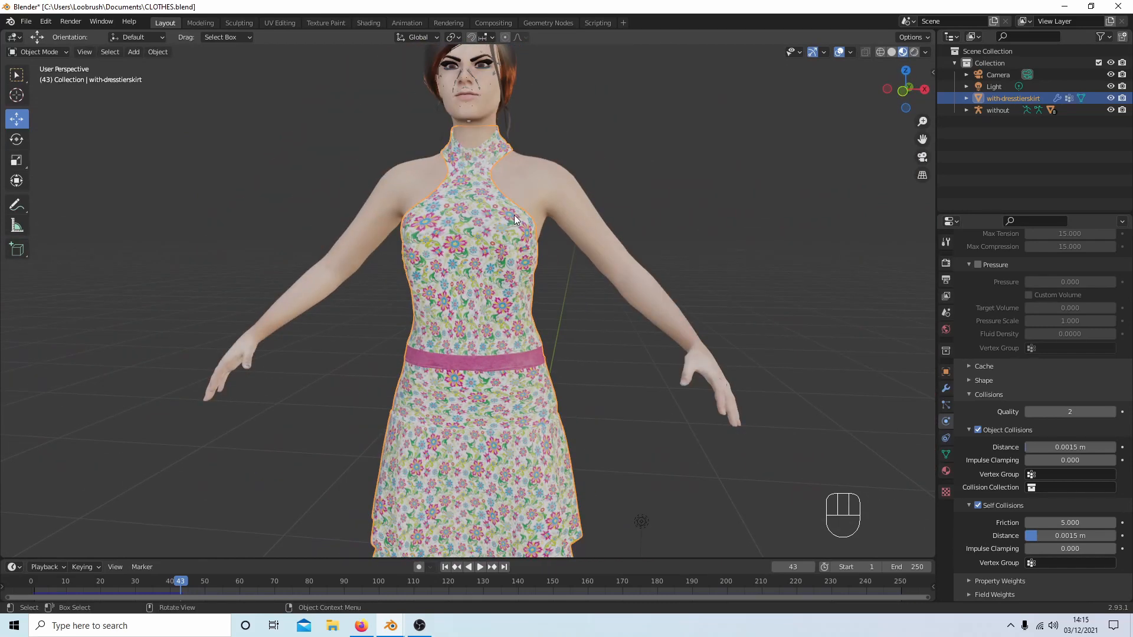